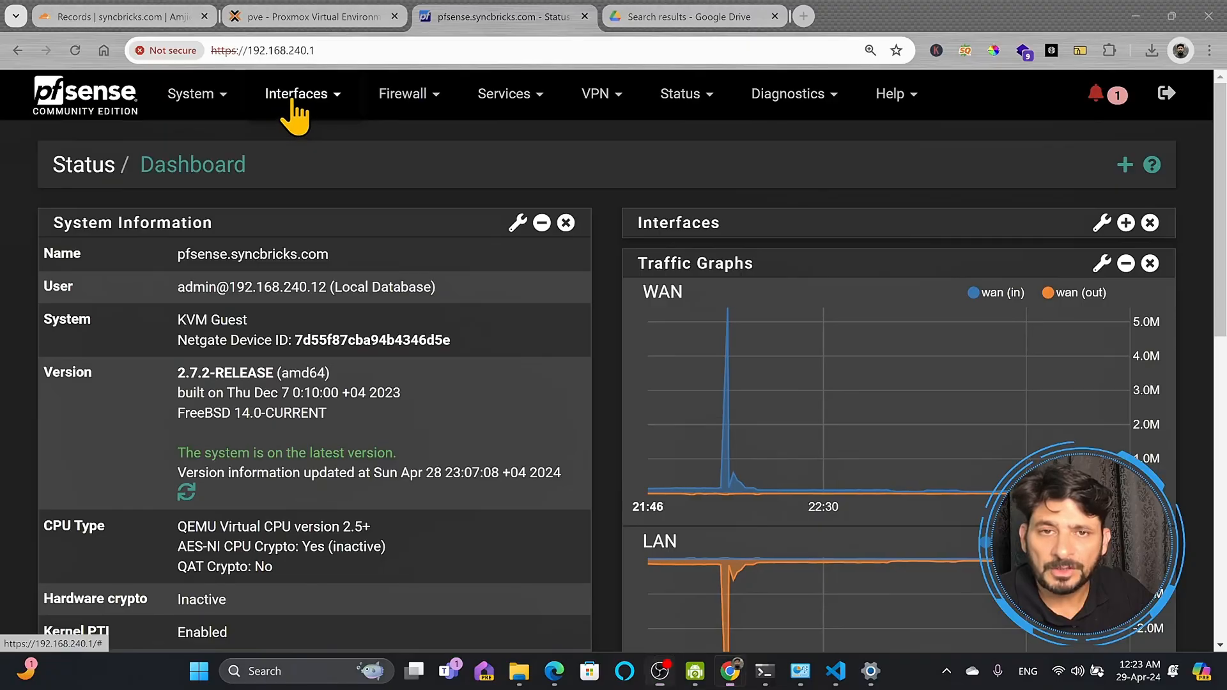
Show the Interface Assignments list with WAN, LAN and OPT1 ports.
{"action": "left_click", "coordinate": [295, 93]}
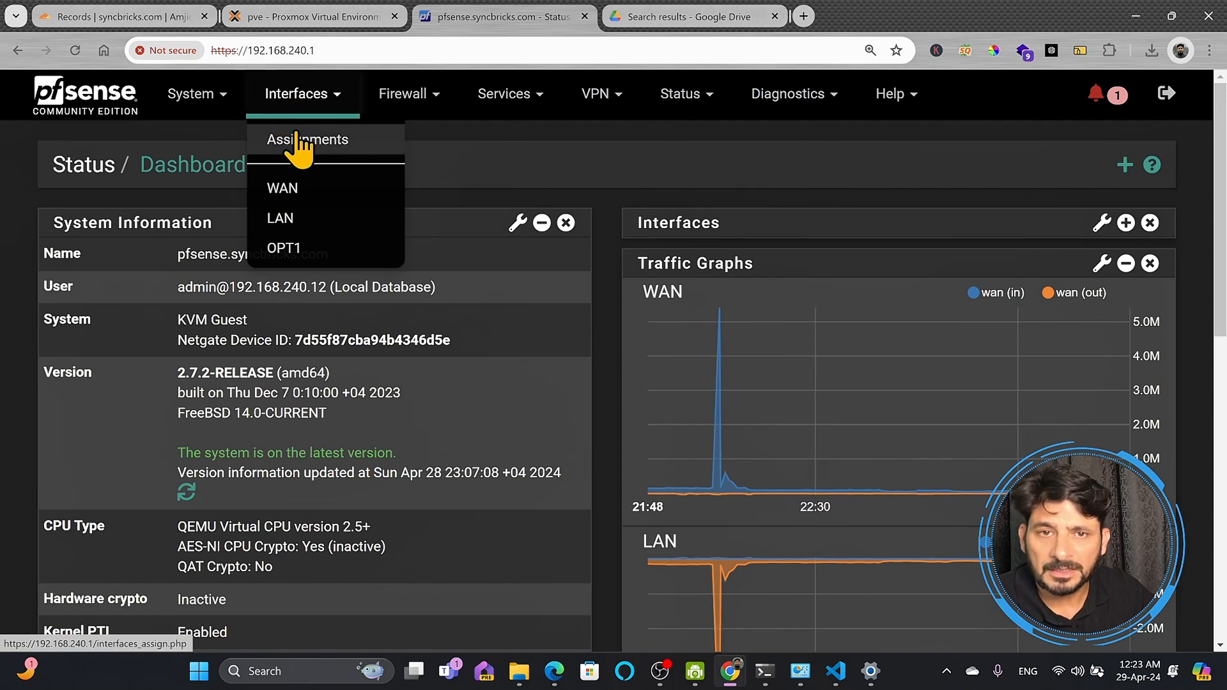
{"action": "left_click", "coordinate": [306, 138]}
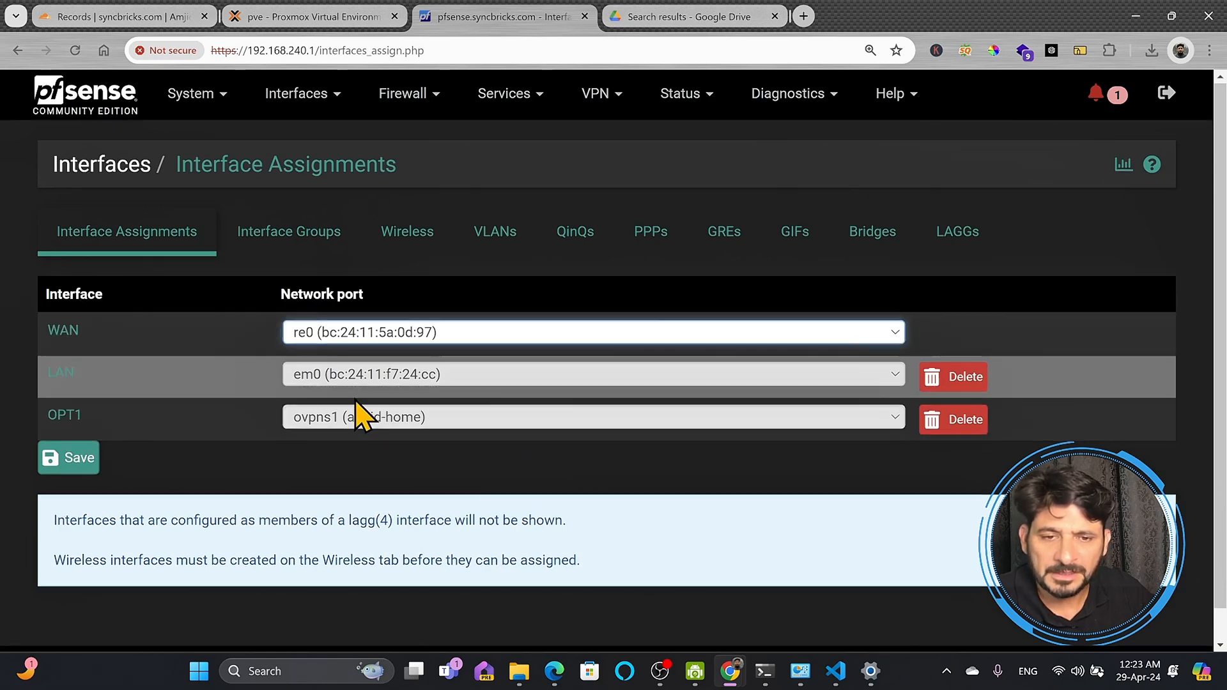
{"action": "mouse_move", "coordinate": [208, 333]}
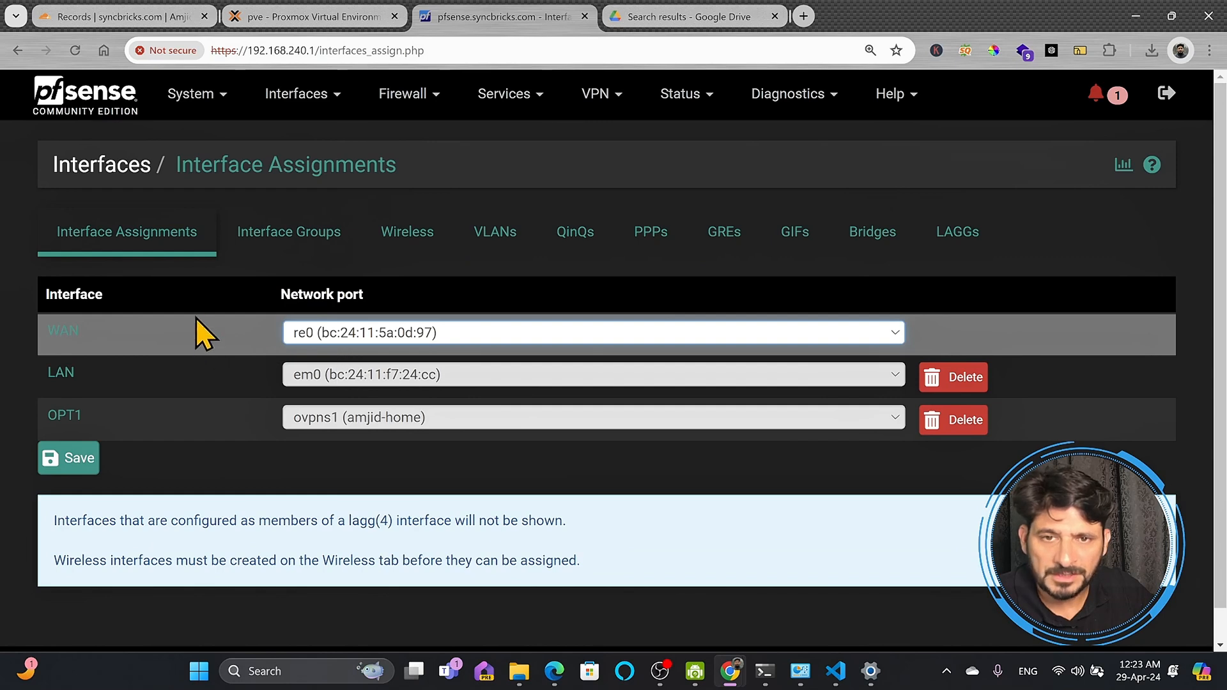
{"action": "mouse_move", "coordinate": [399, 348]}
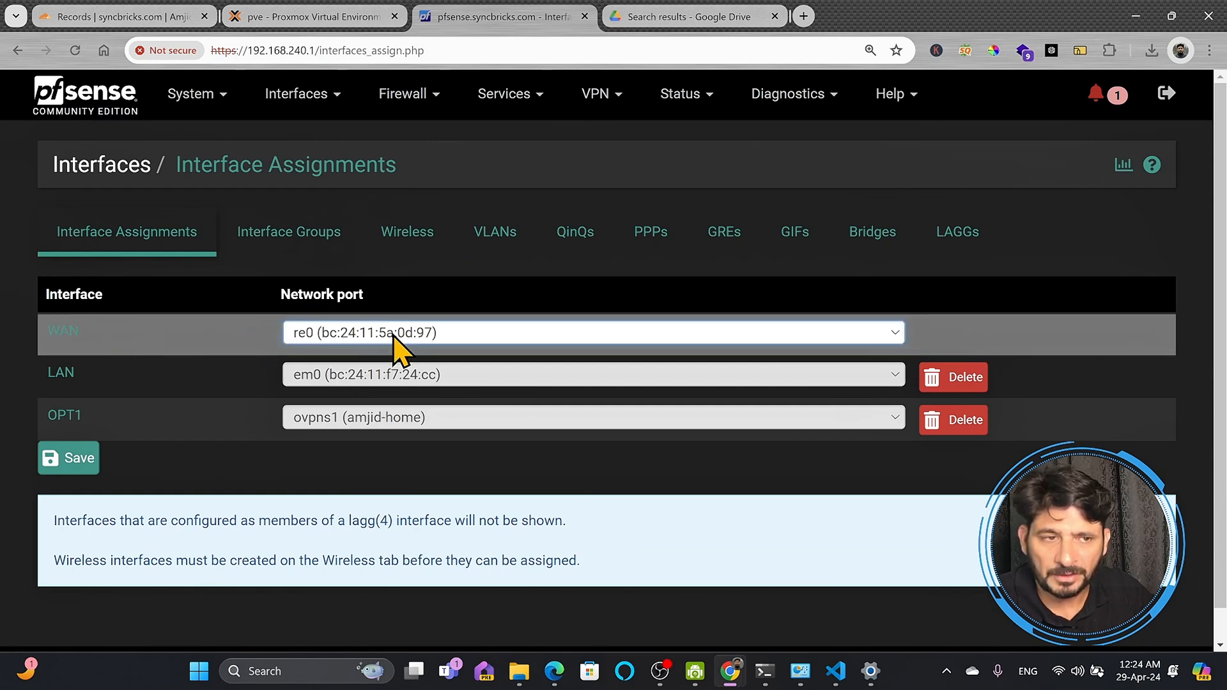
{"action": "mouse_move", "coordinate": [357, 353]}
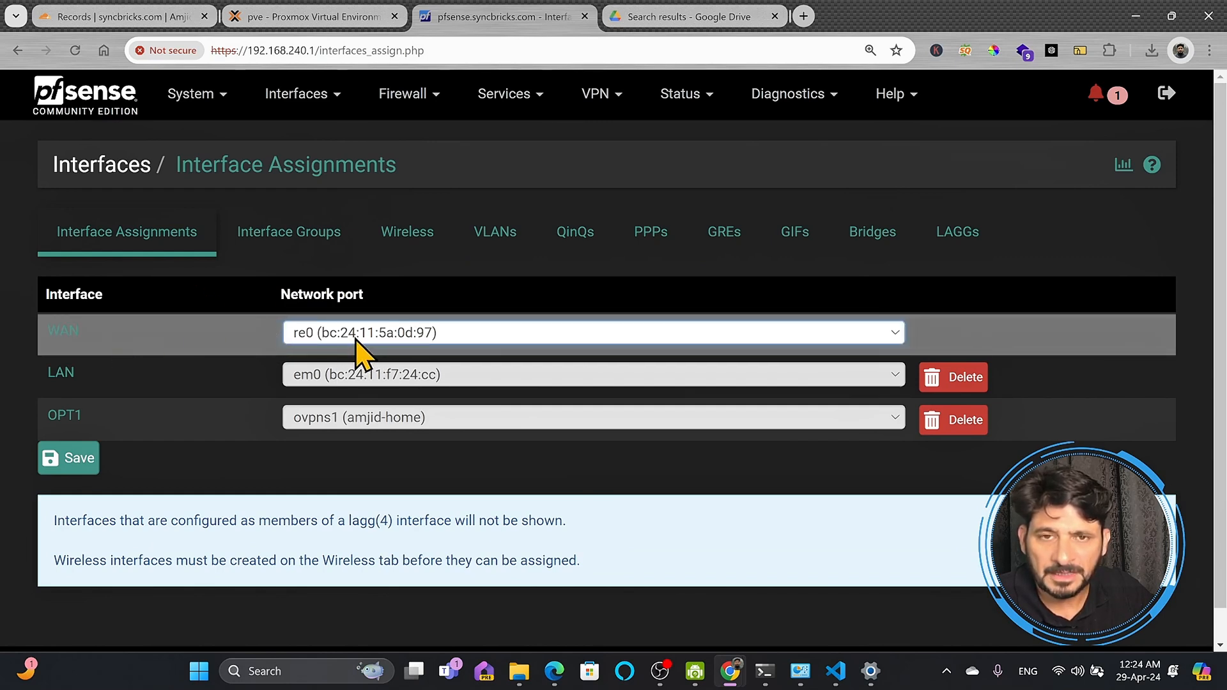
{"action": "left_click", "coordinate": [295, 94]}
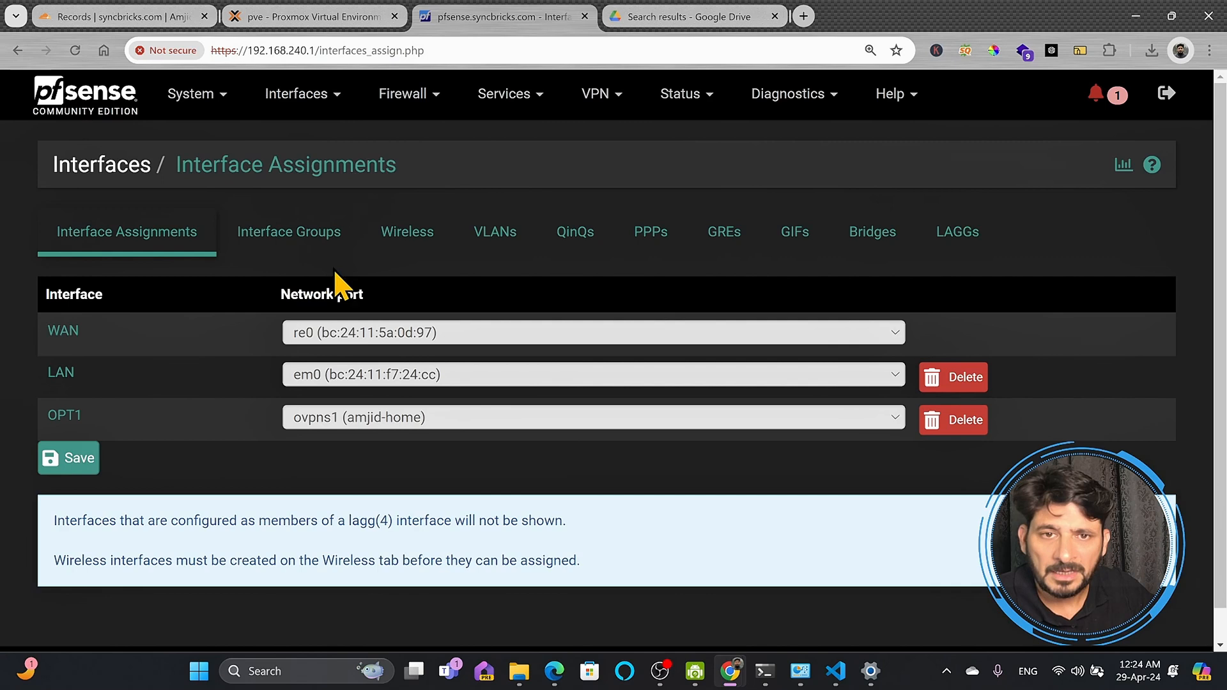
Add VLAN tag 30 on em0 (lan) described as Guest WiFi Network and save it.
{"action": "left_click", "coordinate": [494, 231]}
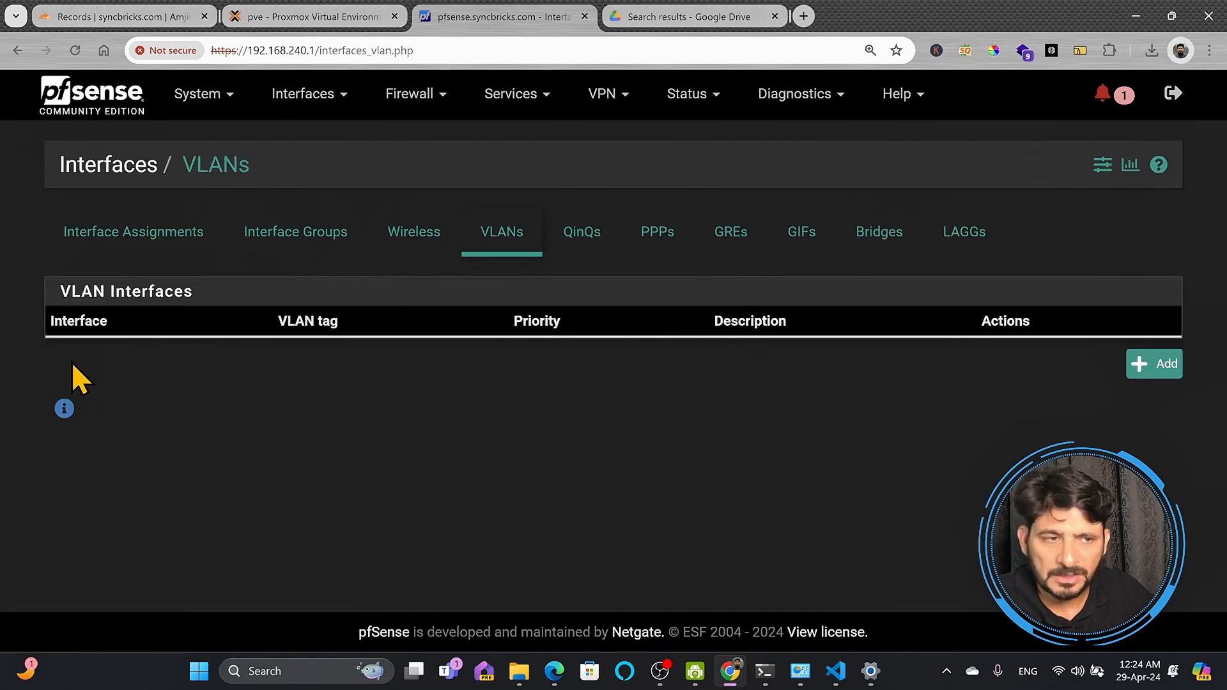
{"action": "mouse_move", "coordinate": [963, 348]}
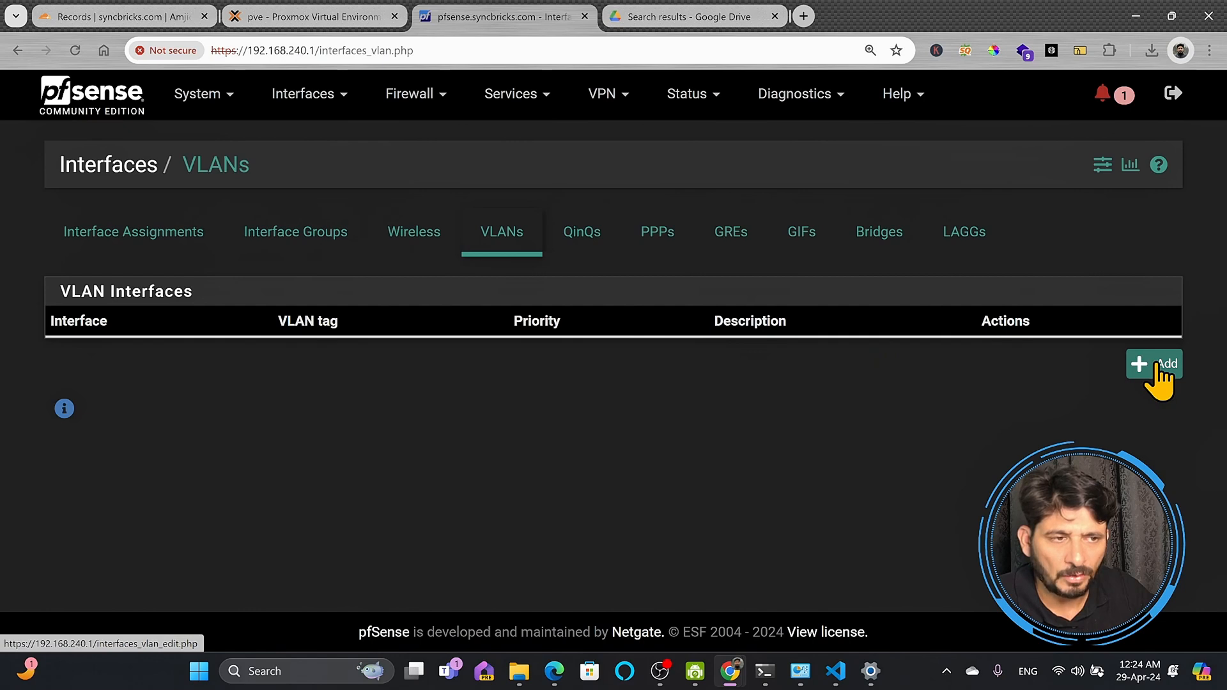
{"action": "left_click", "coordinate": [1154, 364]}
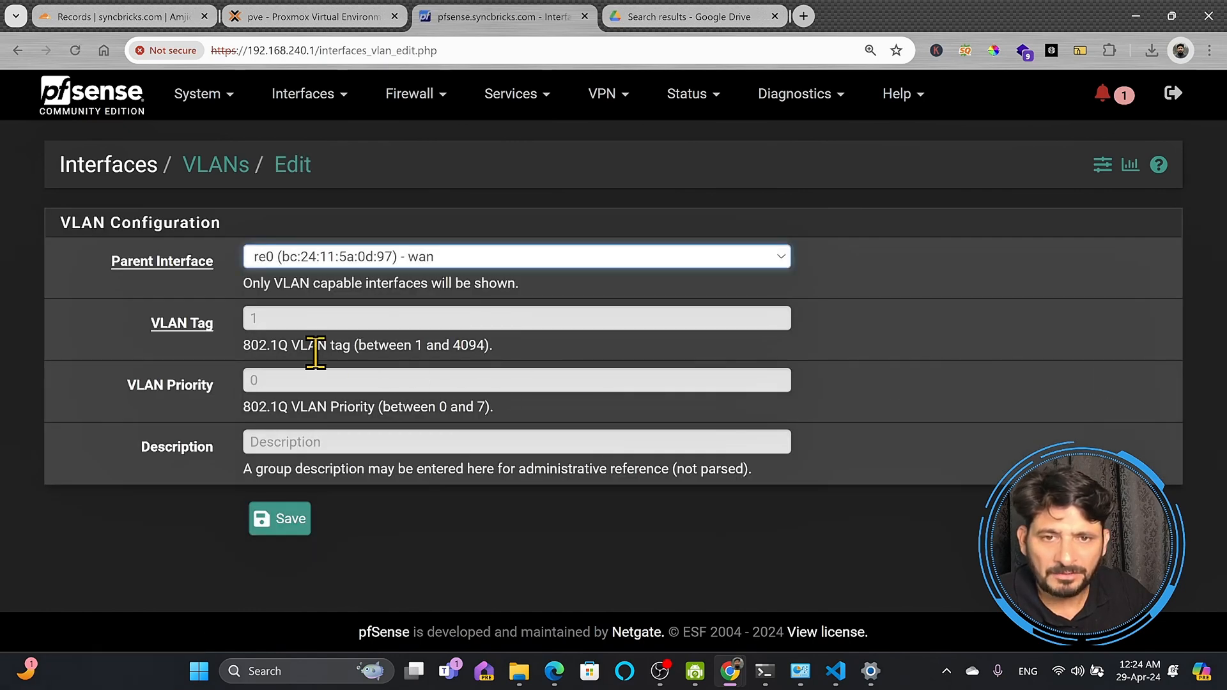
{"action": "left_click", "coordinate": [516, 318]}
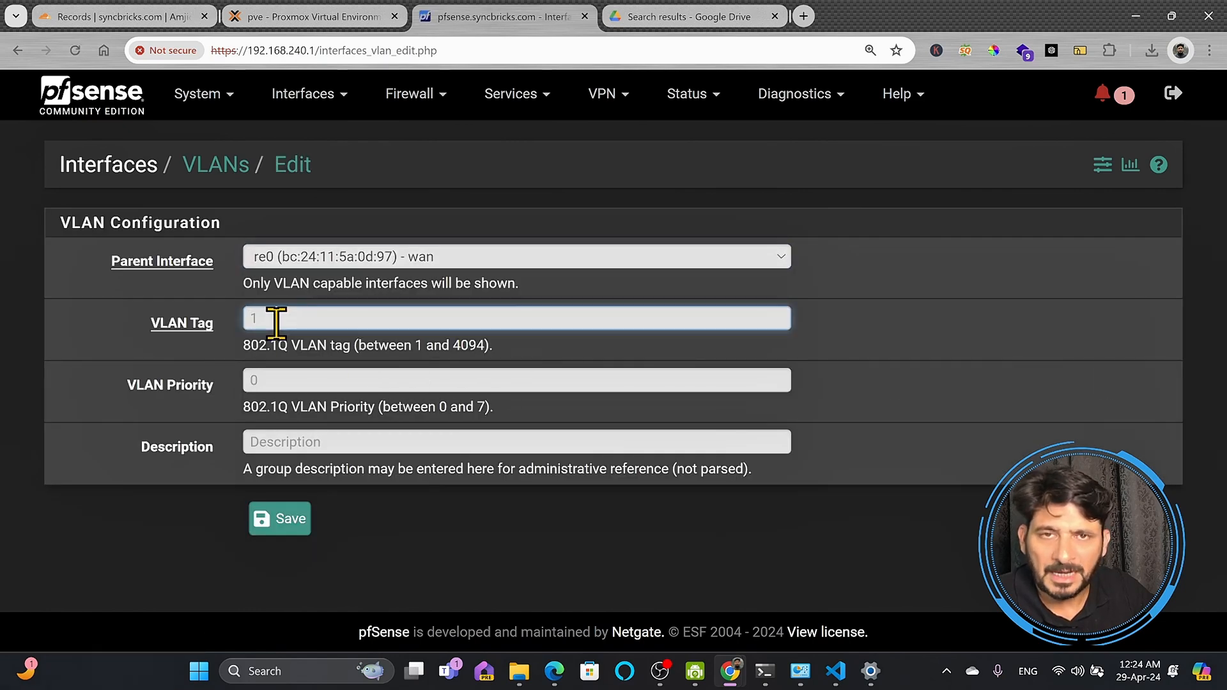
{"action": "left_click", "coordinate": [515, 319]}
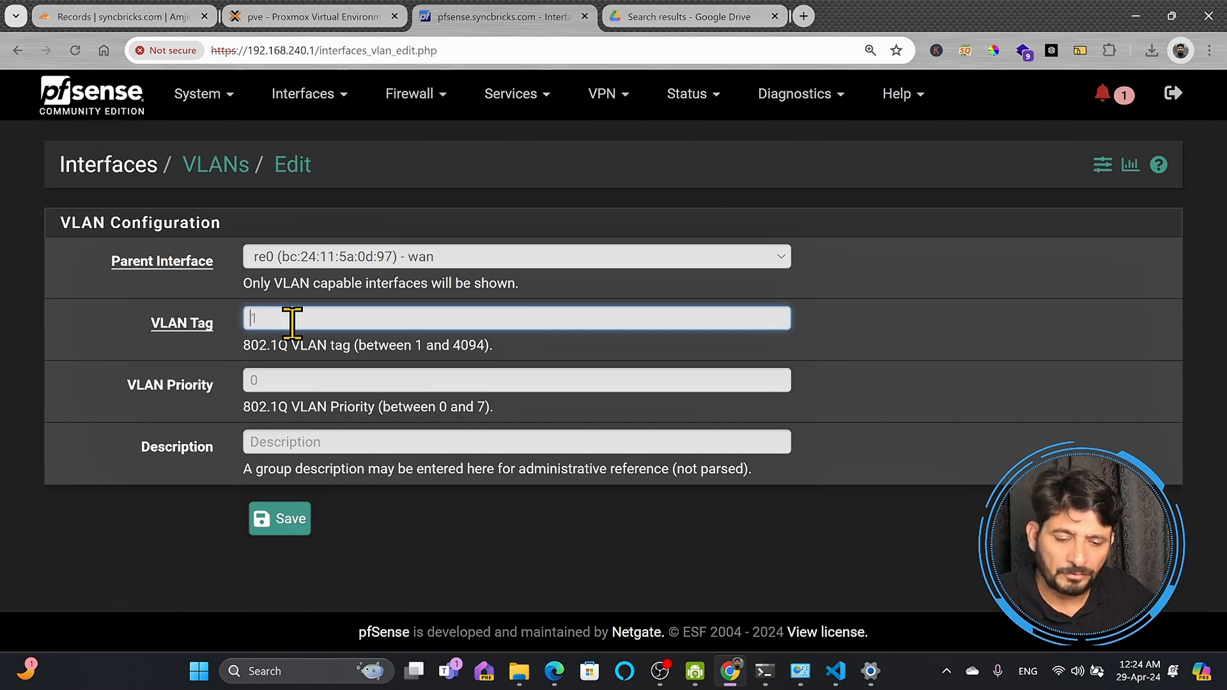
{"action": "type", "text": "30"}
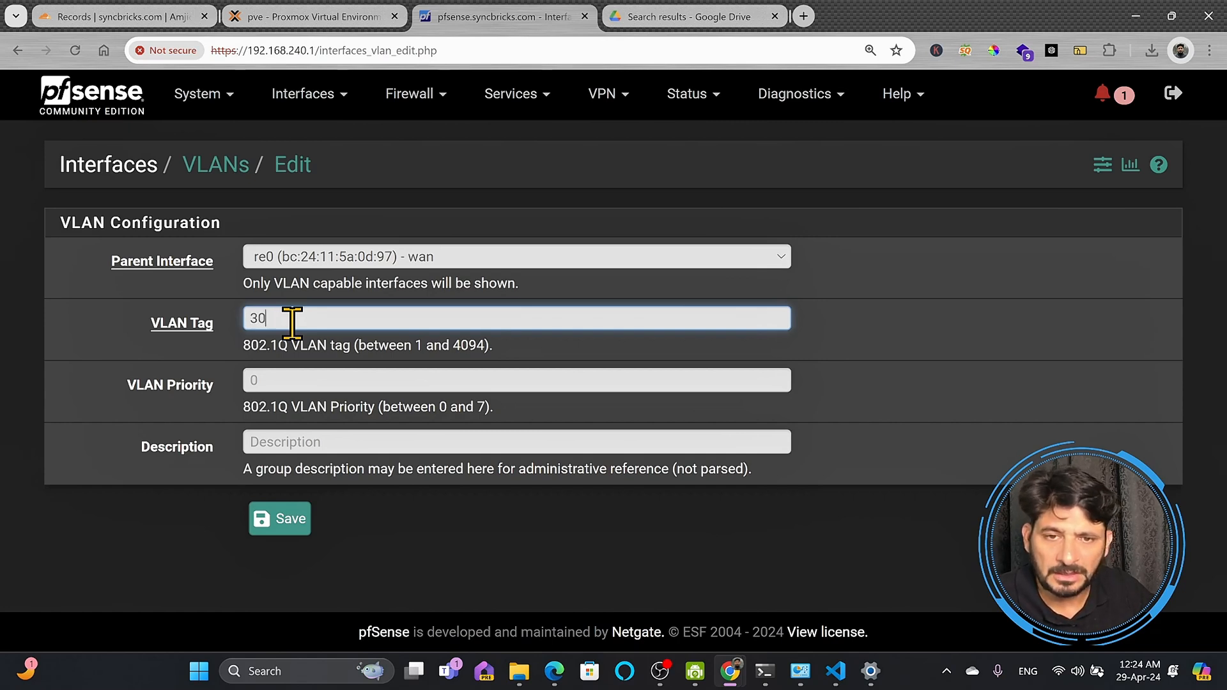
{"action": "left_click", "coordinate": [515, 257]}
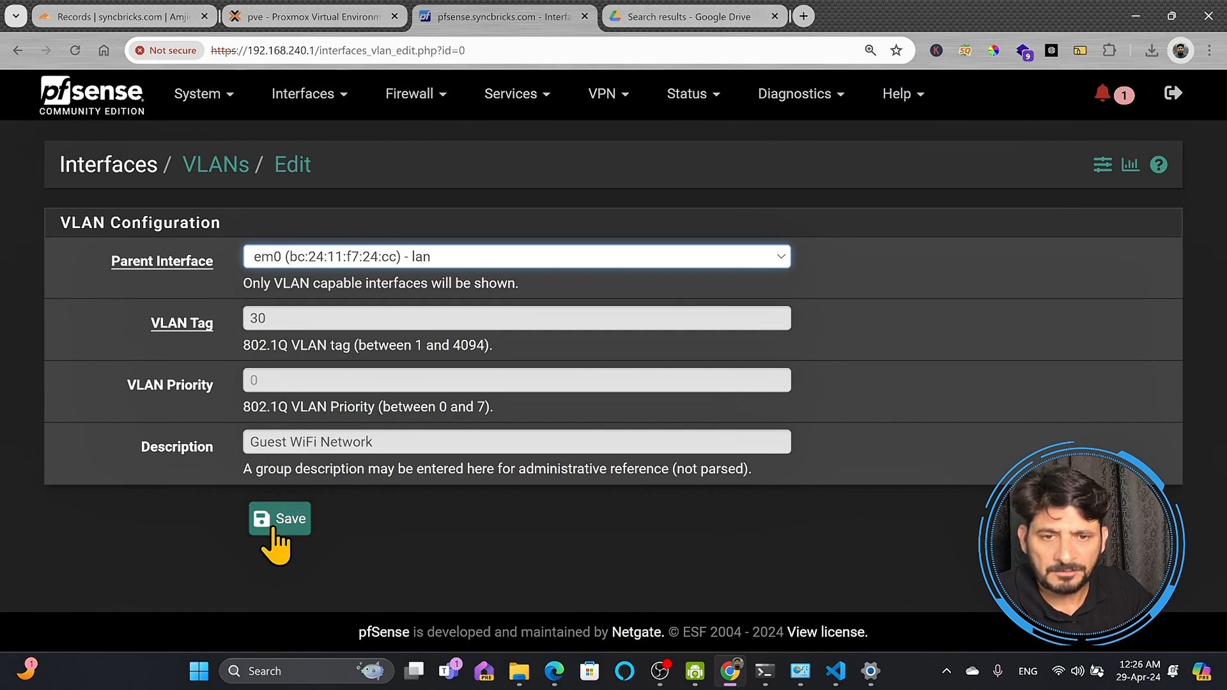
{"action": "left_click", "coordinate": [280, 518]}
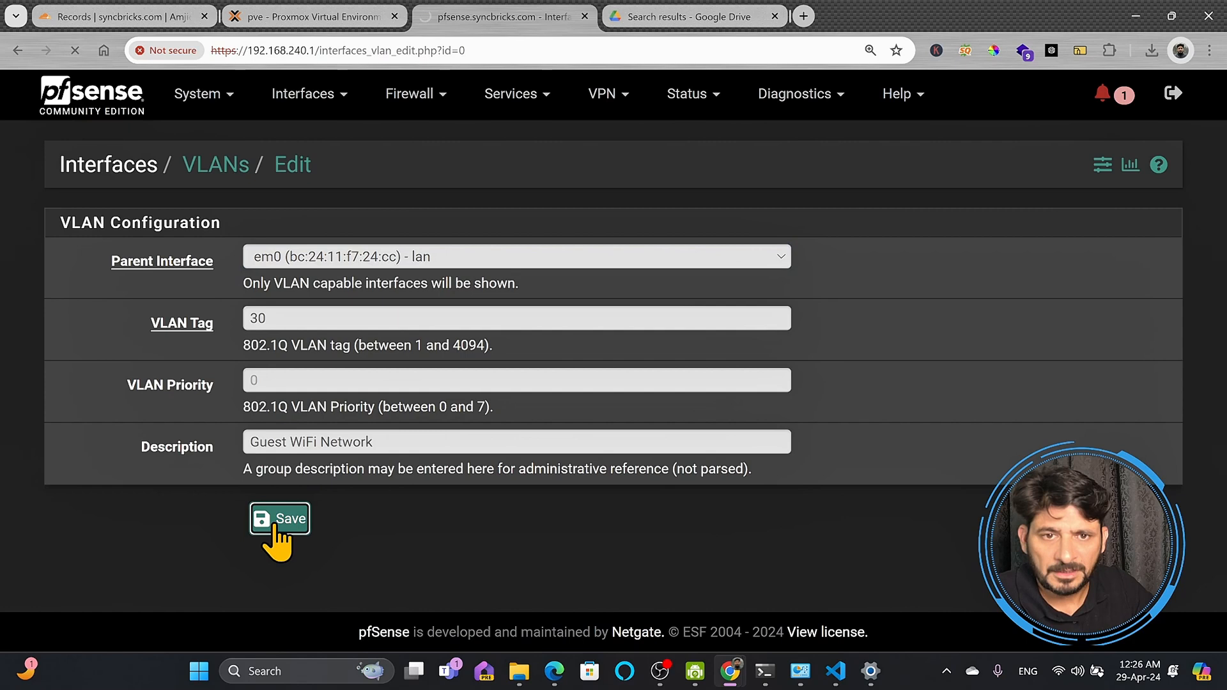
{"action": "left_click", "coordinate": [280, 519]}
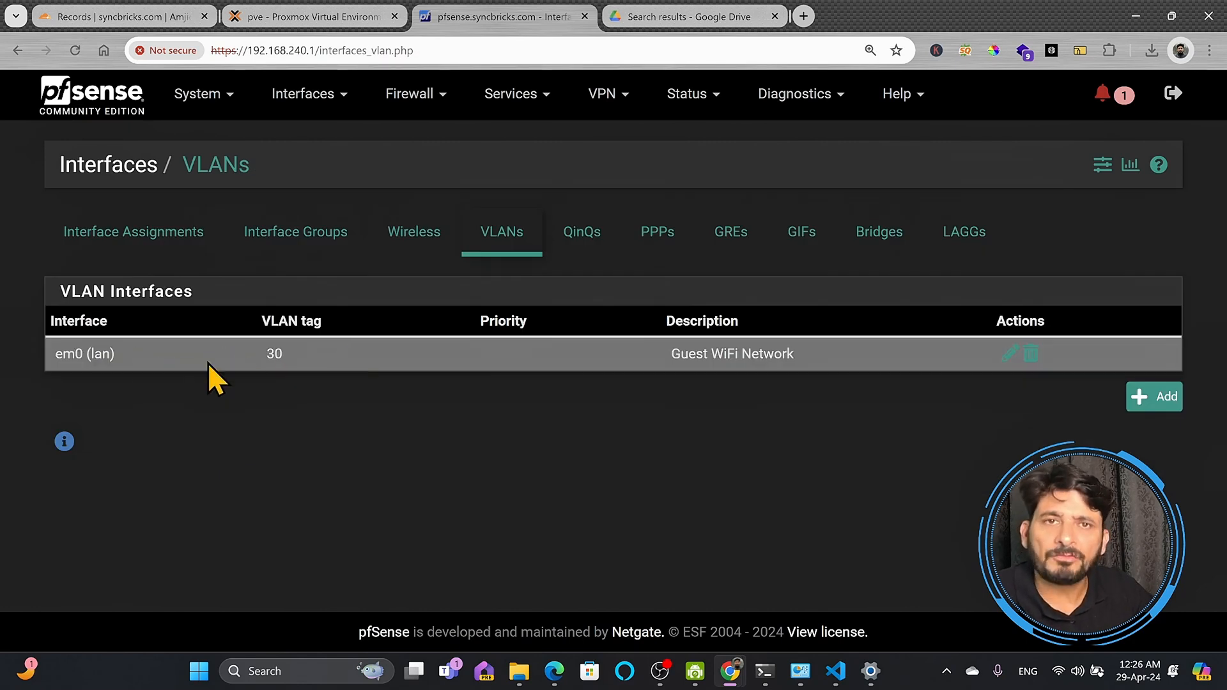
{"action": "mouse_move", "coordinate": [236, 376]}
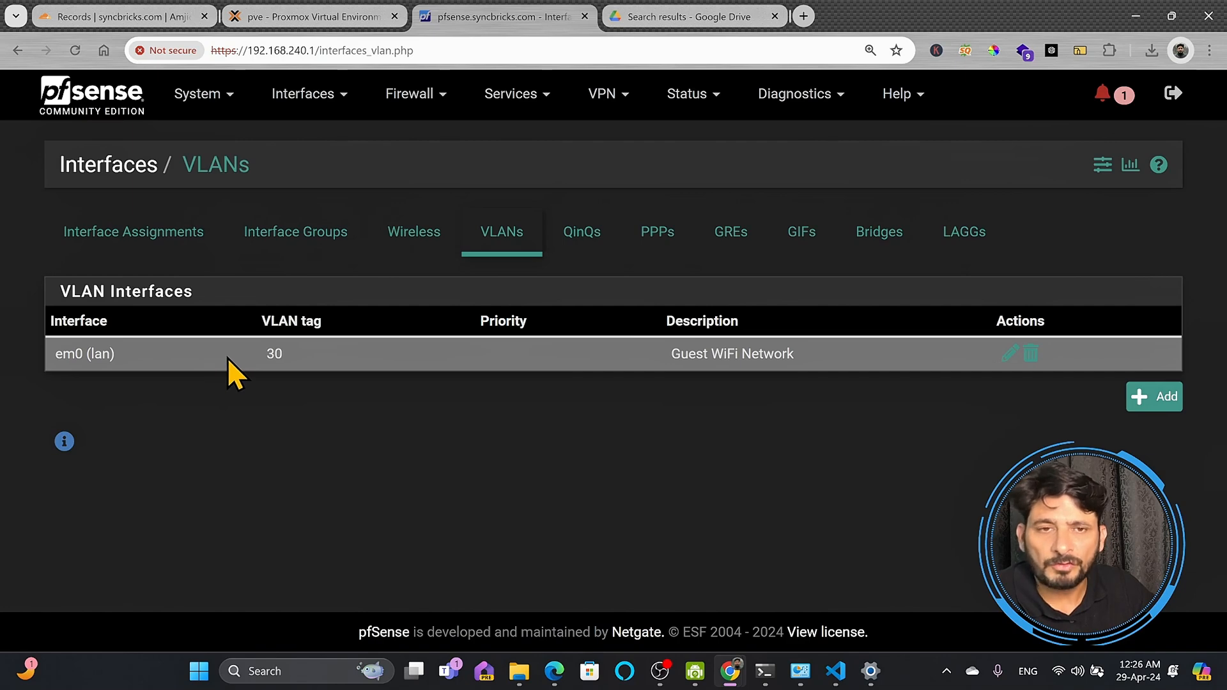
Return to Interface Assignments to add VLAN 30 on em0 as OPT2.
{"action": "left_click", "coordinate": [303, 93]}
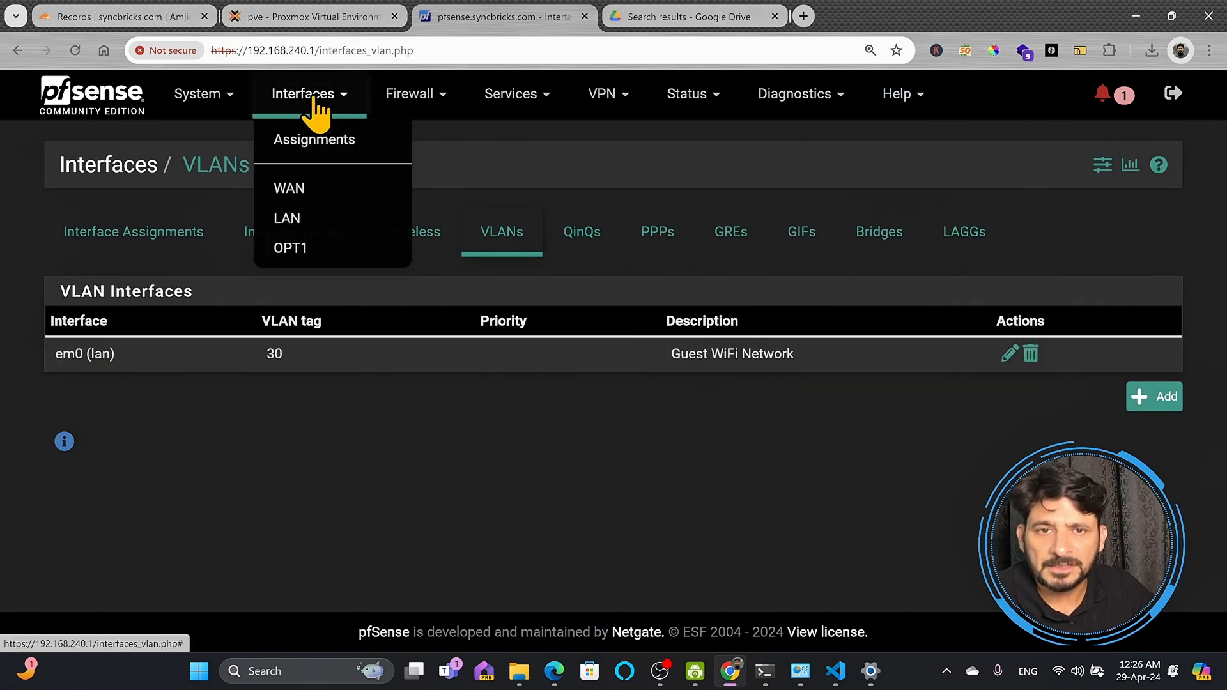
{"action": "left_click", "coordinate": [315, 139]}
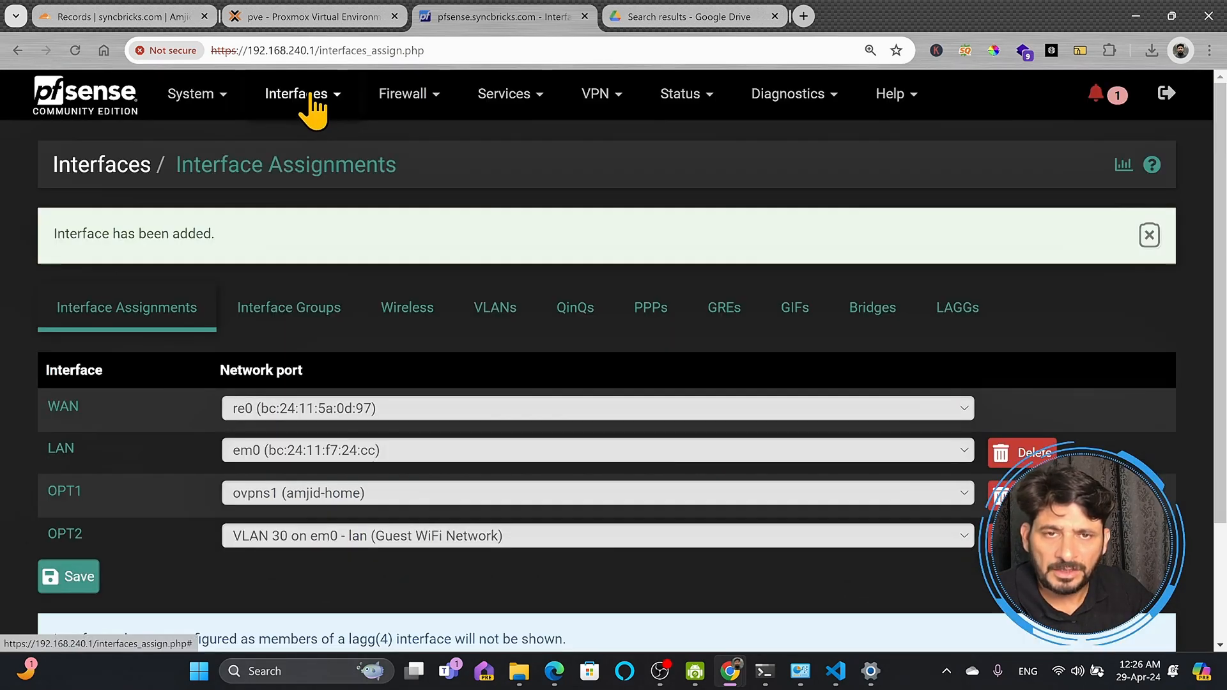
Rename the OPT2 interface description to VLAN30 and save it.
{"action": "left_click", "coordinate": [296, 94]}
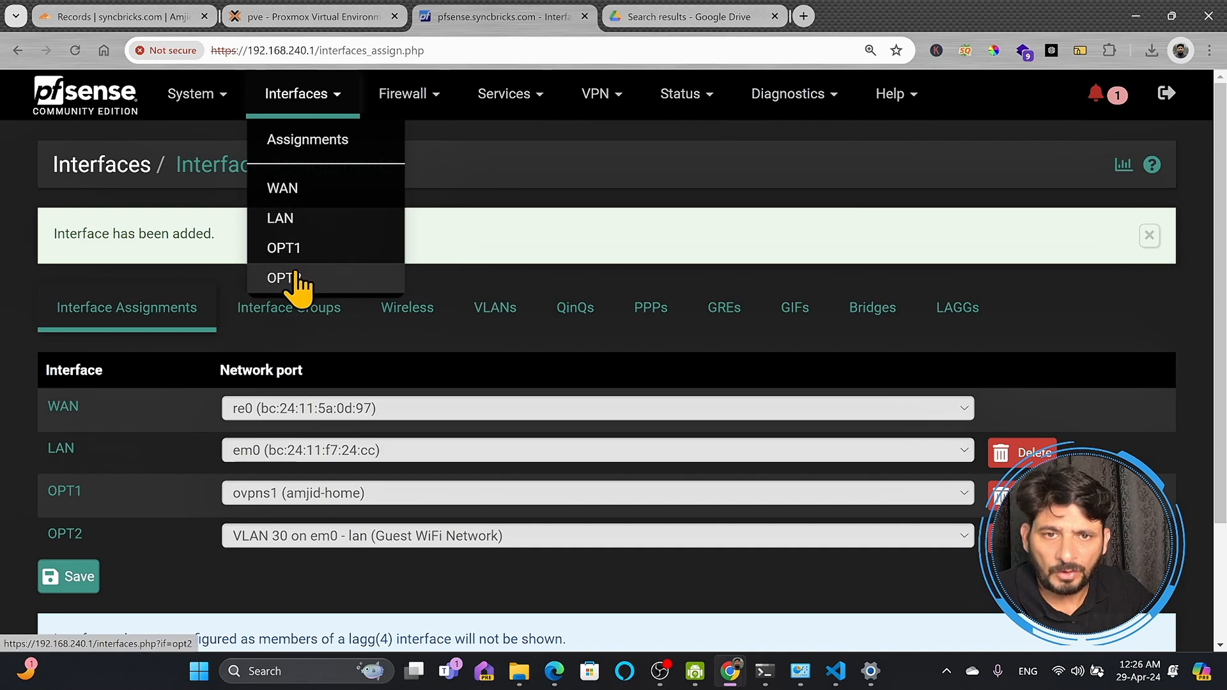
{"action": "left_click", "coordinate": [284, 277]}
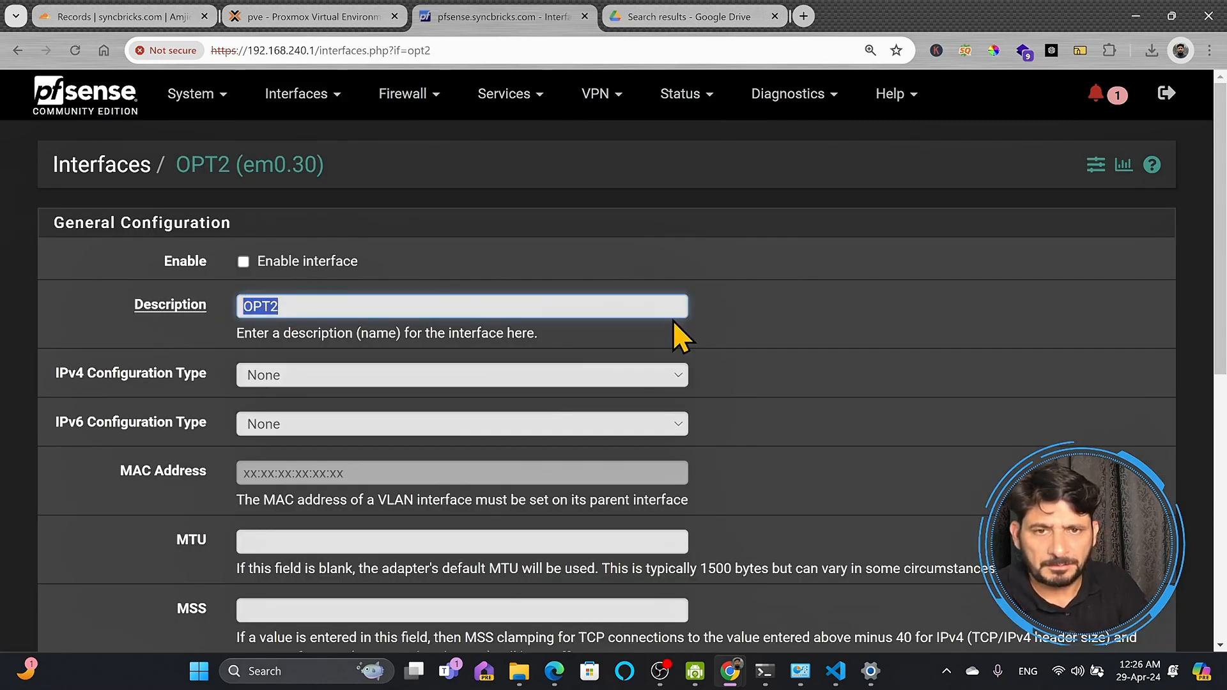
{"action": "type", "text": "VLAN"}
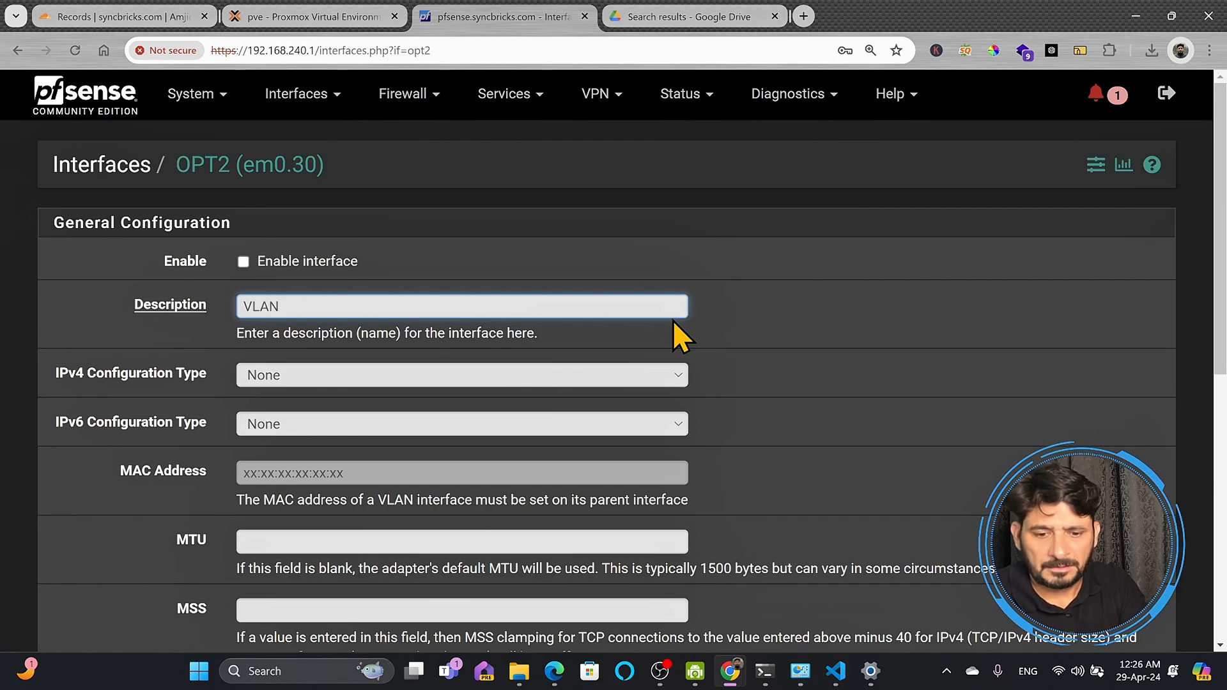
{"action": "scroll", "scroll_direction": "down", "scroll_amount": 3}
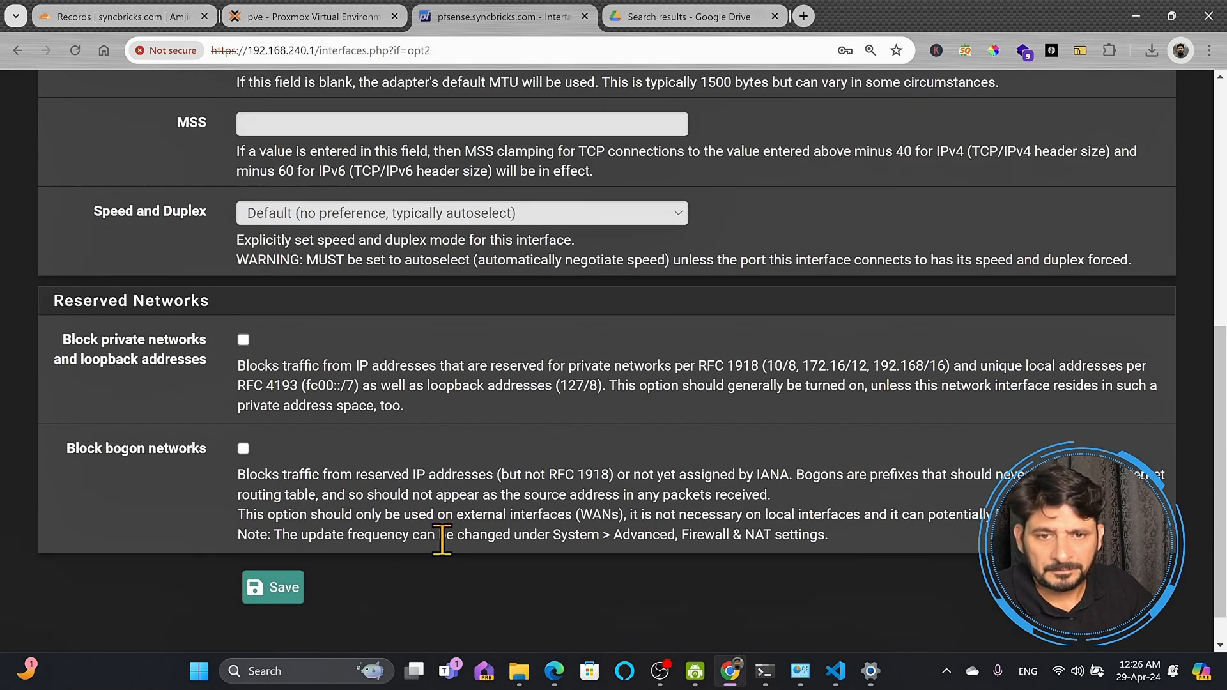
{"action": "left_click", "coordinate": [272, 586]}
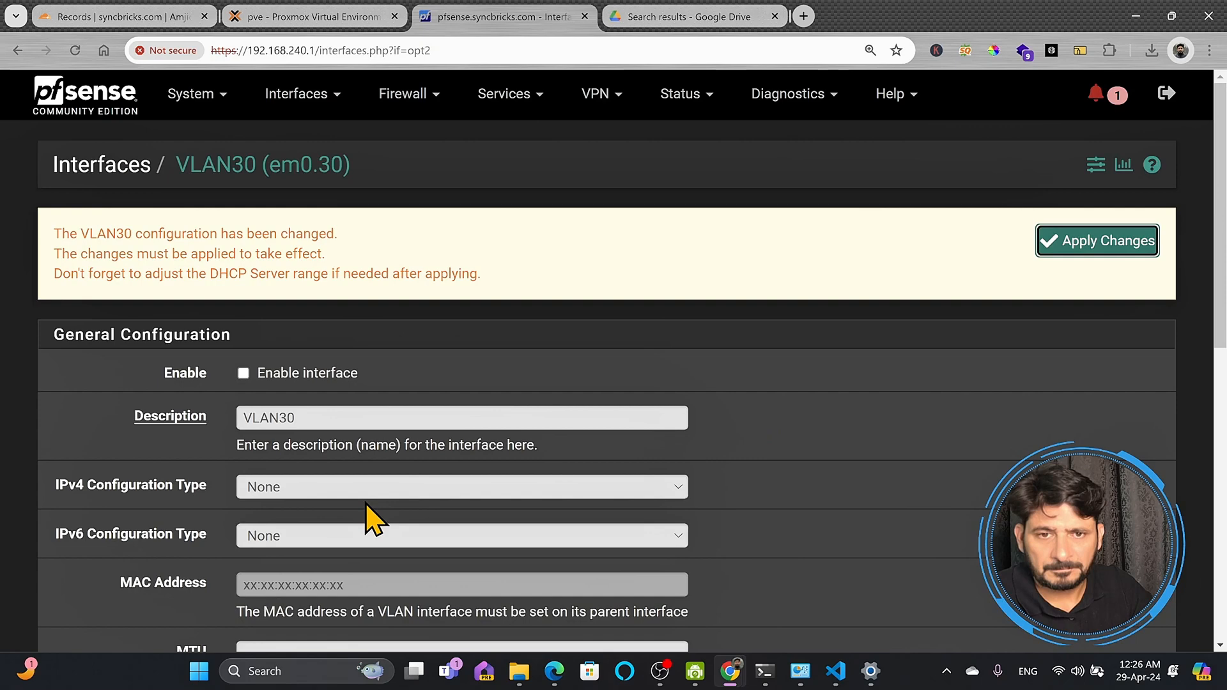
Enable the VLAN30 interface, save and apply the changes.
{"action": "left_click", "coordinate": [1097, 241]}
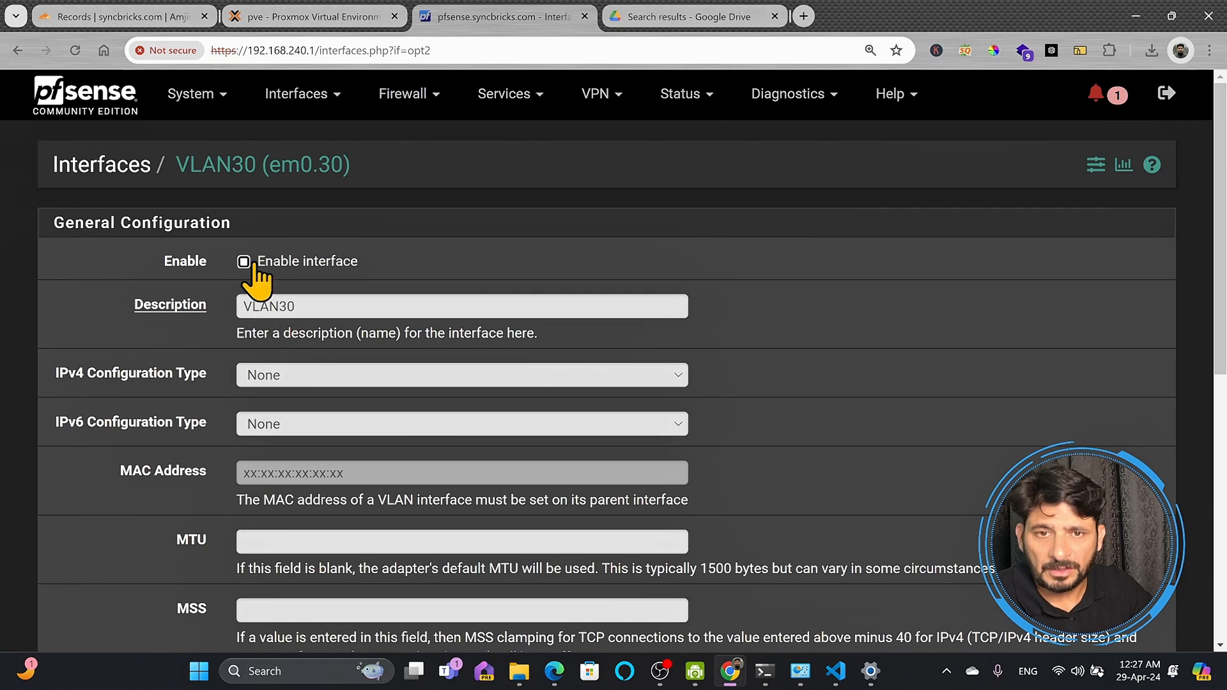
{"action": "scroll", "scroll_direction": "down", "scroll_amount": 3}
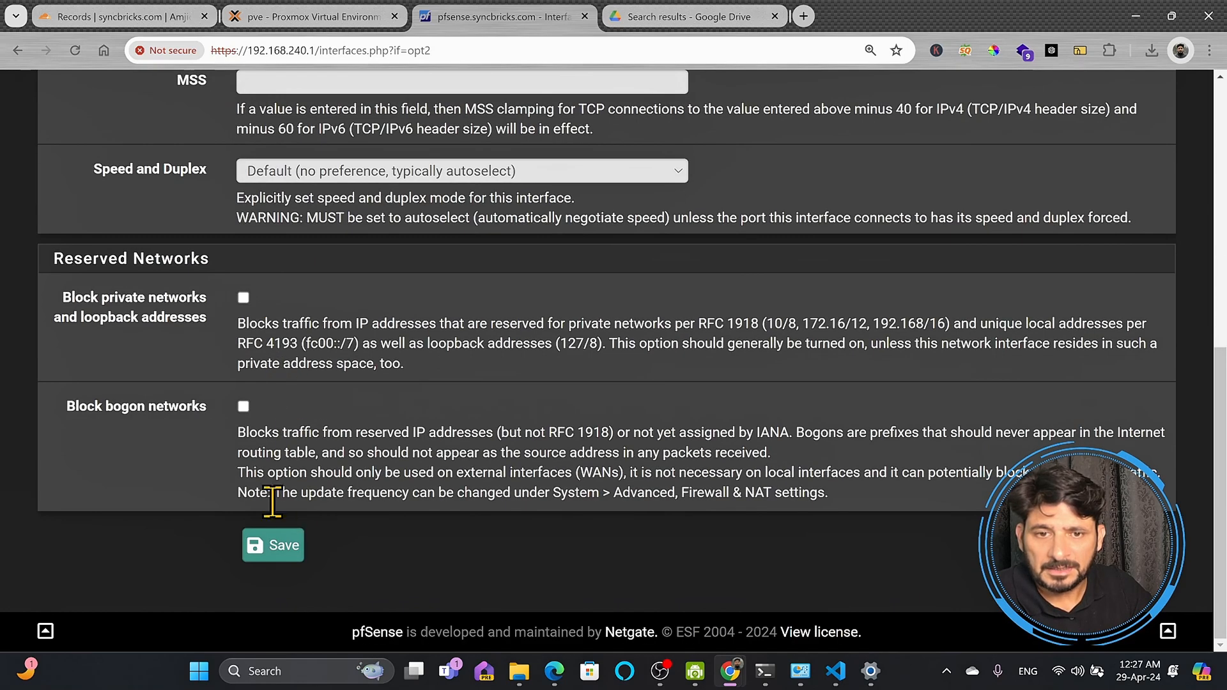
{"action": "left_click", "coordinate": [273, 546]}
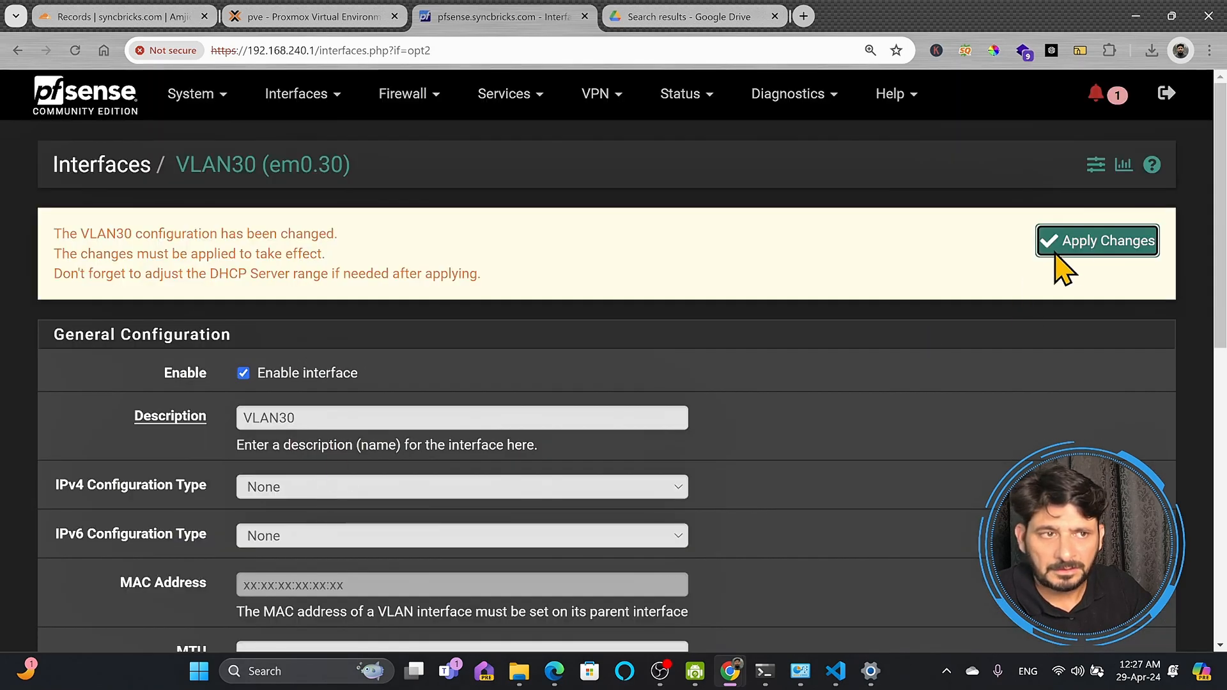
{"action": "left_click", "coordinate": [1095, 241]}
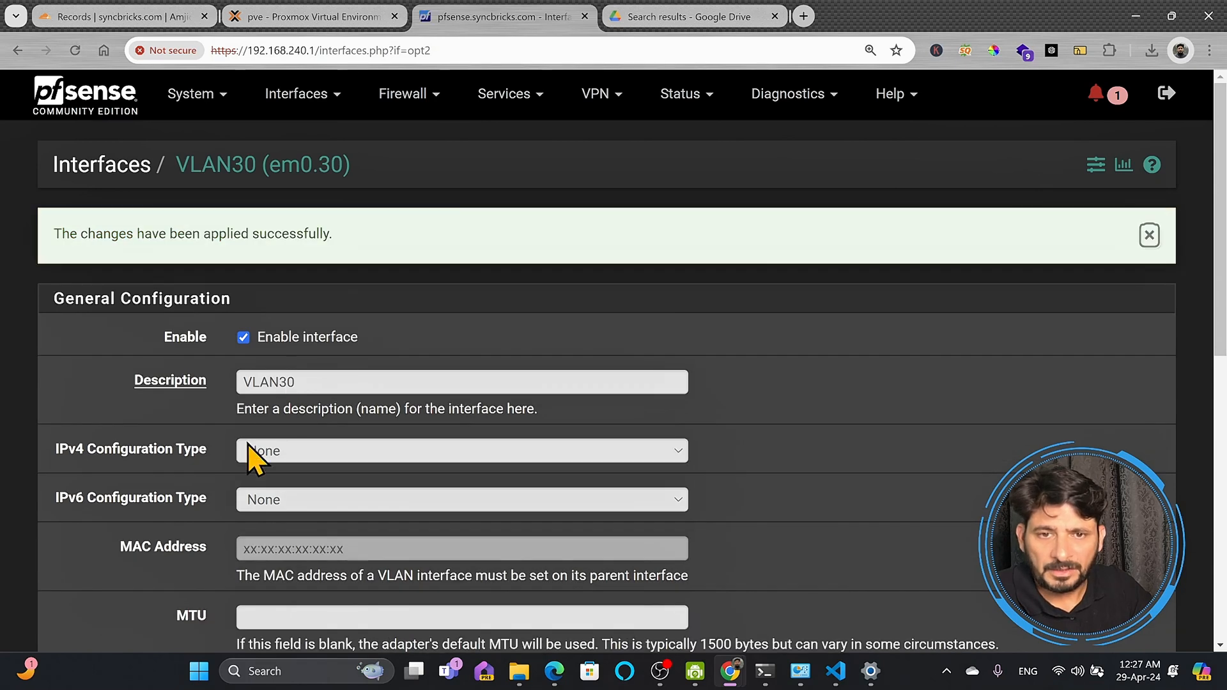
Set VLAN30 to Static IPv4 with address 192.168.200.1/24.
{"action": "left_click", "coordinate": [461, 450]}
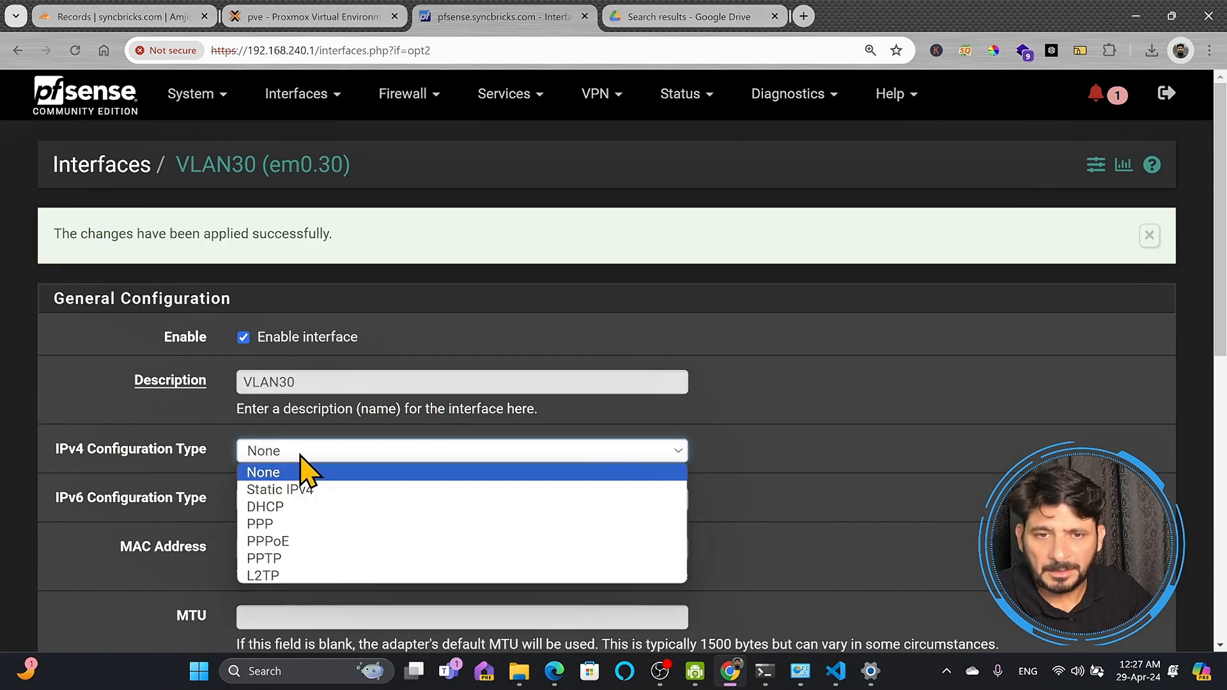
{"action": "mouse_move", "coordinate": [312, 509]}
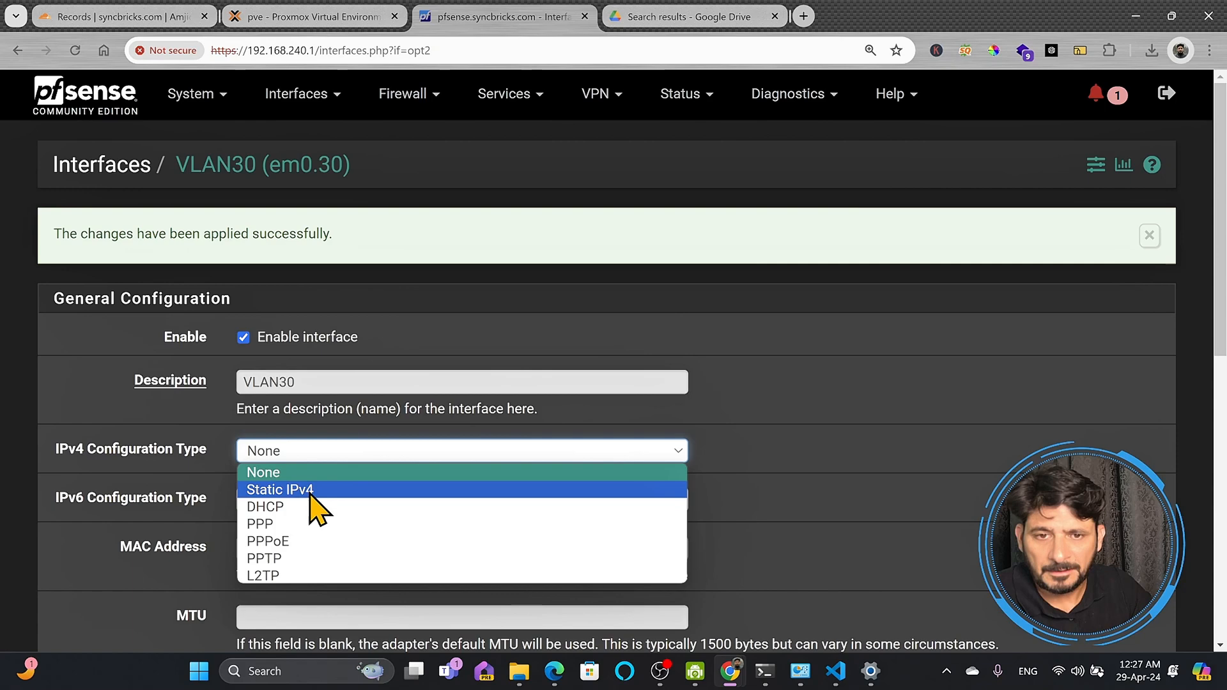
{"action": "left_click", "coordinate": [280, 490]}
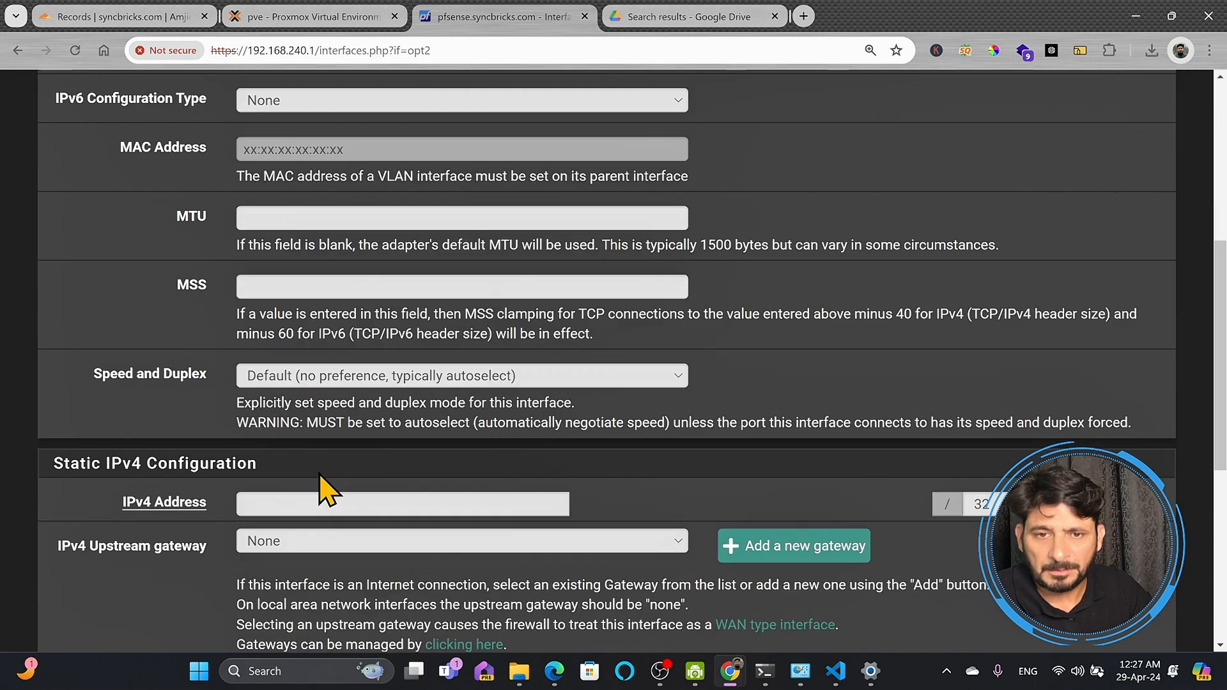
{"action": "type", "text": "192"}
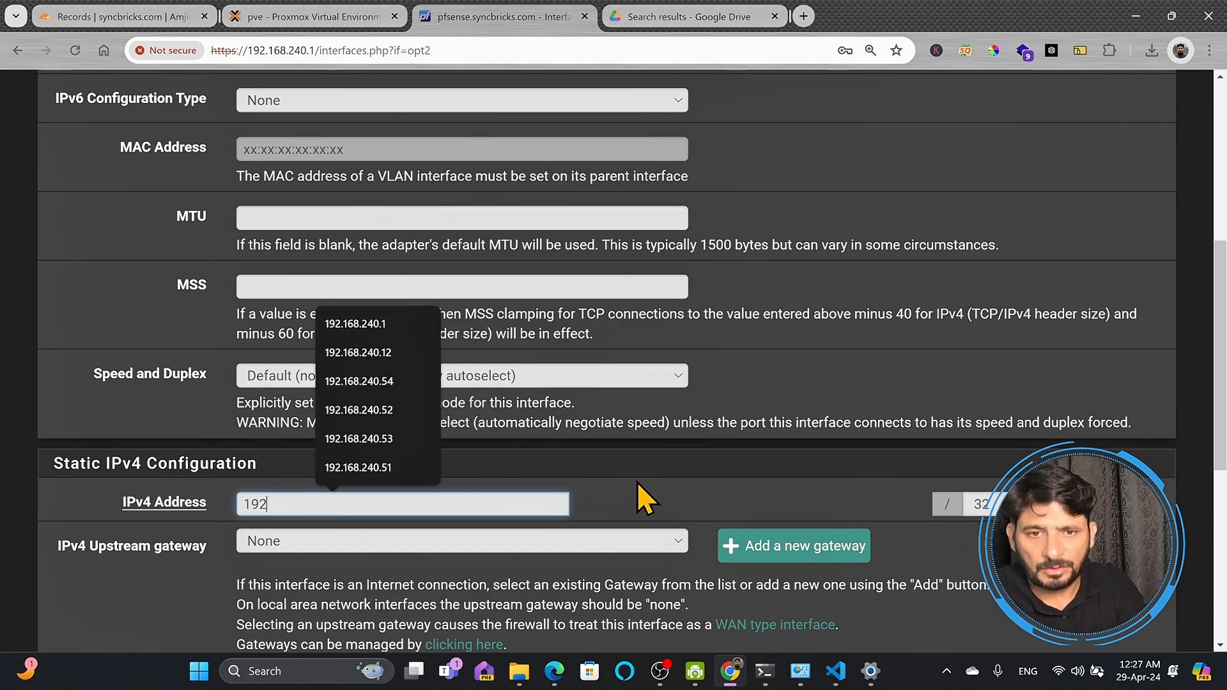
{"action": "left_click", "coordinate": [357, 323]}
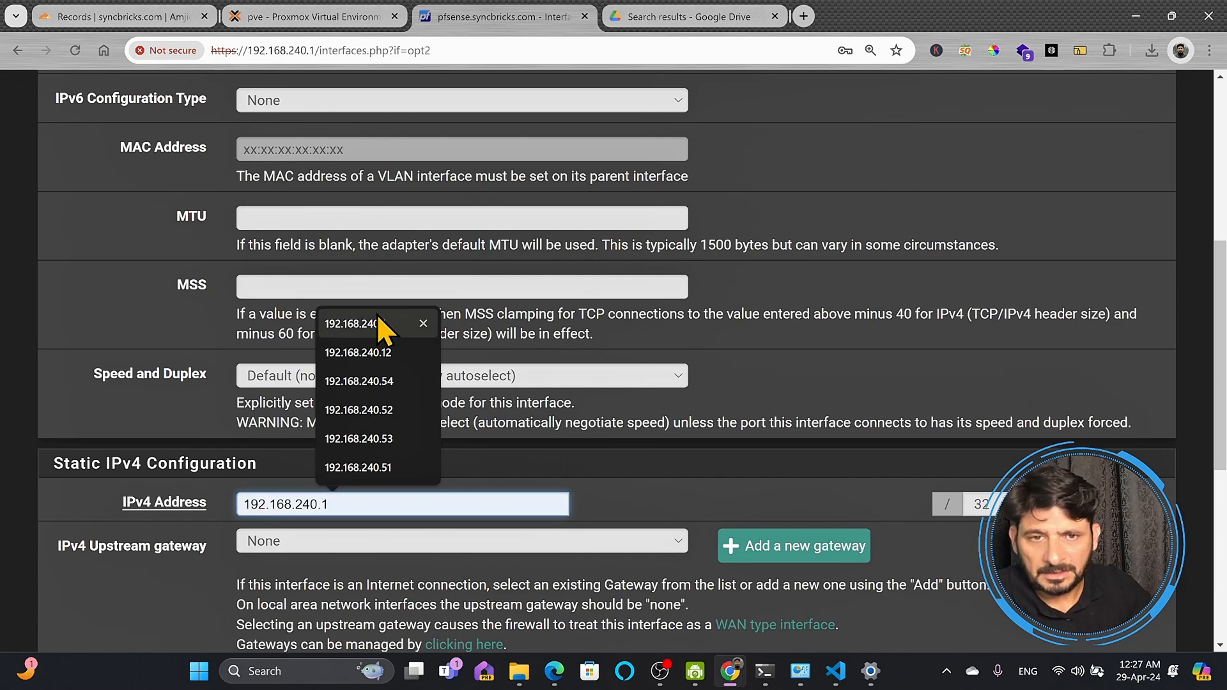
{"action": "type", "text": "192.168.200"}
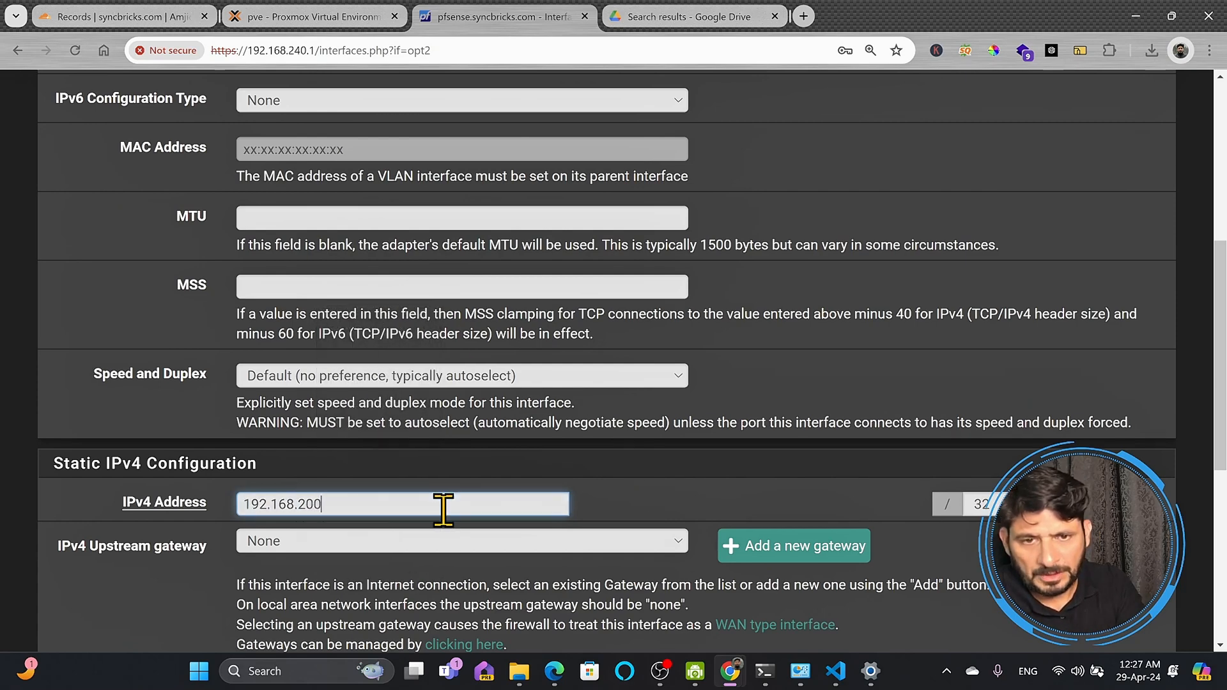
{"action": "type", "text": ".1"}
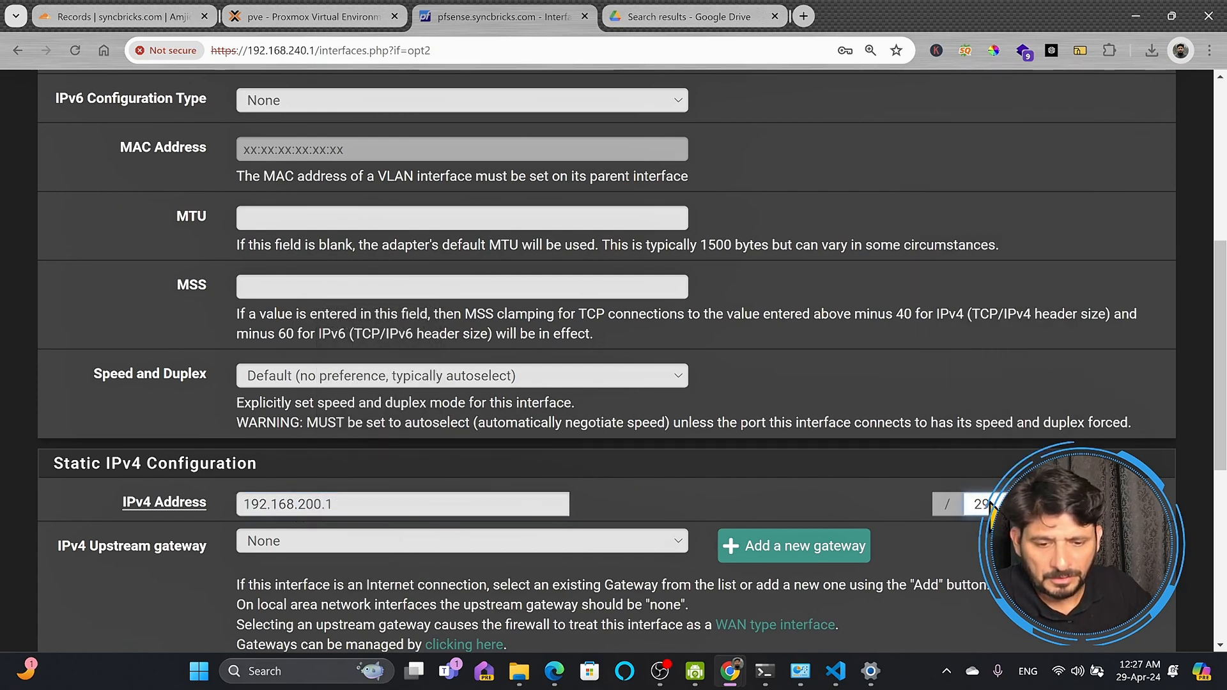
Save the VLAN30 static address settings.
{"action": "scroll", "scroll_direction": "down", "scroll_amount": 3}
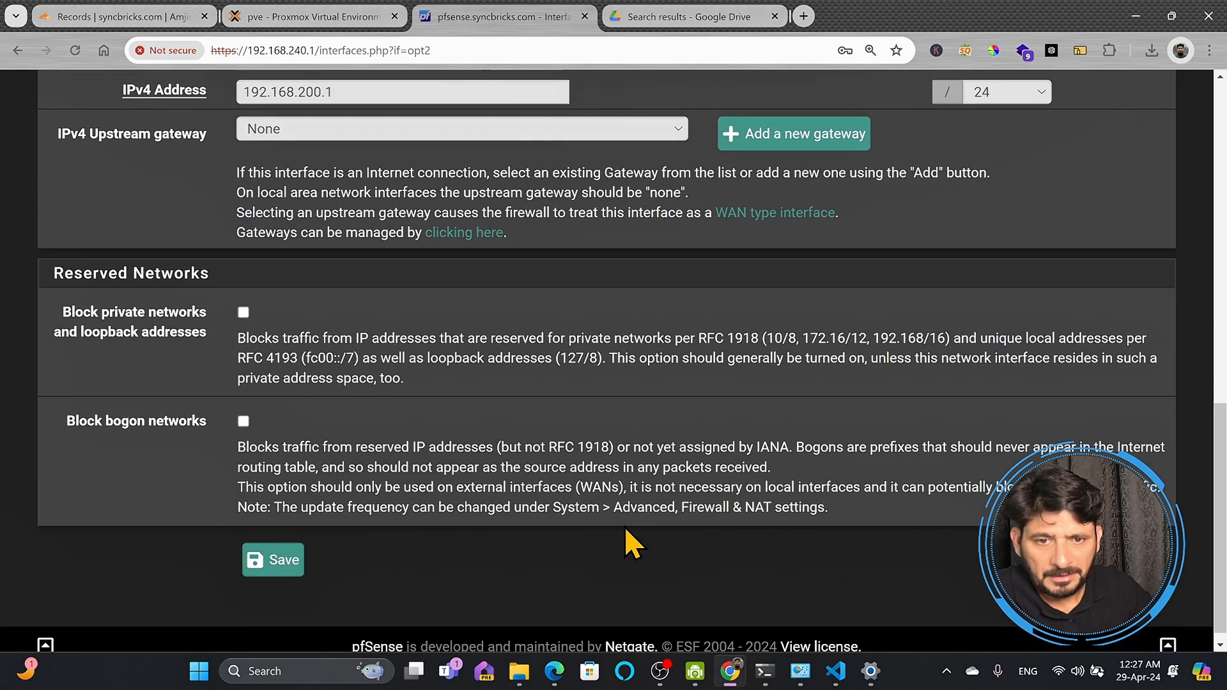
{"action": "left_click", "coordinate": [272, 560]}
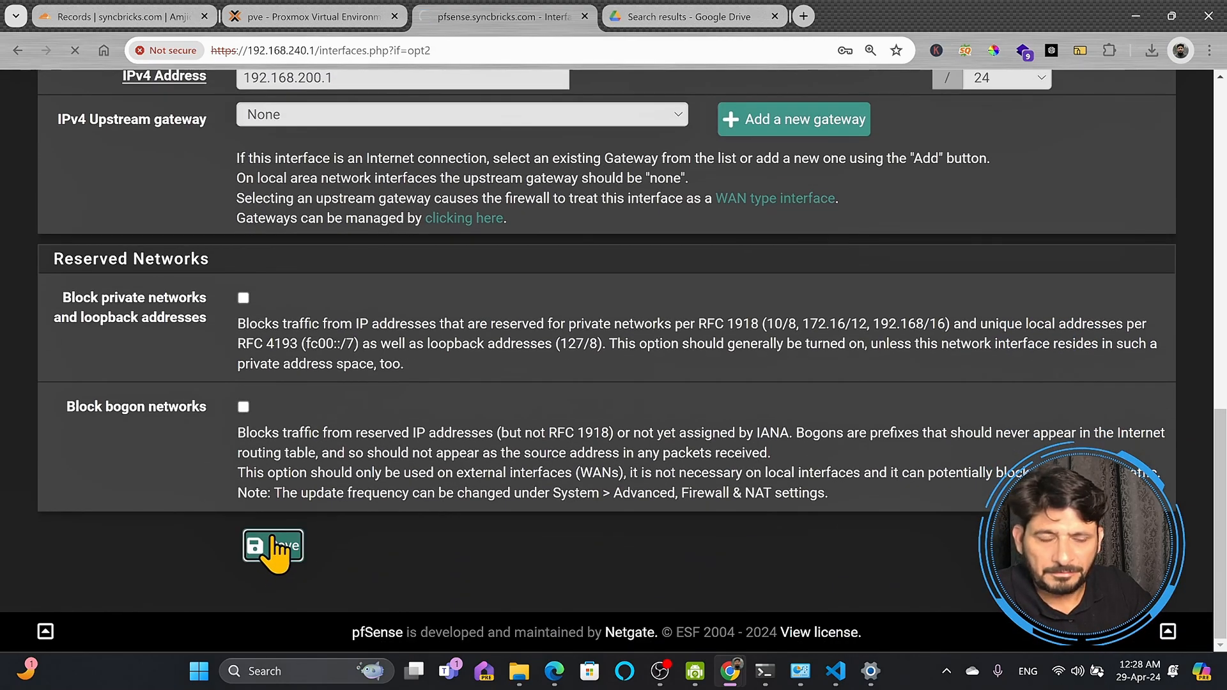
{"action": "left_click", "coordinate": [273, 549]}
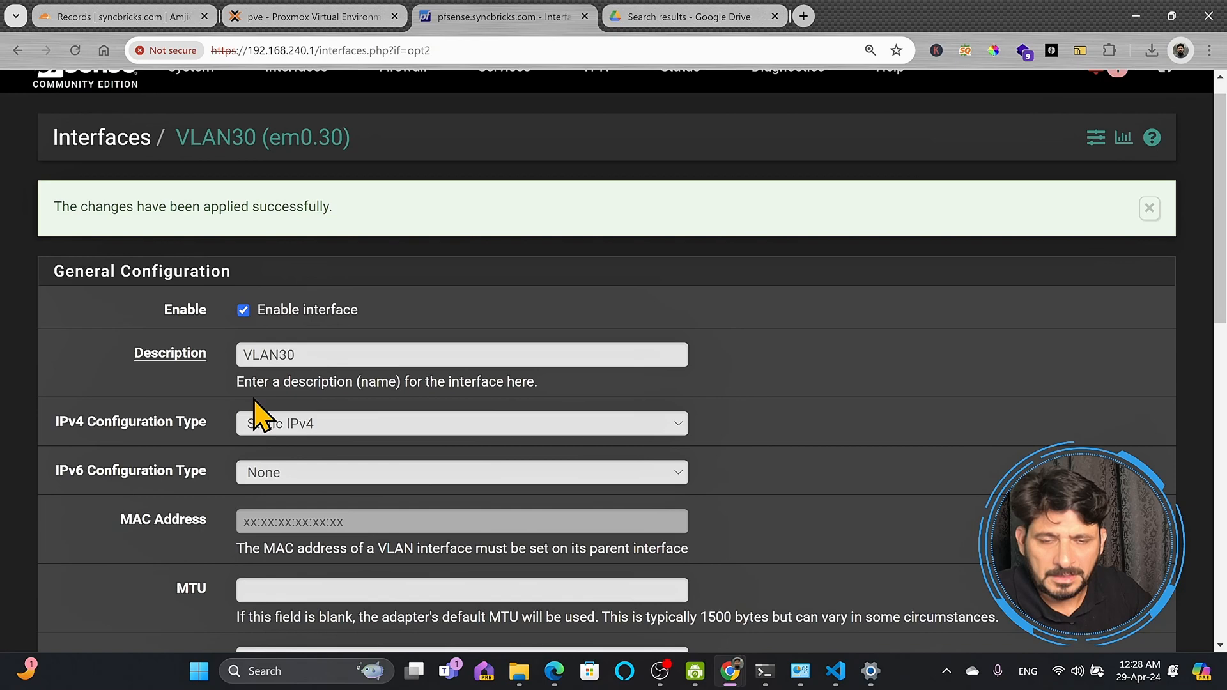
{"action": "scroll", "scroll_direction": "down", "scroll_amount": 3}
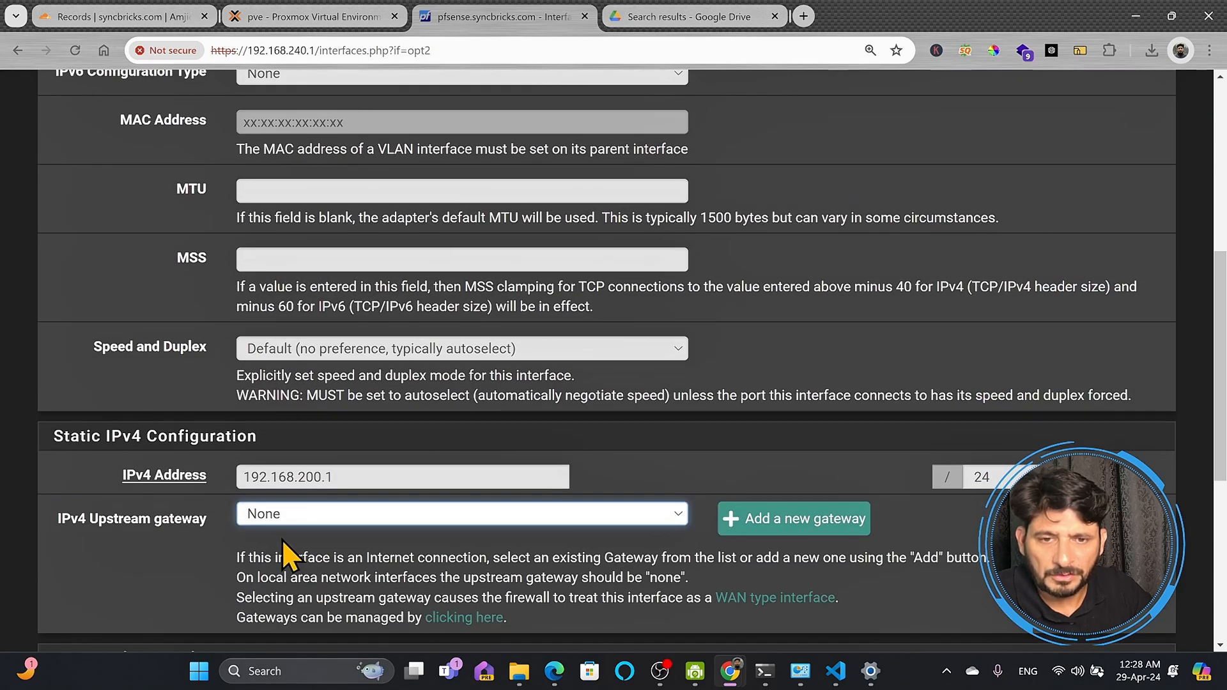
{"action": "triple_click", "coordinate": [401, 477]}
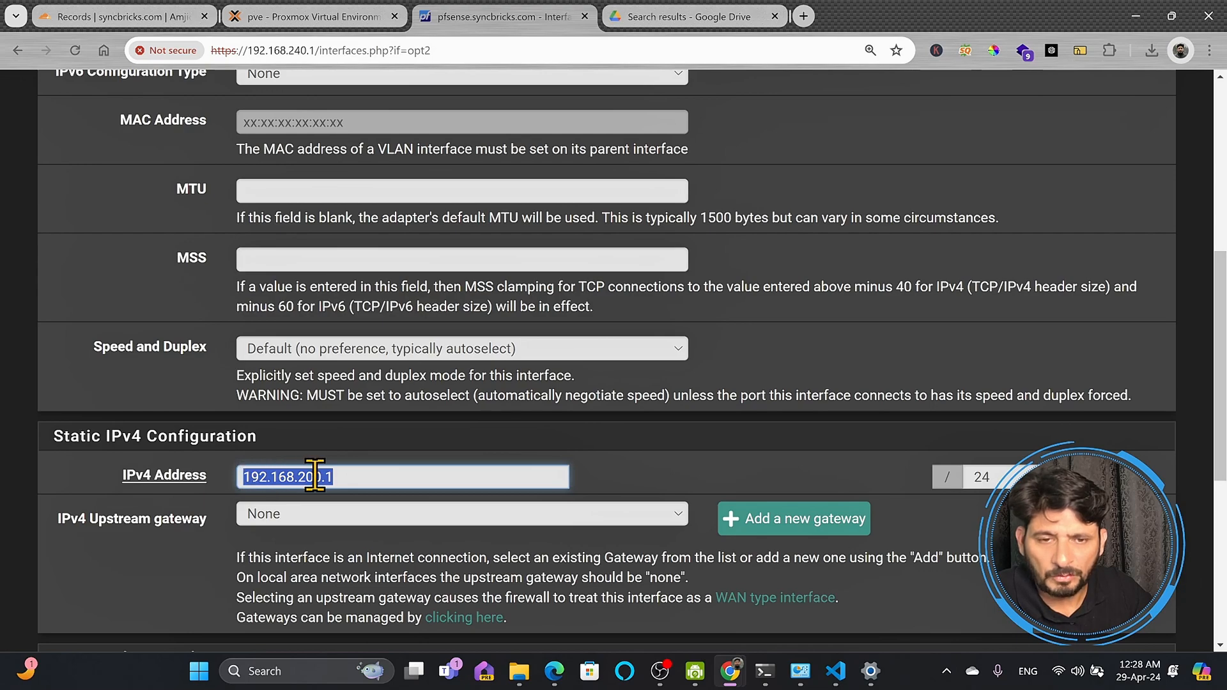
{"action": "scroll", "scroll_direction": "up", "scroll_amount": 3}
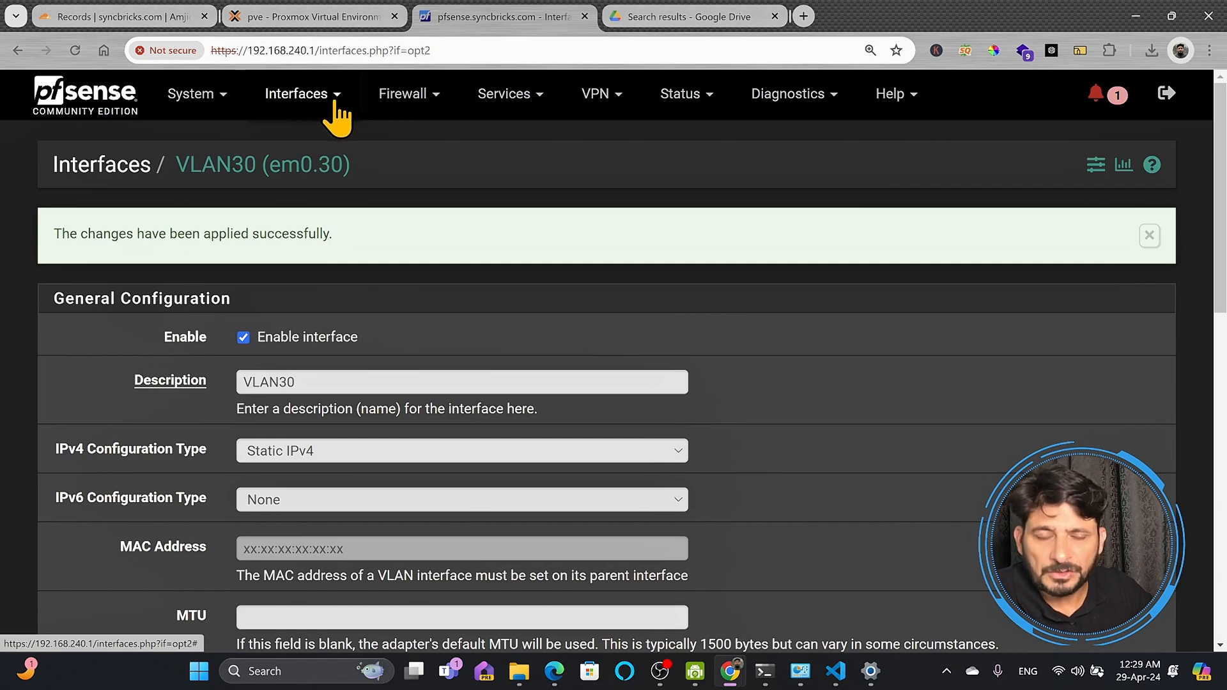
{"action": "mouse_move", "coordinate": [300, 133]}
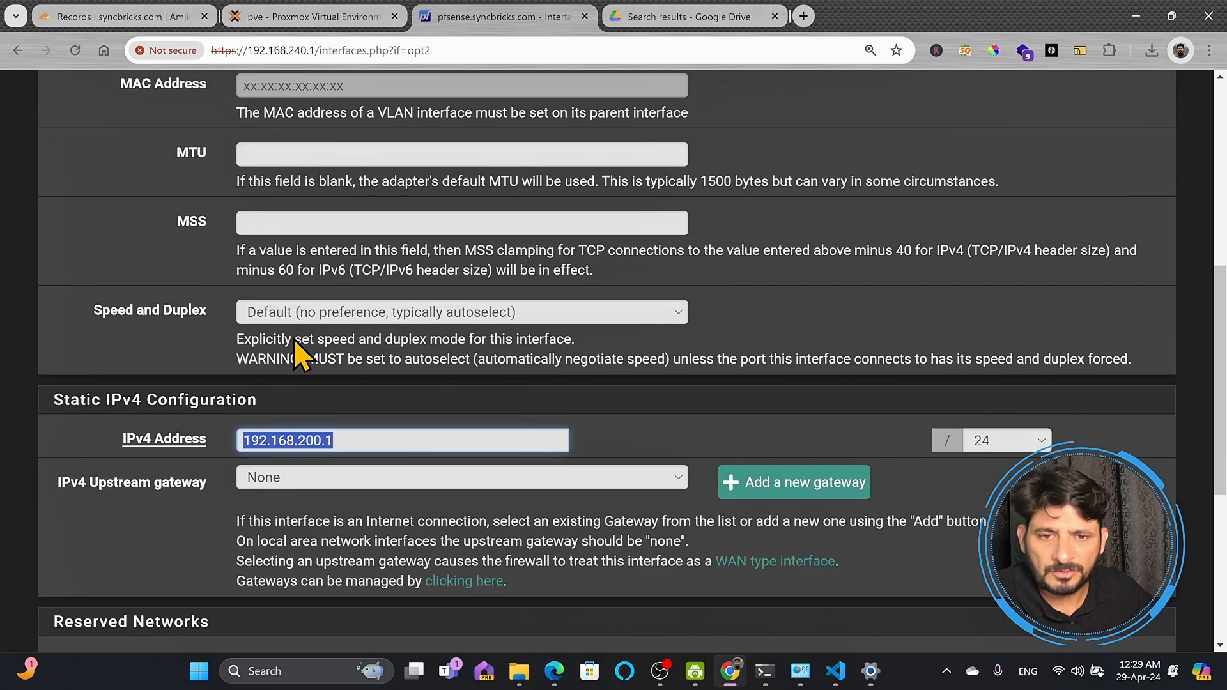
{"action": "scroll", "scroll_direction": "down", "scroll_amount": 3}
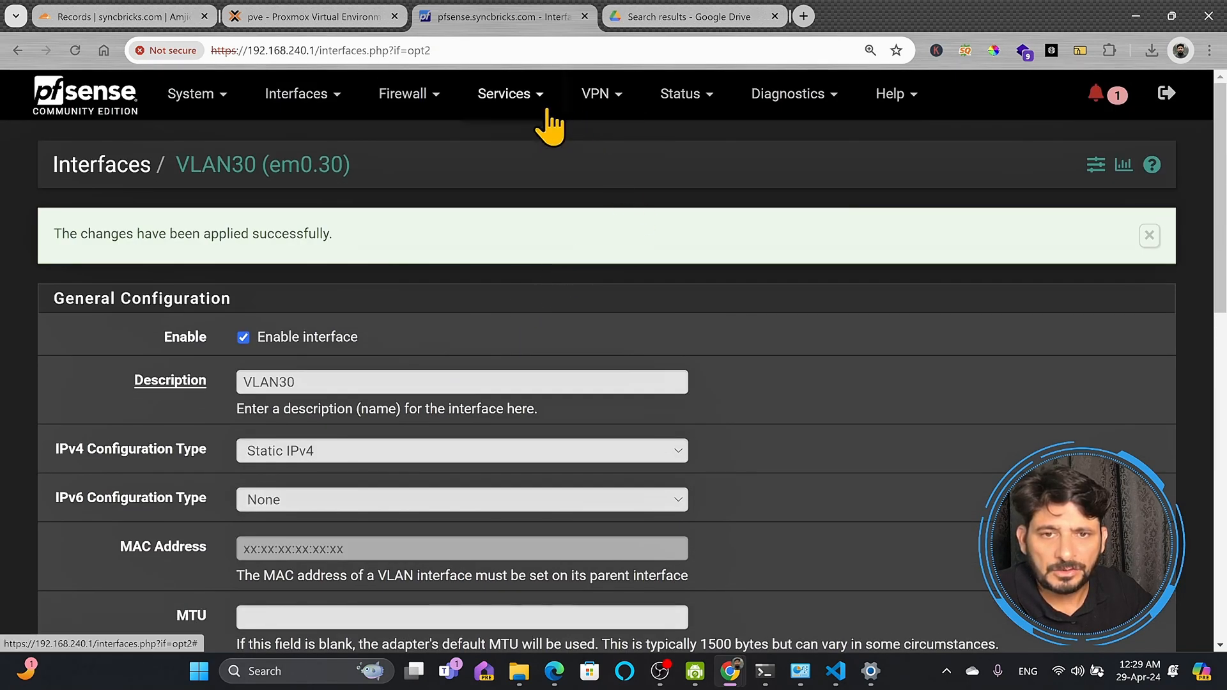
{"action": "mouse_move", "coordinate": [595, 102]}
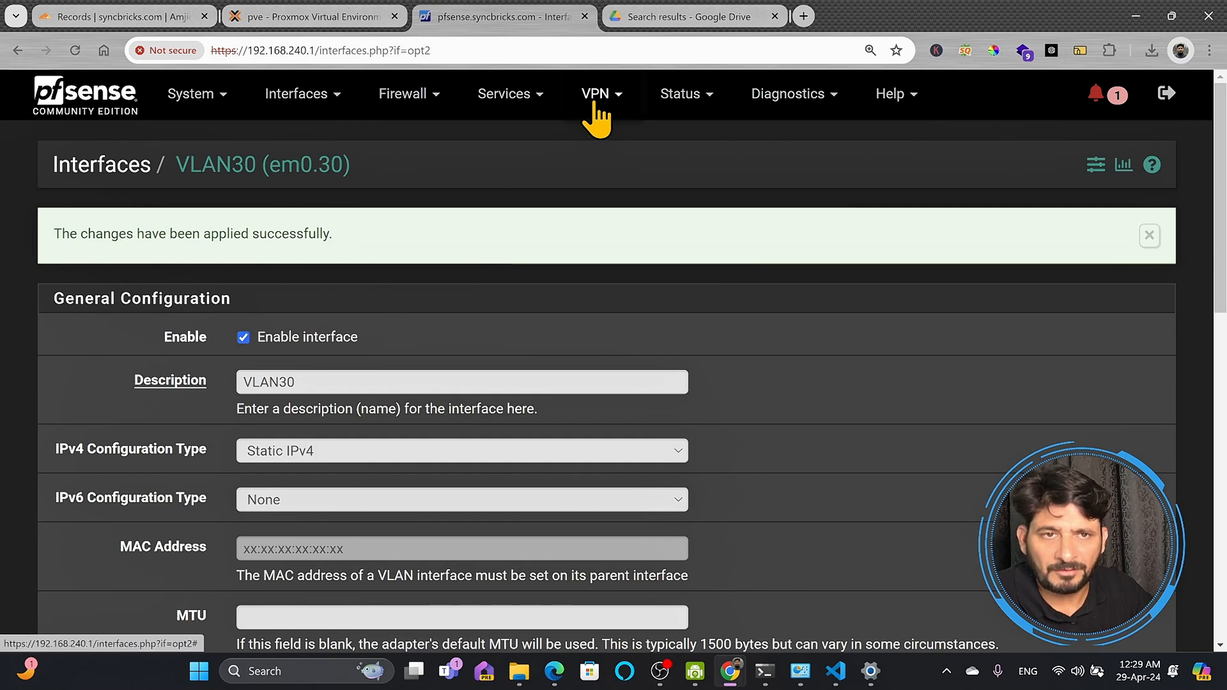
{"action": "mouse_move", "coordinate": [512, 102]}
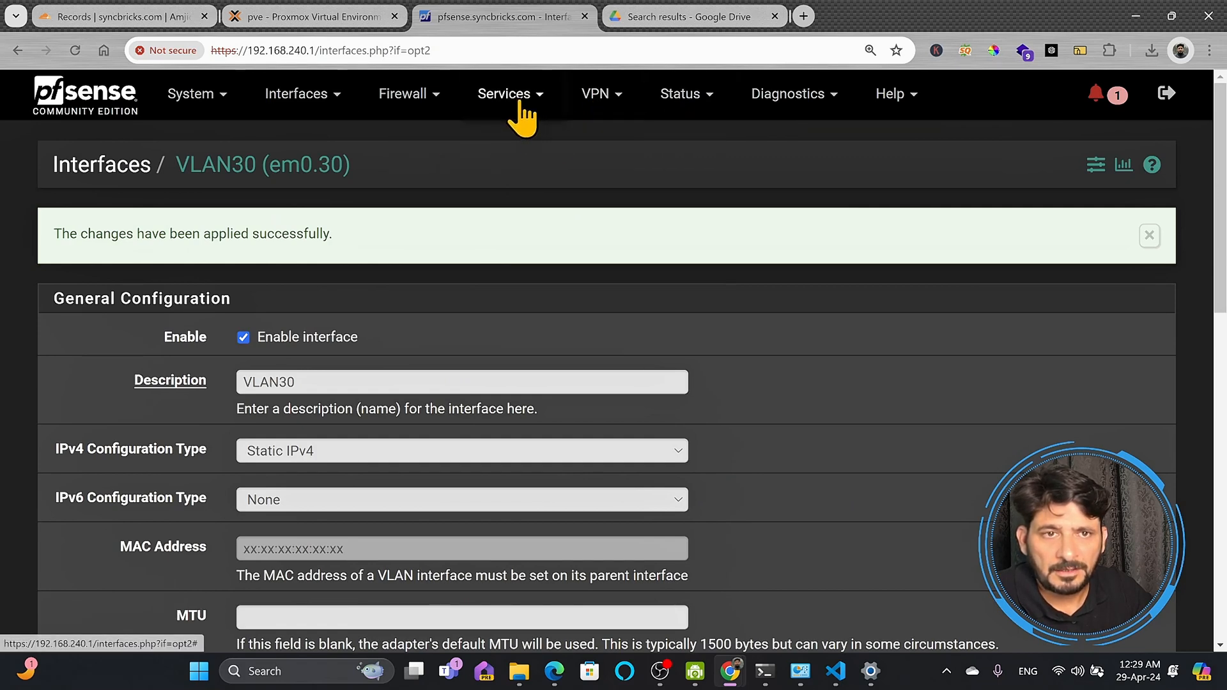
Go to Services > DHCP Server and view the WAN then LAN address pool settings.
{"action": "left_click", "coordinate": [505, 94]}
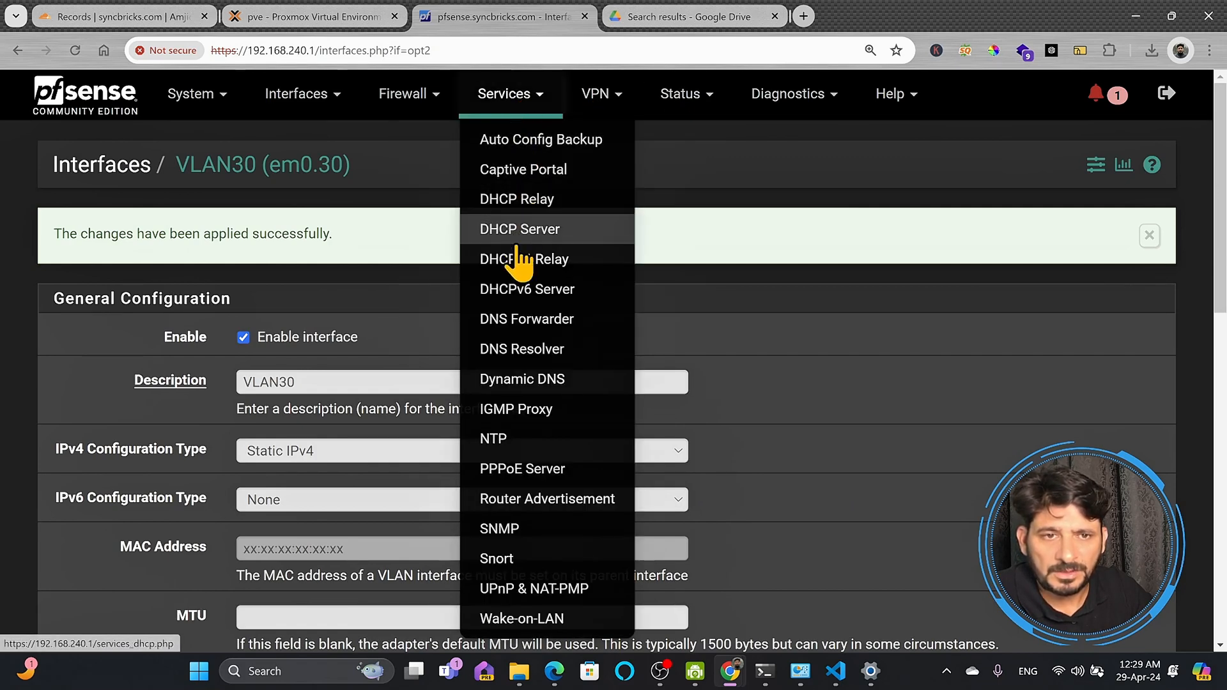
{"action": "left_click", "coordinate": [519, 228]}
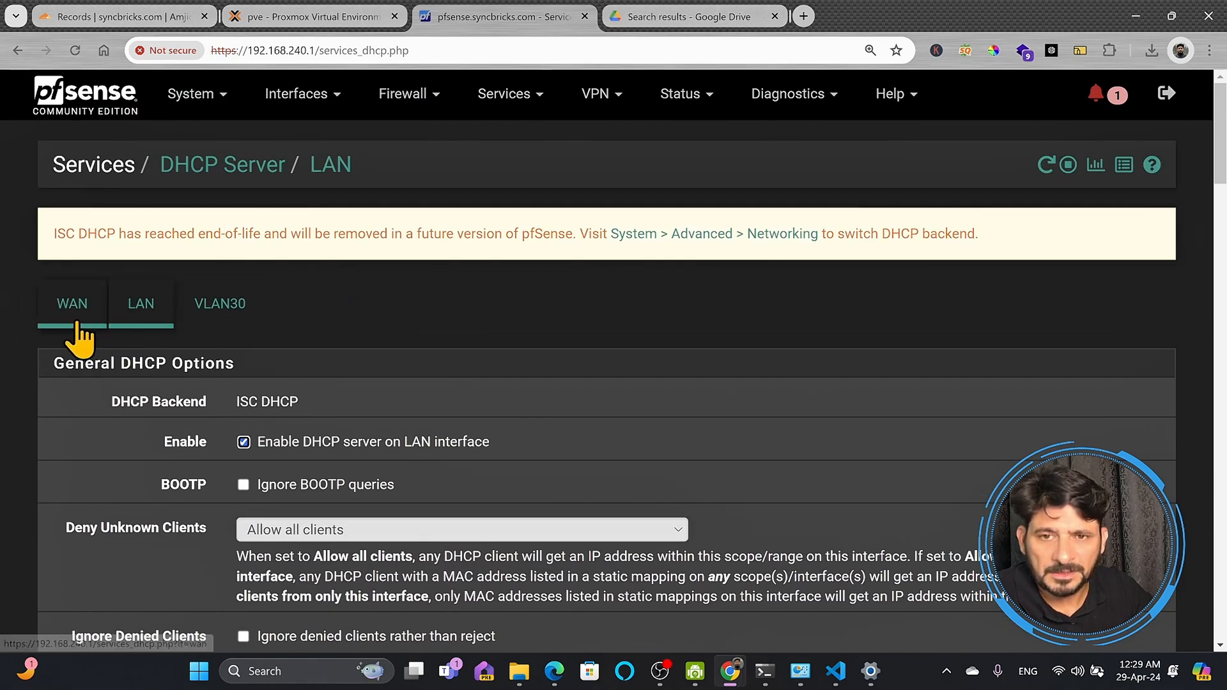
{"action": "left_click", "coordinate": [72, 304]}
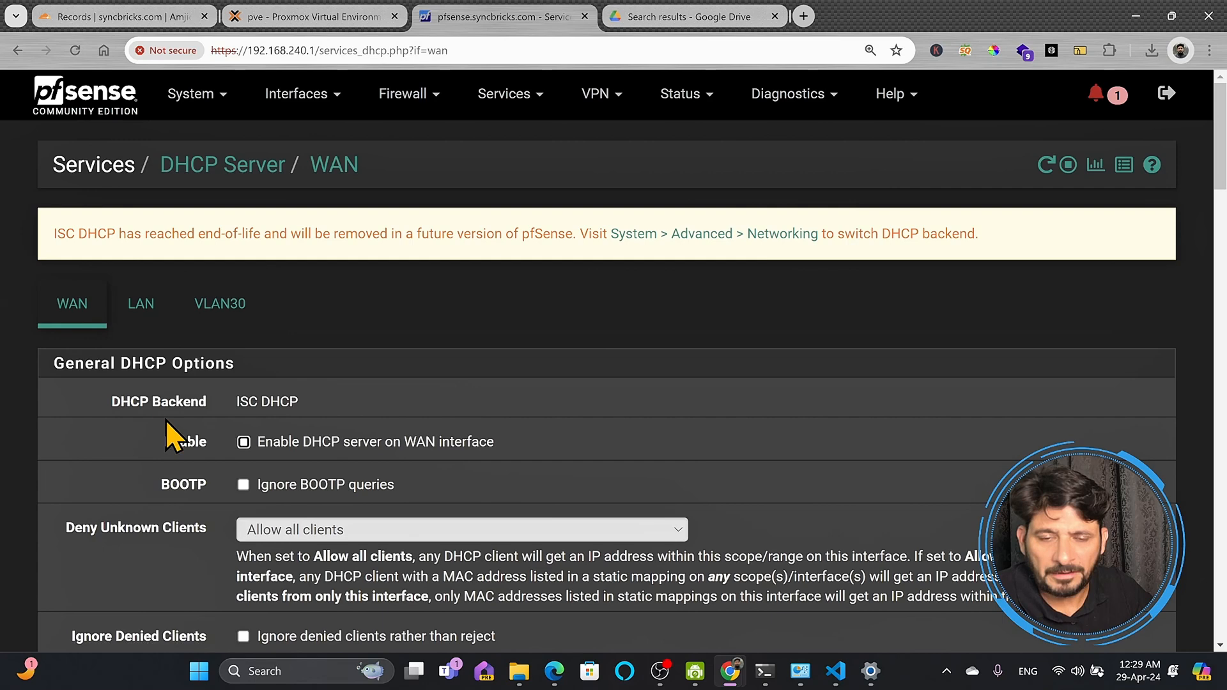
{"action": "left_click", "coordinate": [141, 304]}
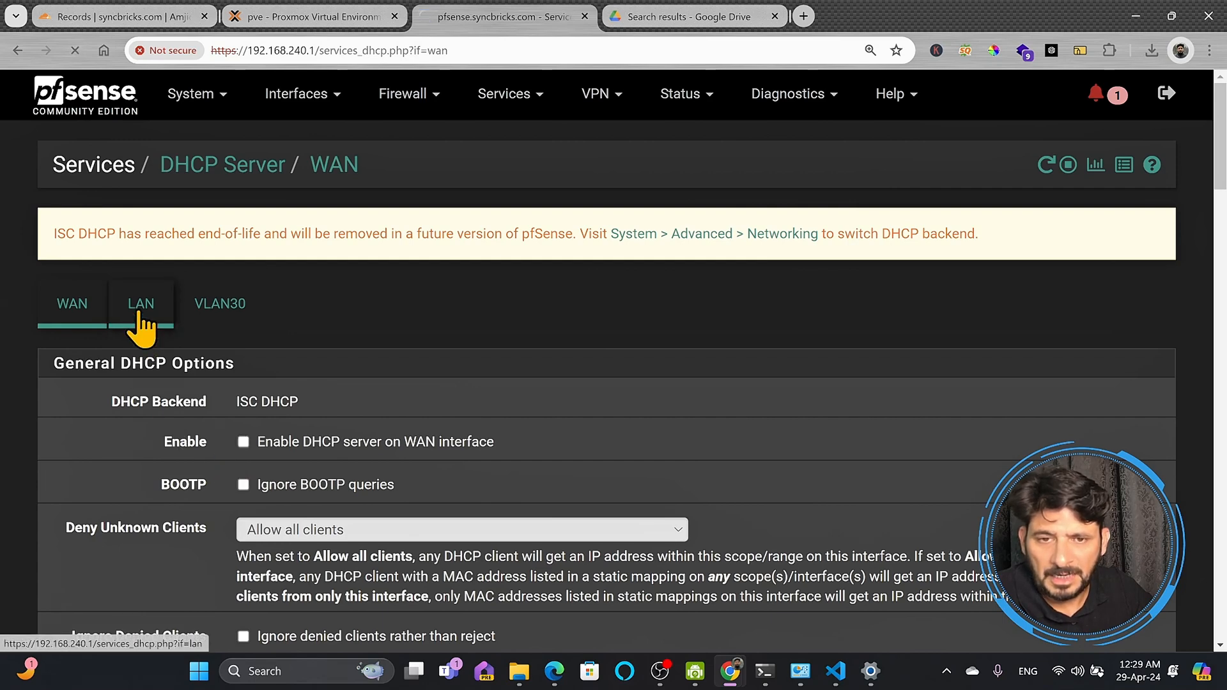
{"action": "left_click", "coordinate": [140, 304]}
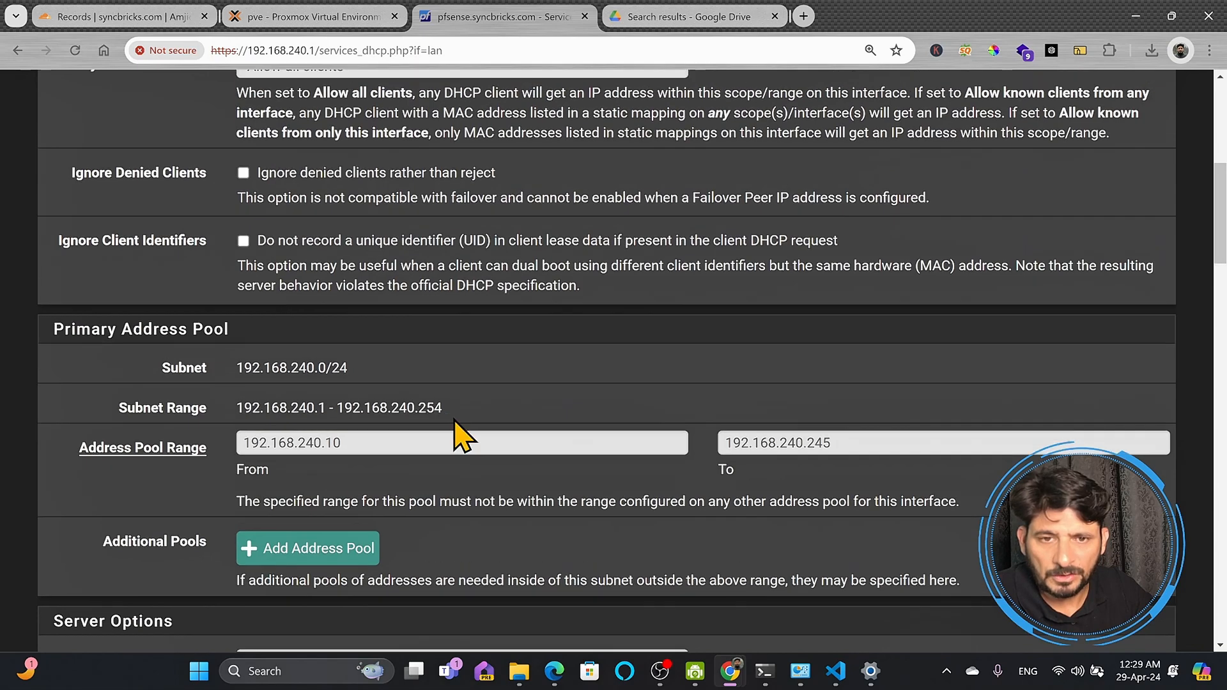
Enable DHCP on VLAN30 with pool 192.168.200.150 to 192.168.200.170 and review the options.
{"action": "left_click", "coordinate": [219, 304]}
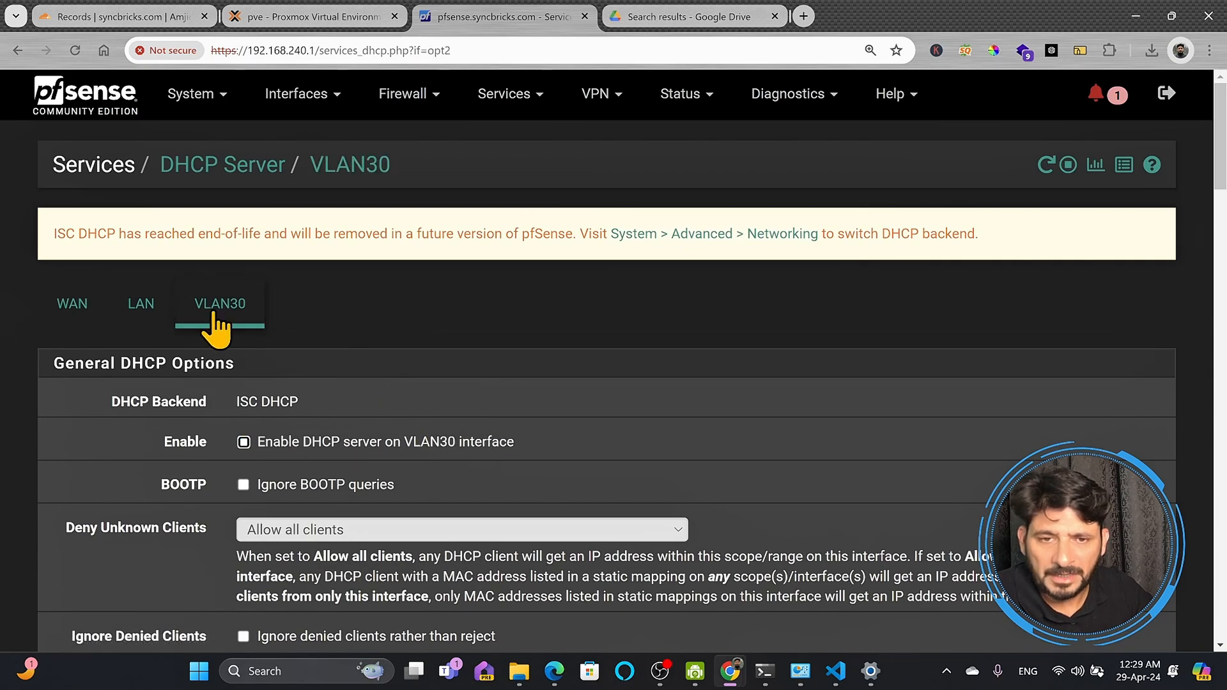
{"action": "left_click", "coordinate": [243, 441]}
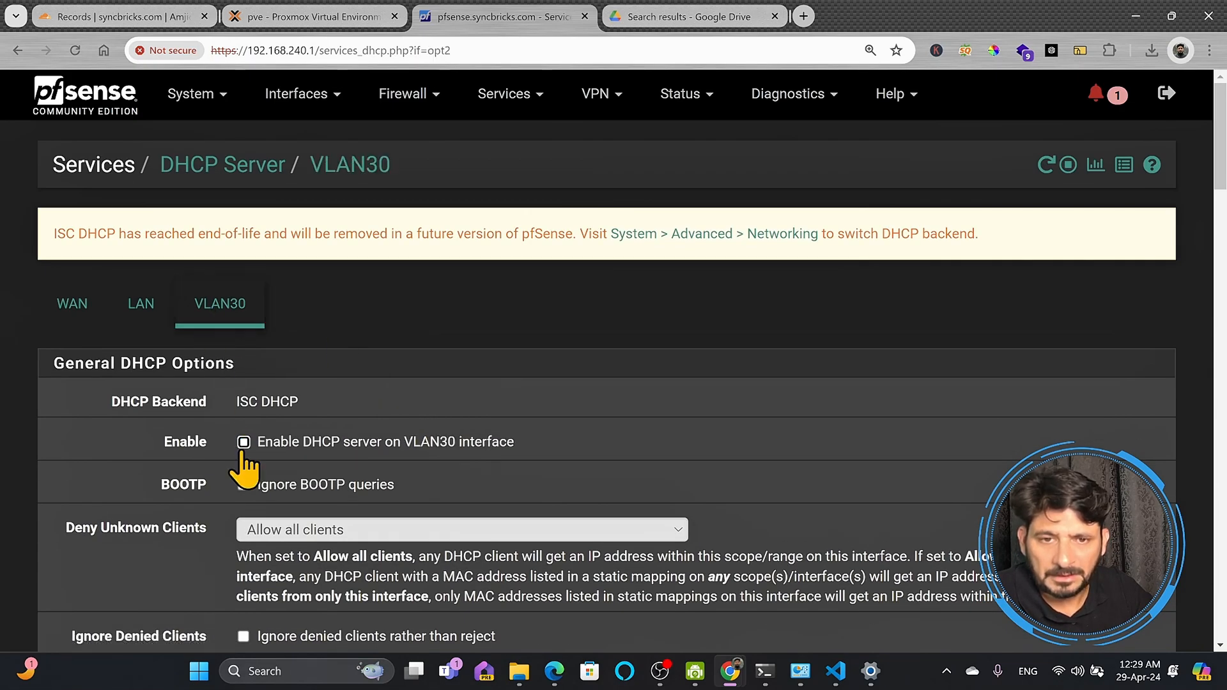
{"action": "left_click", "coordinate": [243, 441]}
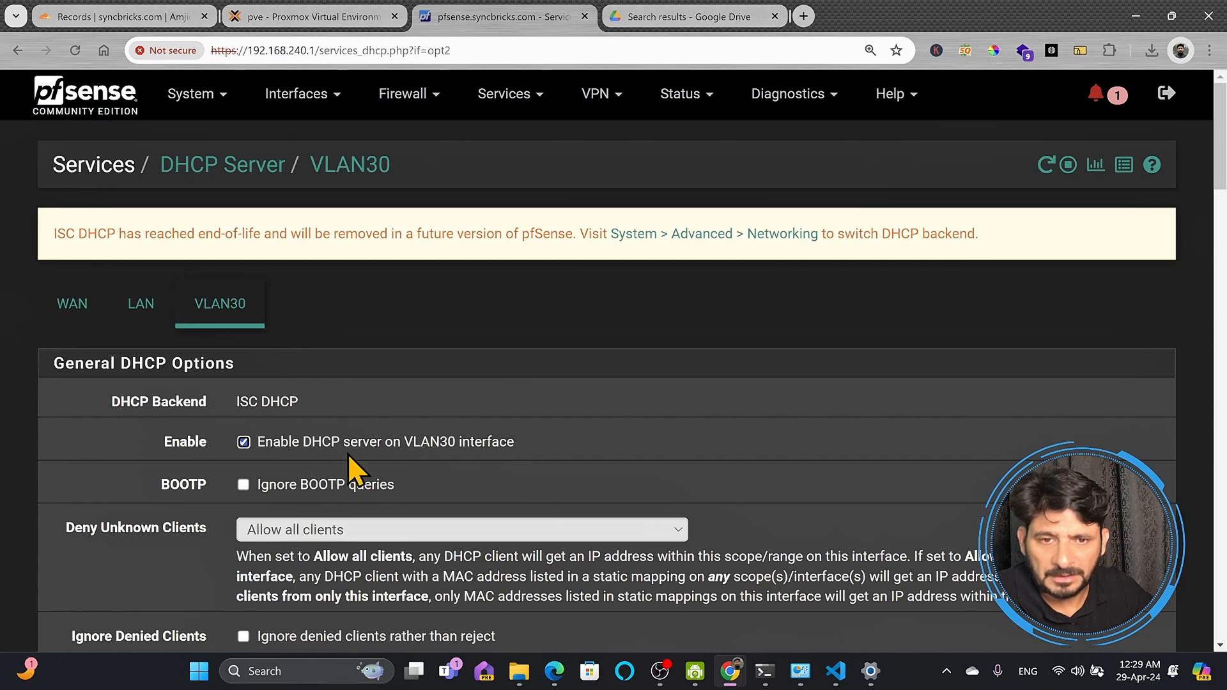
{"action": "scroll", "scroll_direction": "down", "scroll_amount": 3}
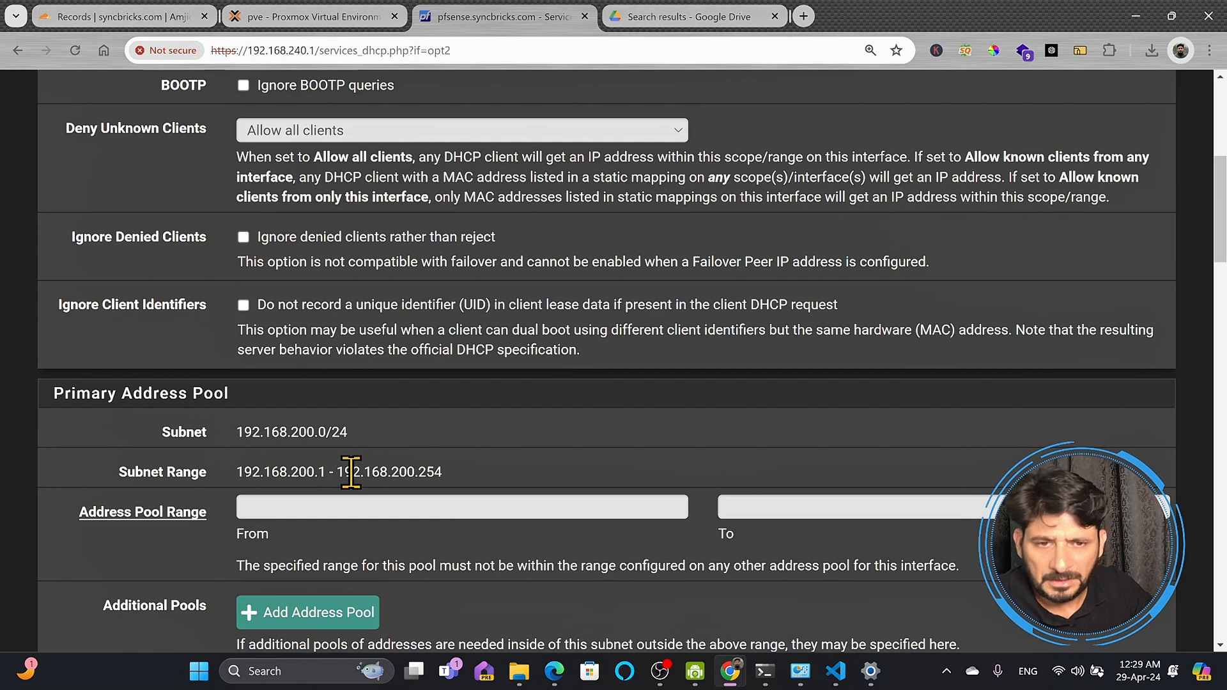
{"action": "type", "text": "192.168.200.150"}
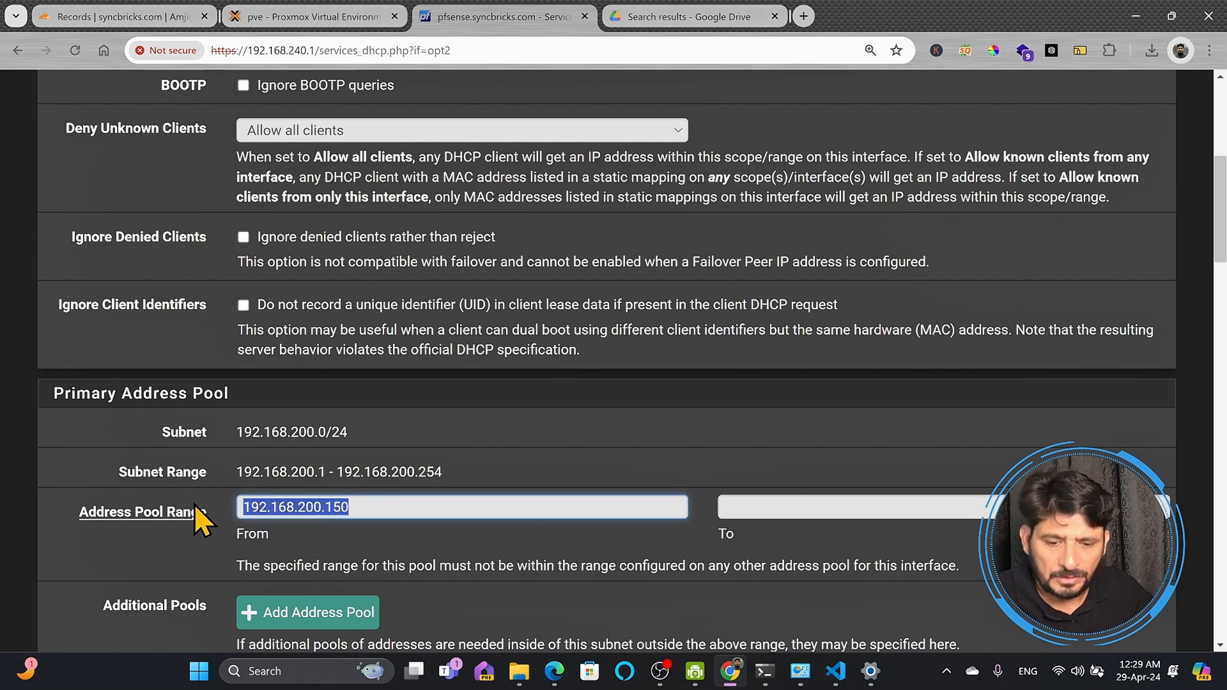
{"action": "type", "text": "192.168.200.170"}
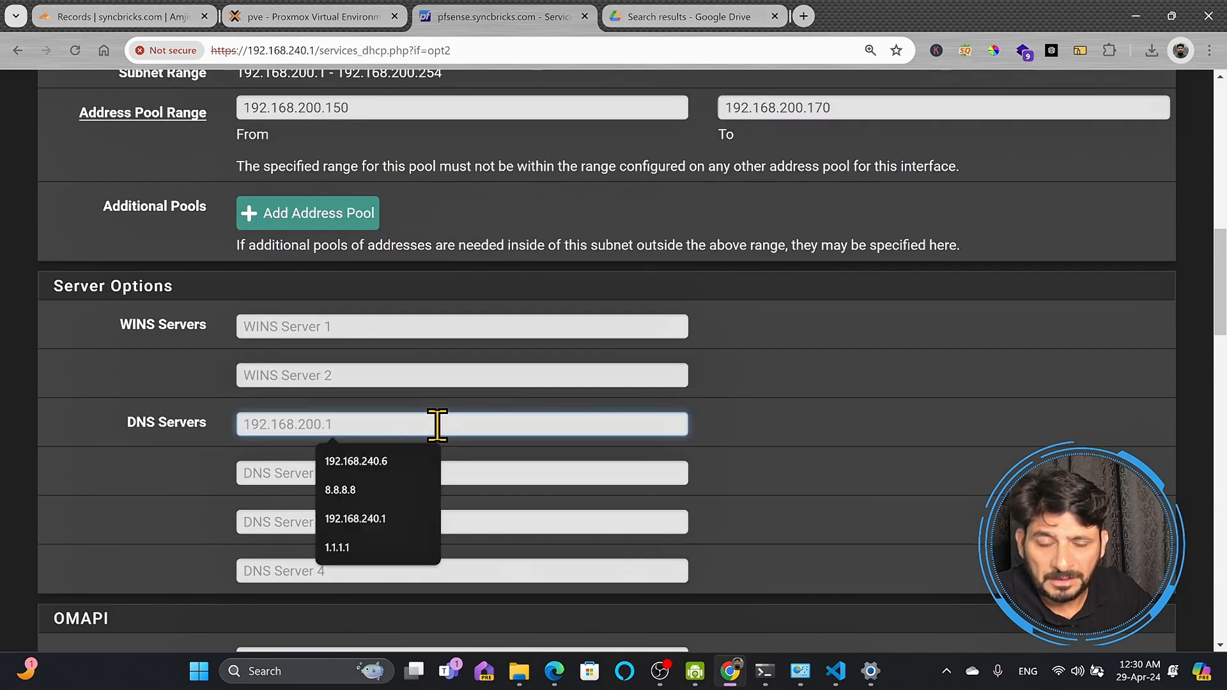
{"action": "mouse_move", "coordinate": [376, 423]}
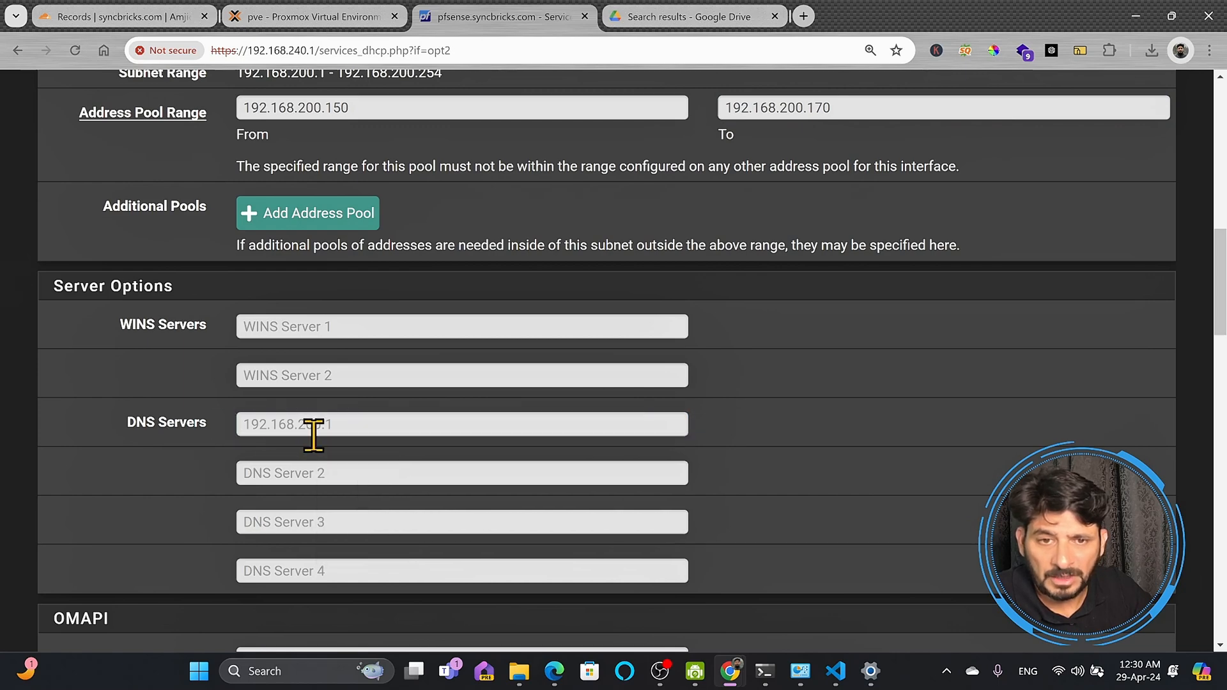
{"action": "scroll", "scroll_direction": "down", "scroll_amount": 3}
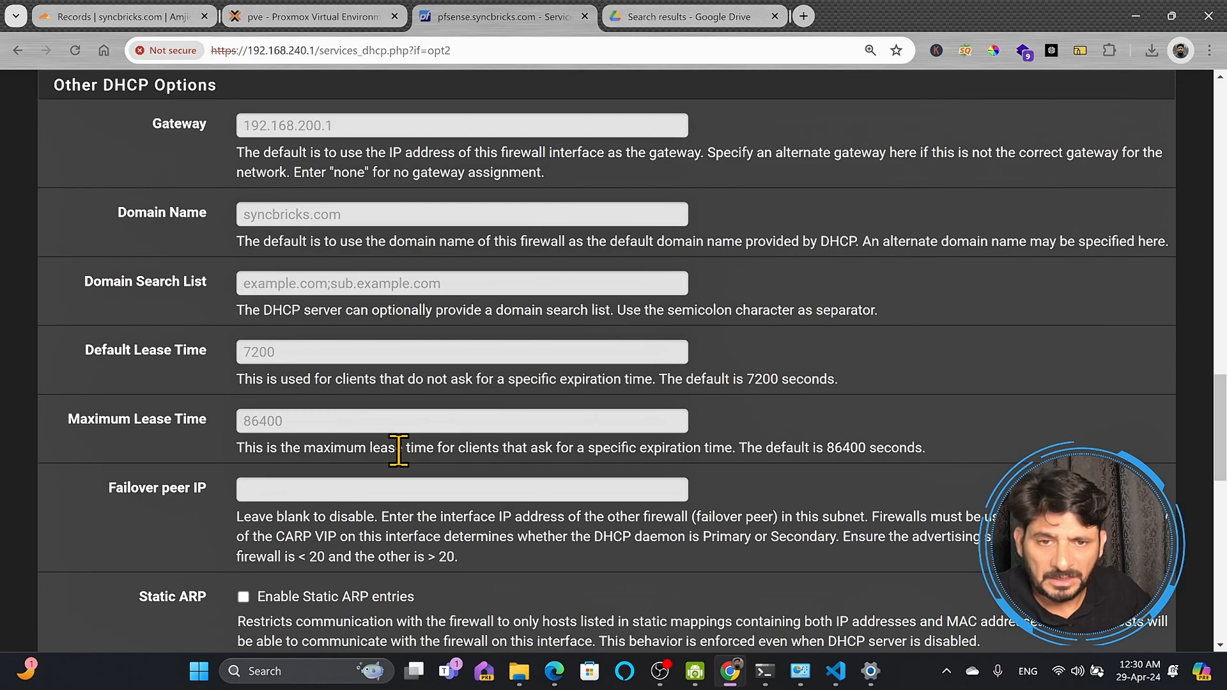
{"action": "scroll", "scroll_direction": "down", "scroll_amount": 3}
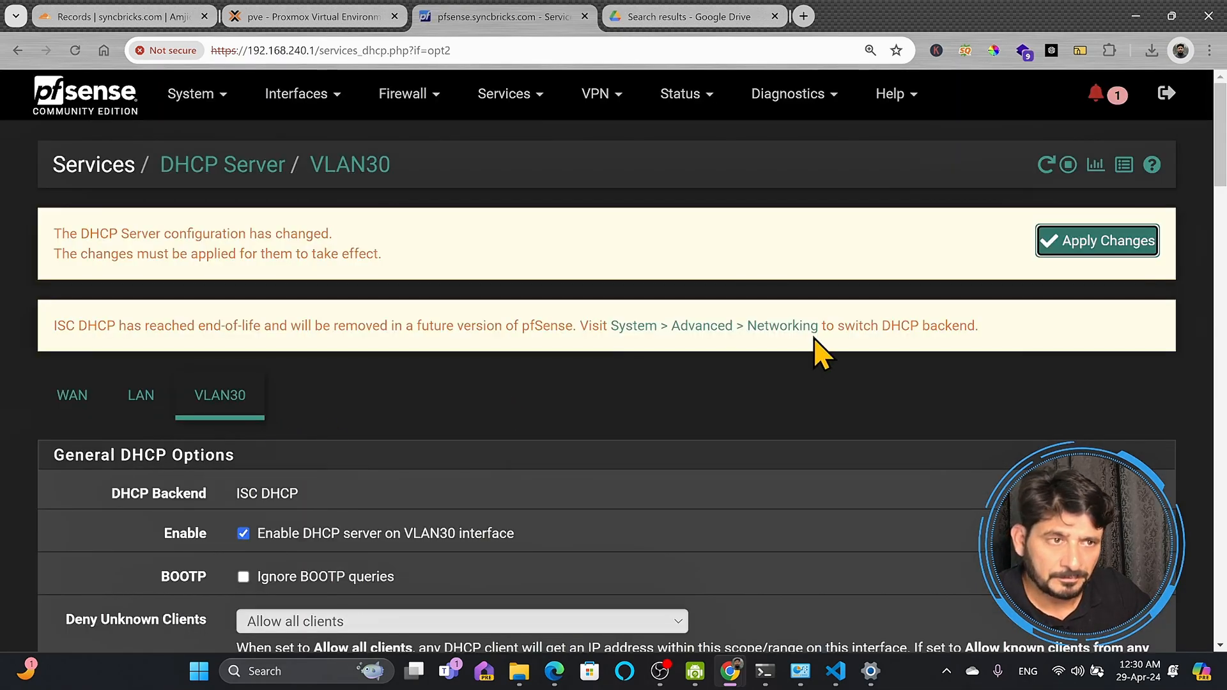
Apply the pending VLAN30 DHCP server changes.
{"action": "left_click", "coordinate": [1097, 240]}
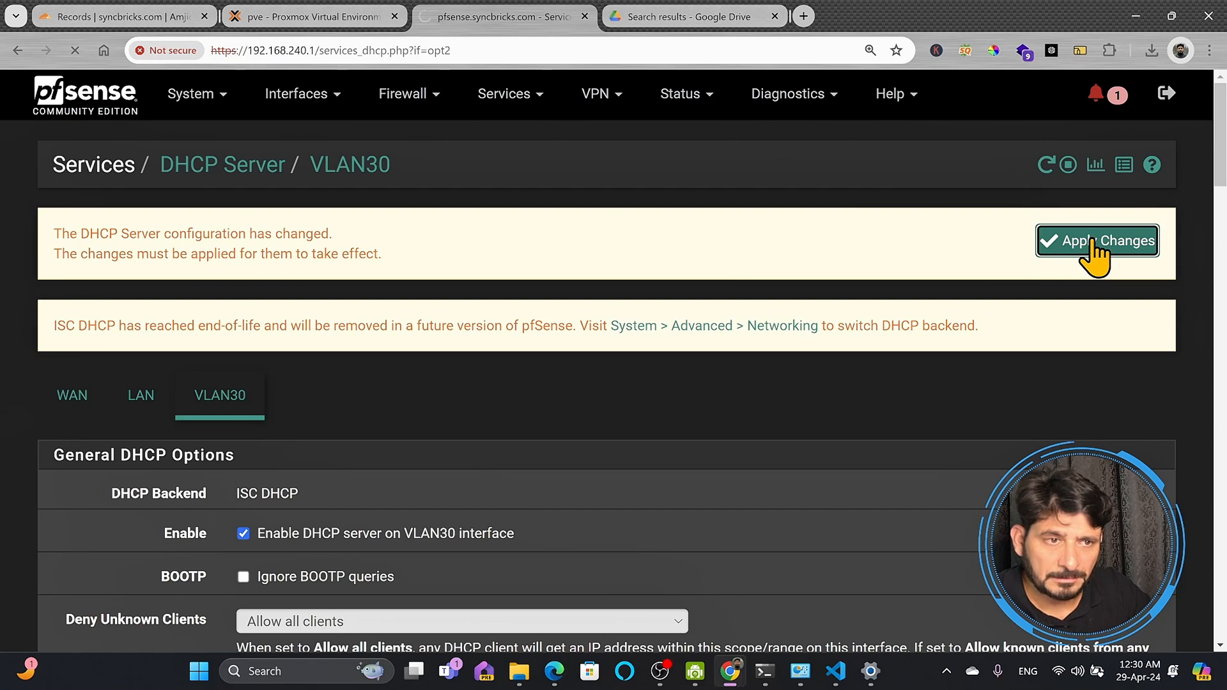
{"action": "left_click", "coordinate": [1097, 240]}
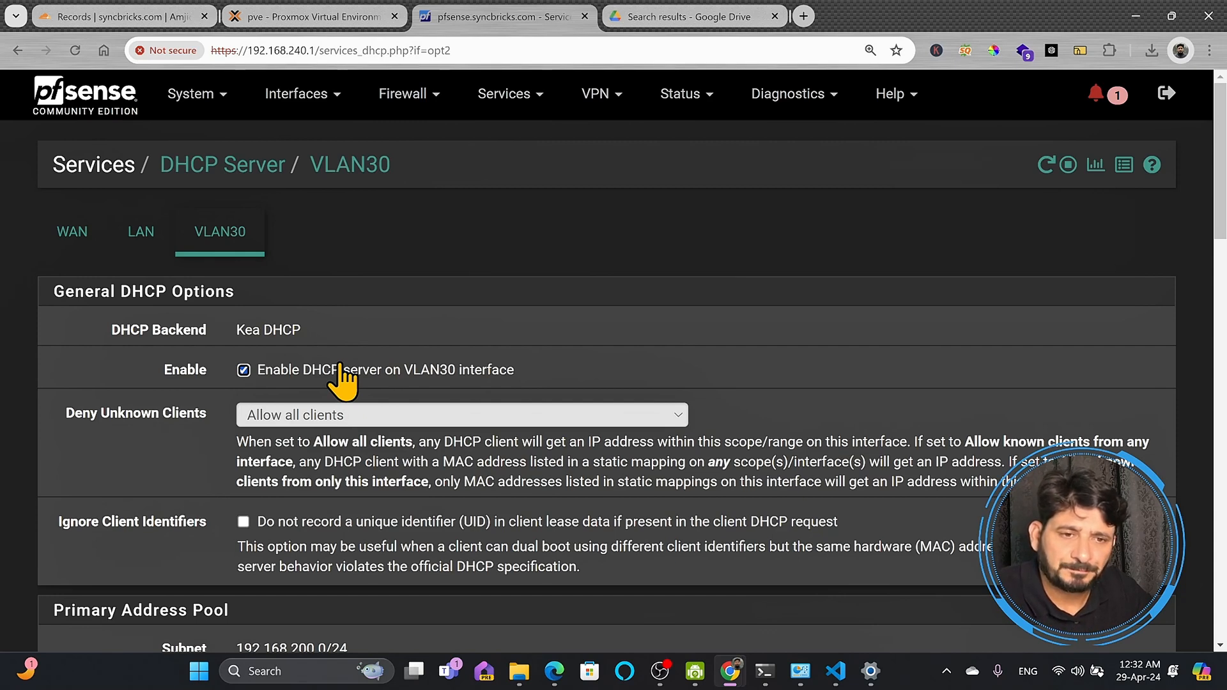
Go to Firewall > Rules and compare the VLAN30 tab with the existing WAN rules.
{"action": "left_click", "coordinate": [401, 93]}
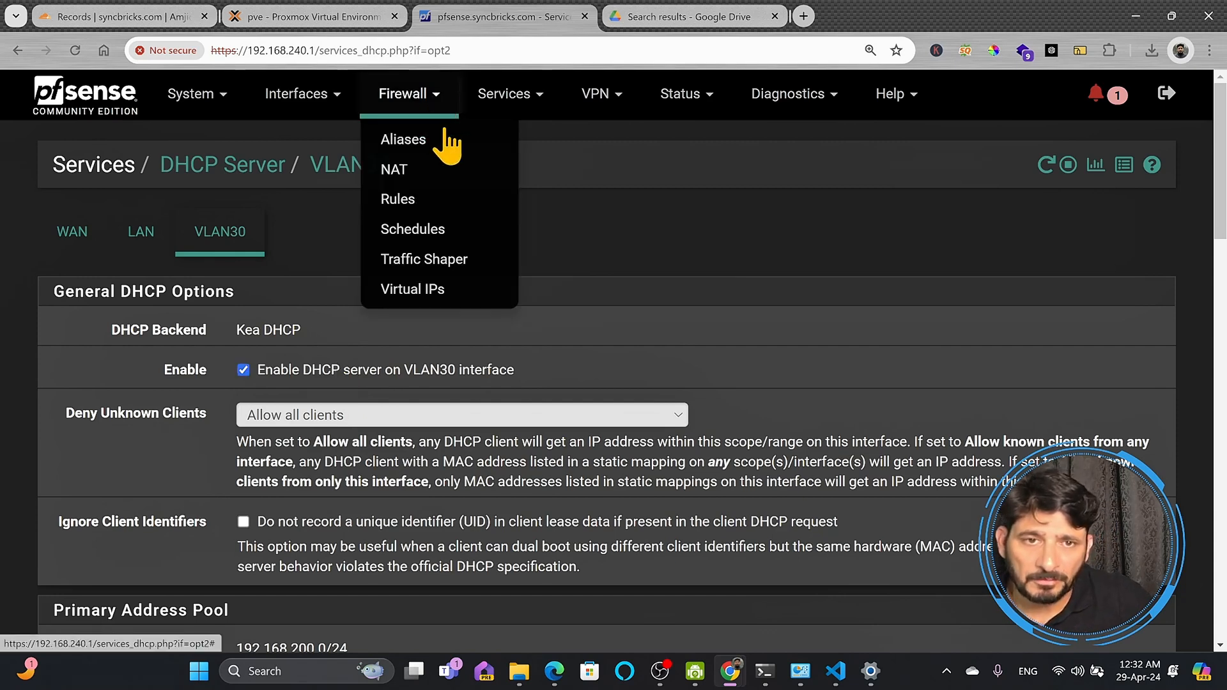
{"action": "left_click", "coordinate": [397, 199]}
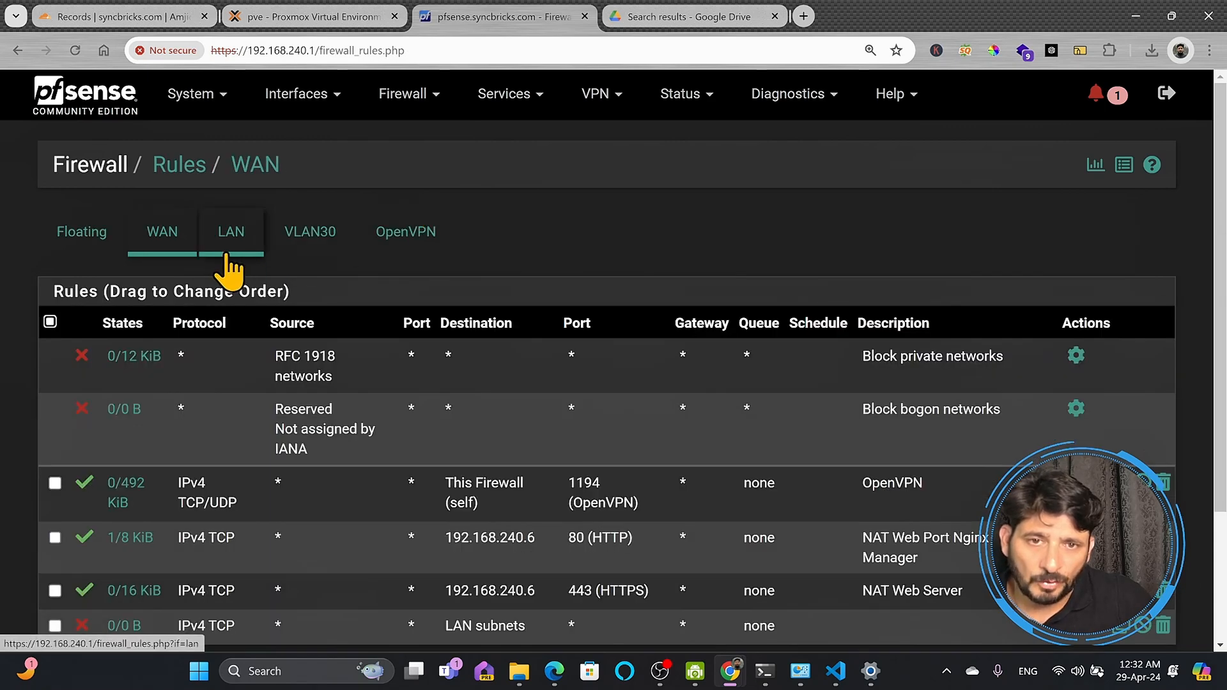
{"action": "left_click", "coordinate": [310, 231]}
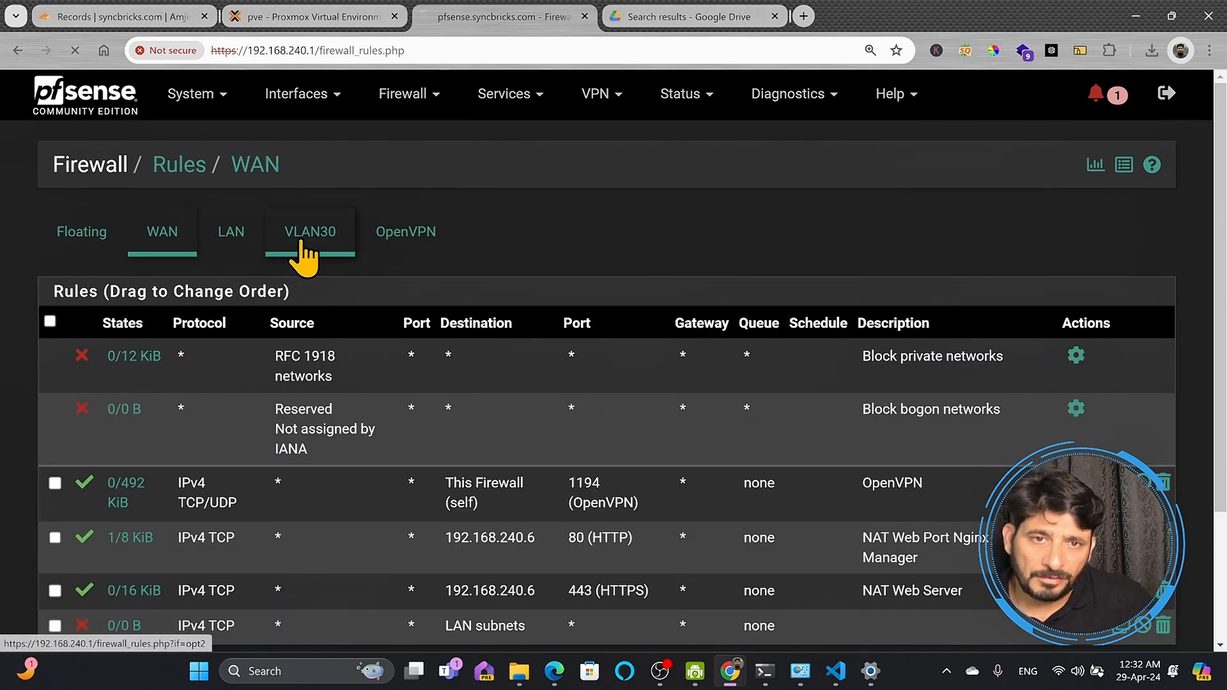
{"action": "left_click", "coordinate": [310, 232]}
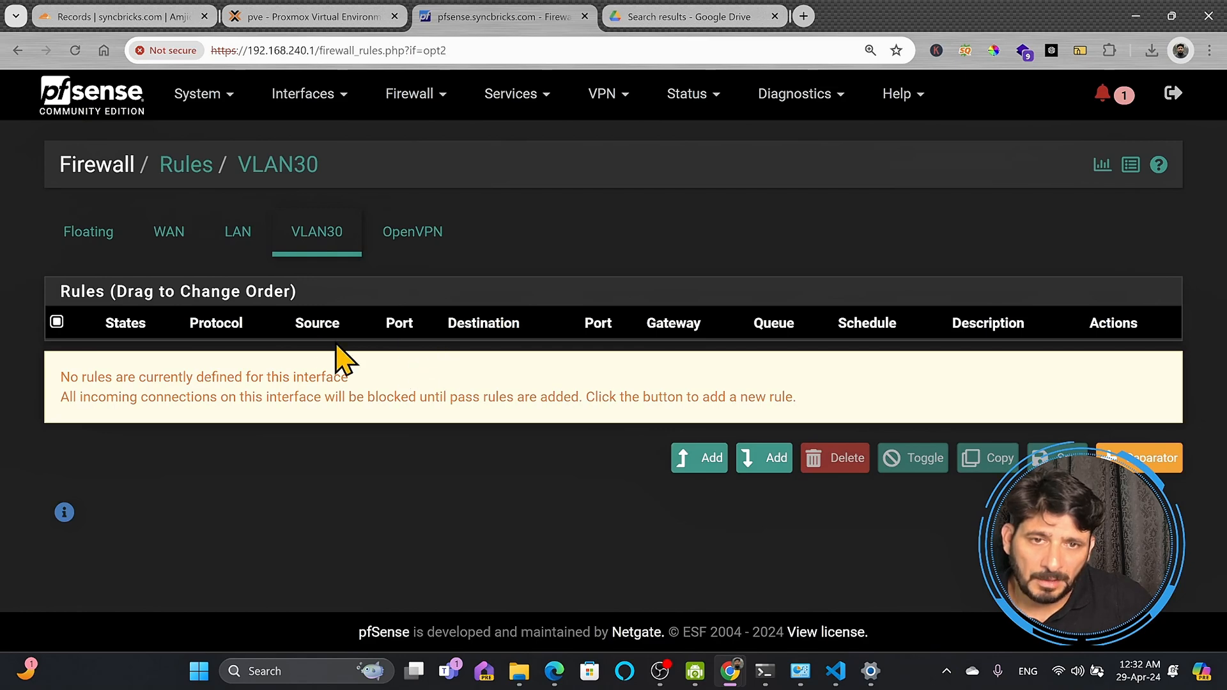
{"action": "left_click", "coordinate": [238, 232]}
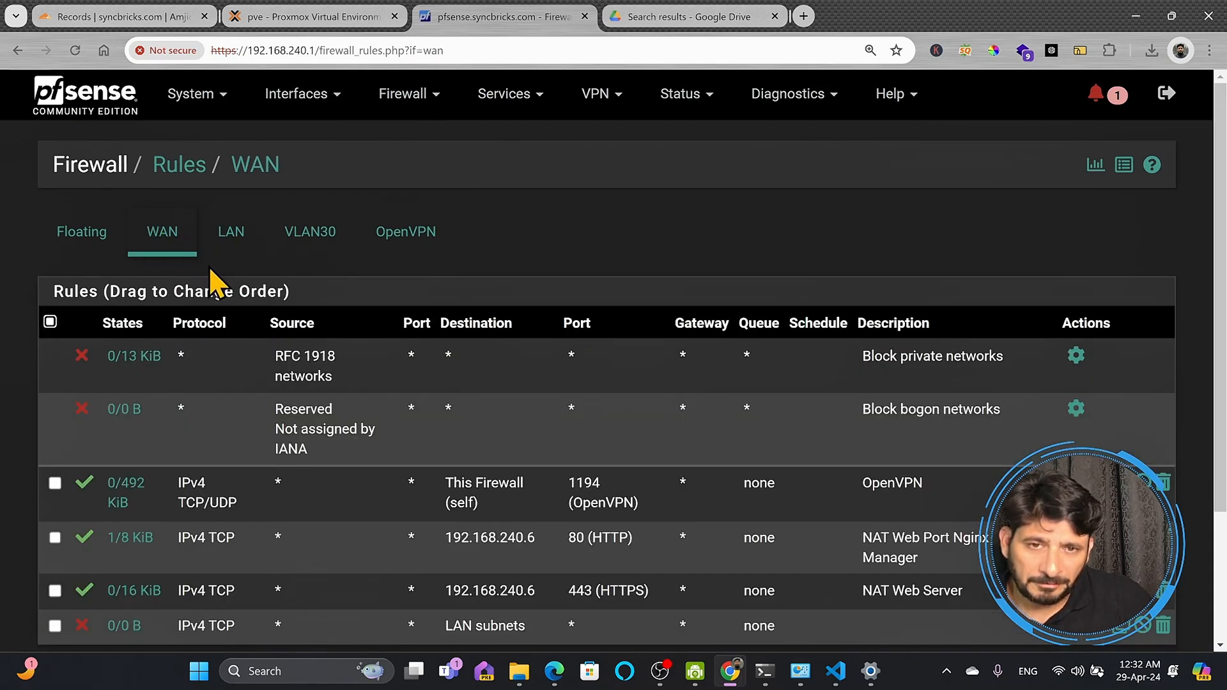
{"action": "scroll", "scroll_direction": "down", "scroll_amount": 3}
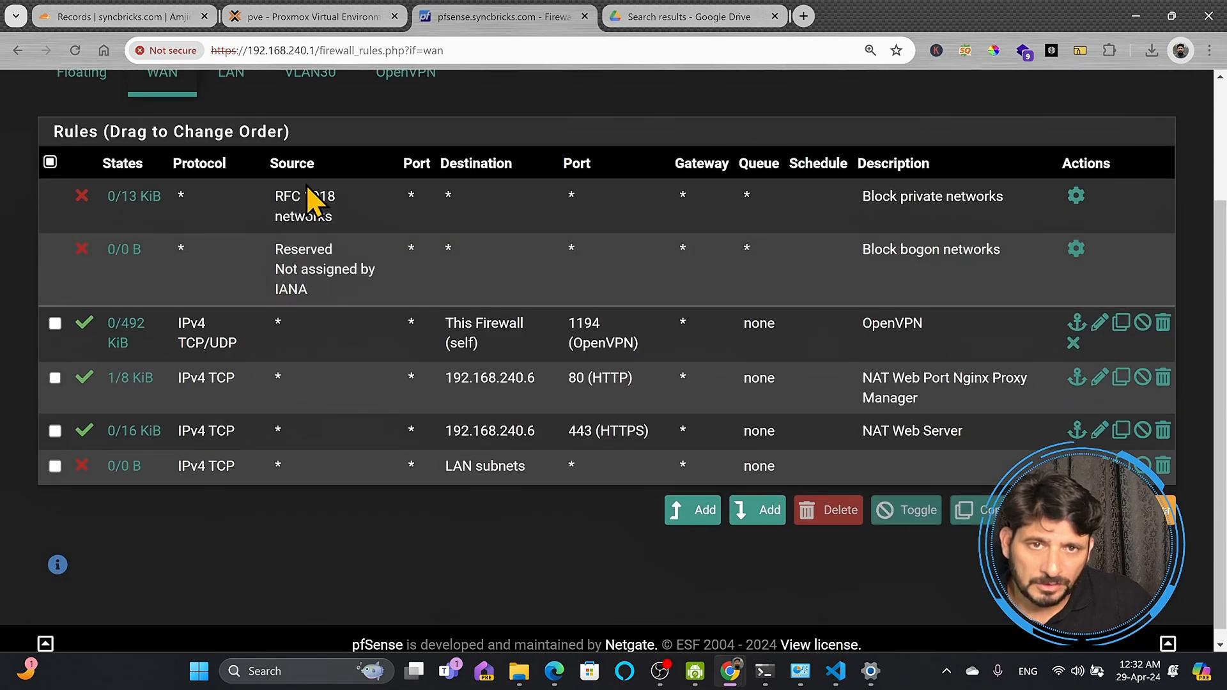
Compare with the LAN rules, return to the empty VLAN30 tab and start a new rule.
{"action": "left_click", "coordinate": [310, 71]}
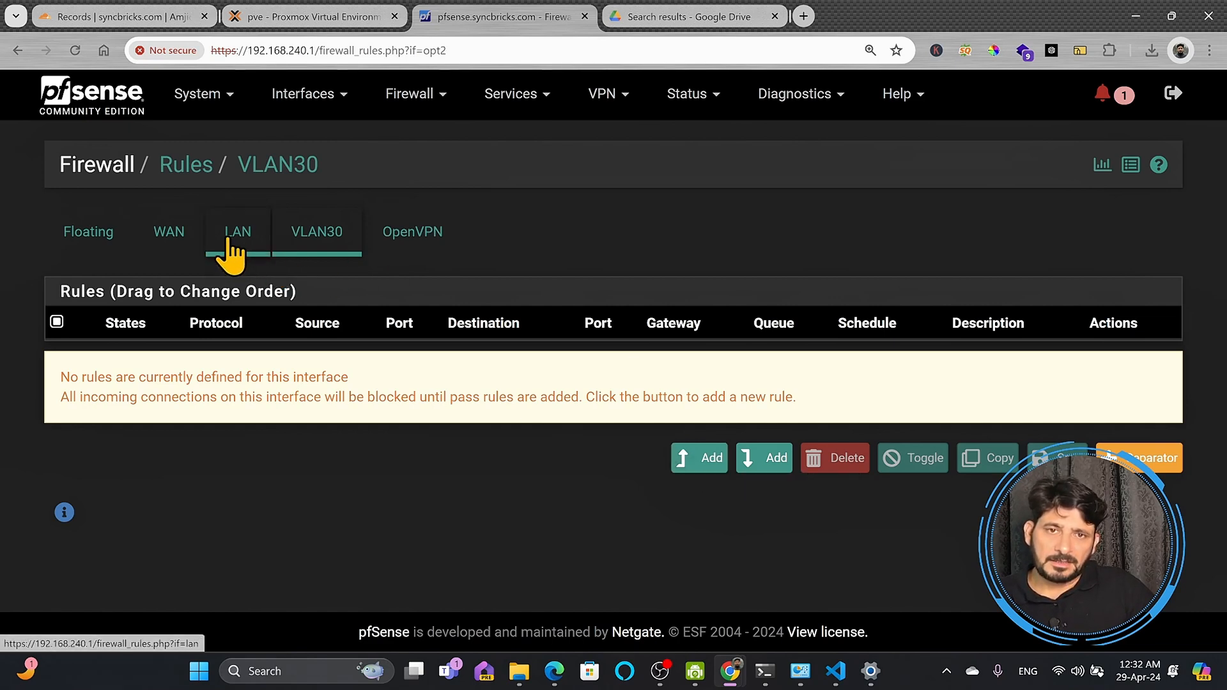
{"action": "left_click", "coordinate": [236, 231]}
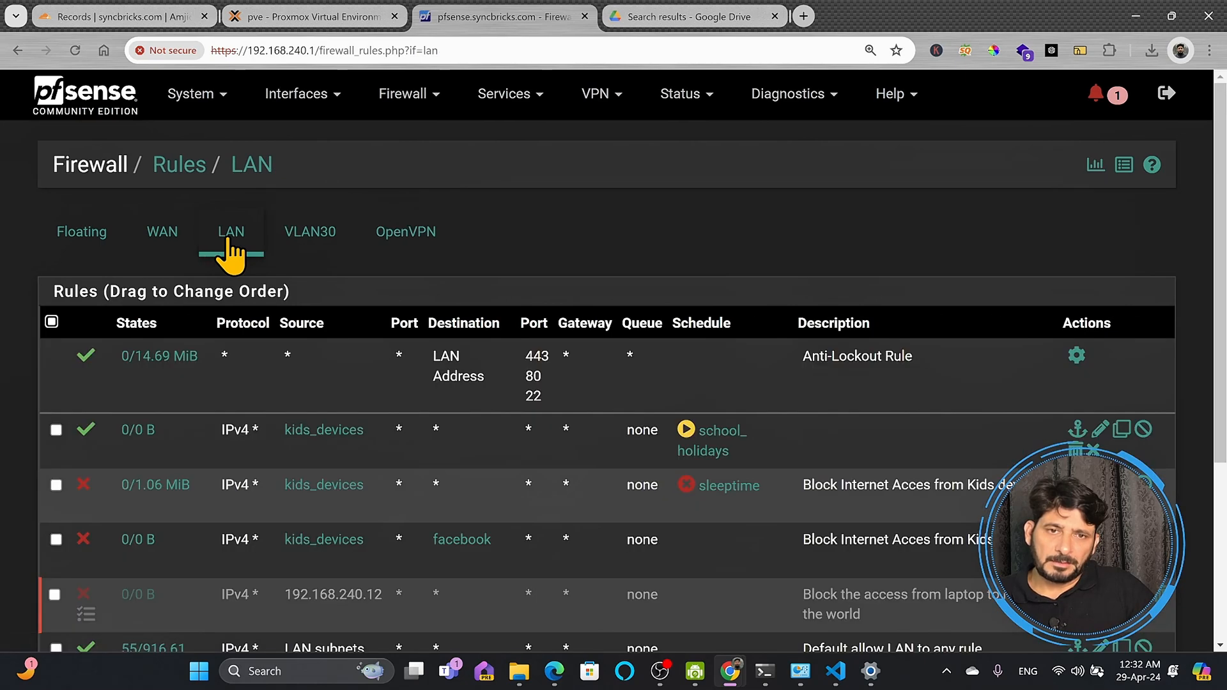
{"action": "mouse_move", "coordinate": [211, 386]}
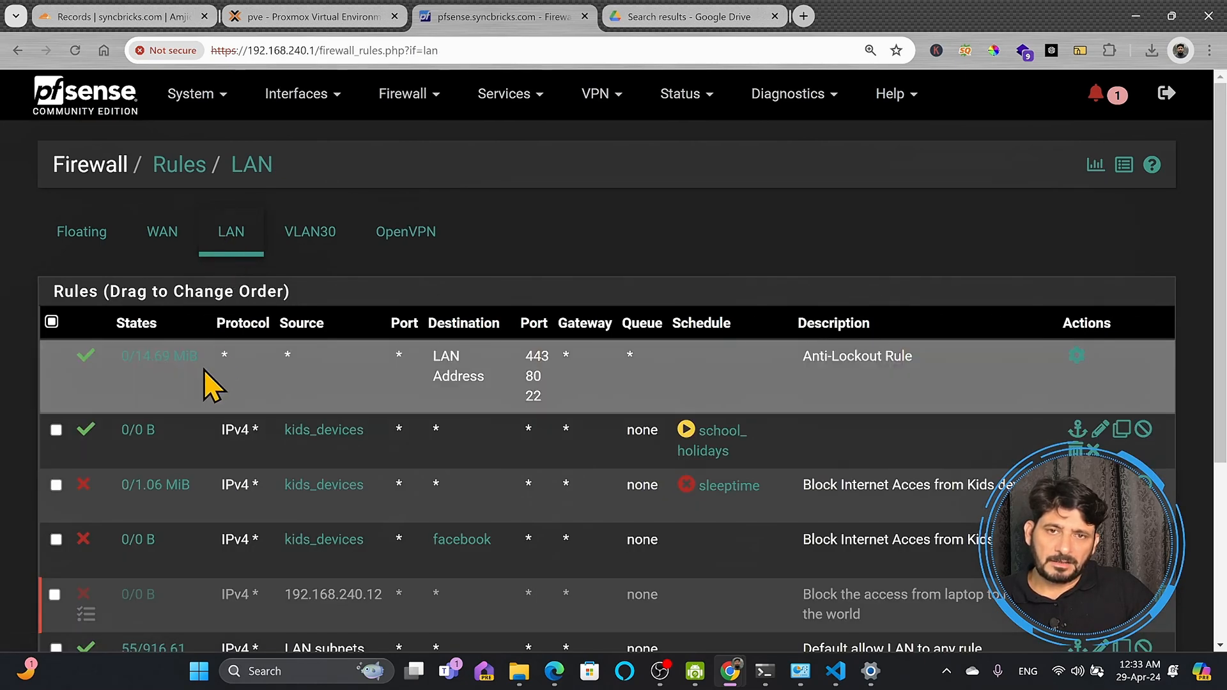
{"action": "left_click", "coordinate": [309, 232]}
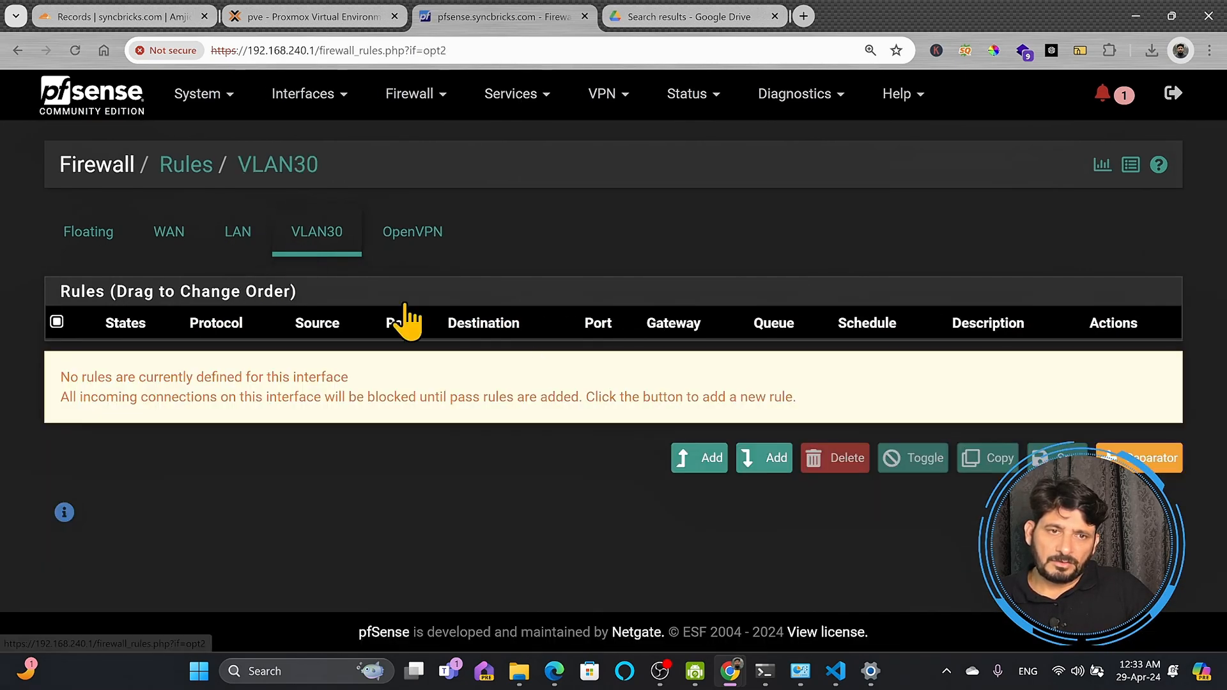
{"action": "left_click", "coordinate": [698, 457]}
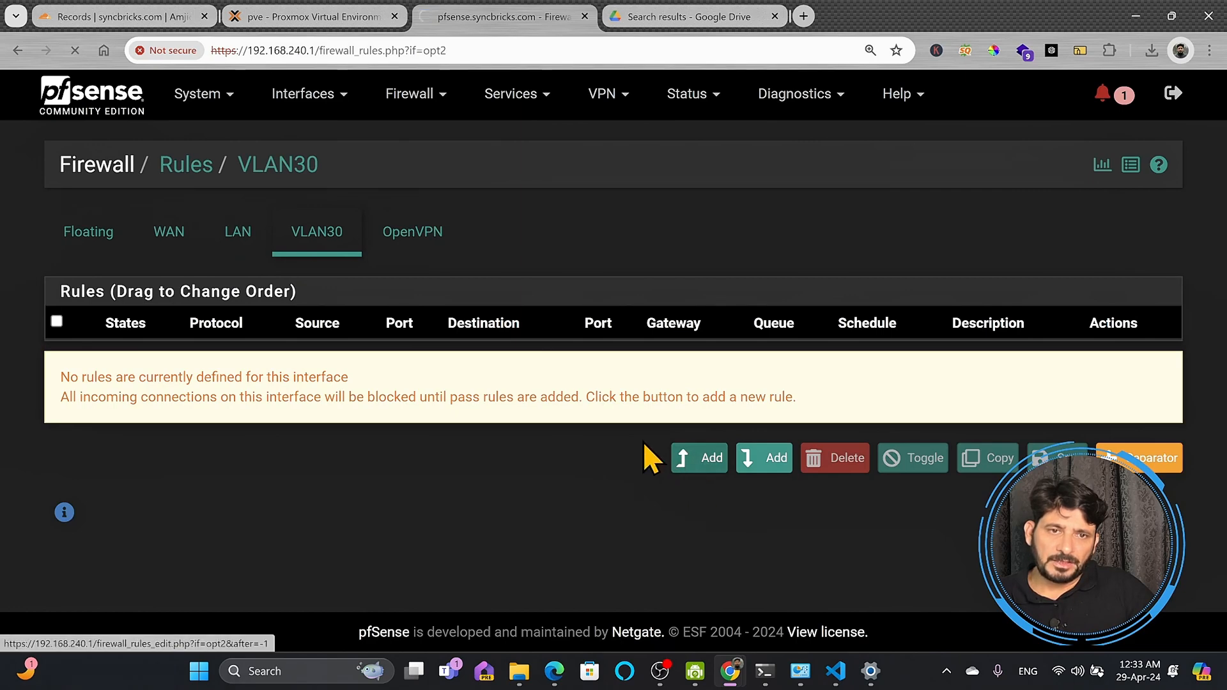
Save a Block rule from VLAN30 subnets to LAN subnets.
{"action": "left_click", "coordinate": [698, 457]}
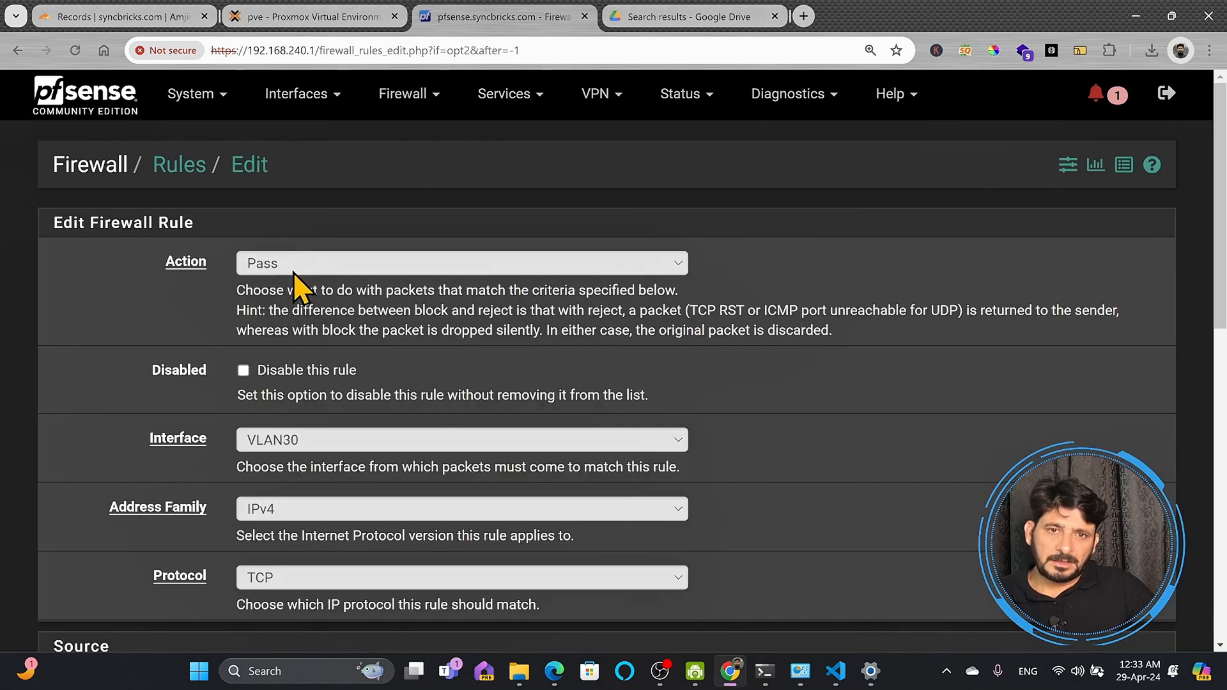
{"action": "left_click", "coordinate": [462, 263]}
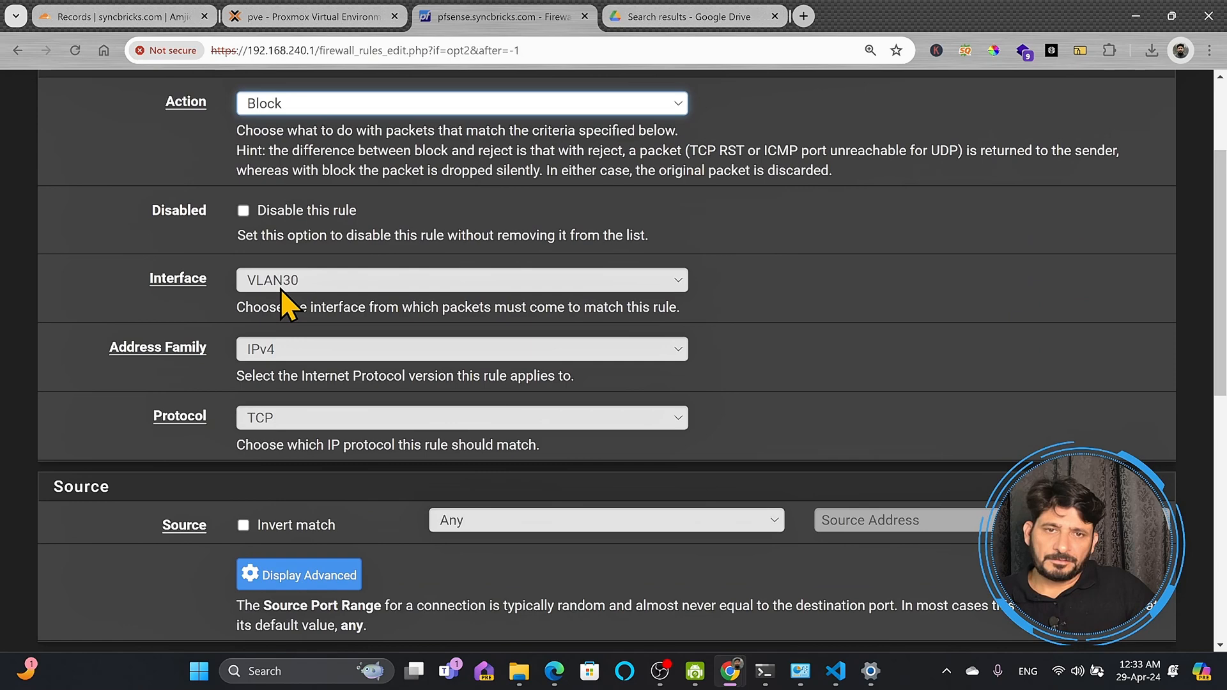
{"action": "mouse_move", "coordinate": [559, 539]}
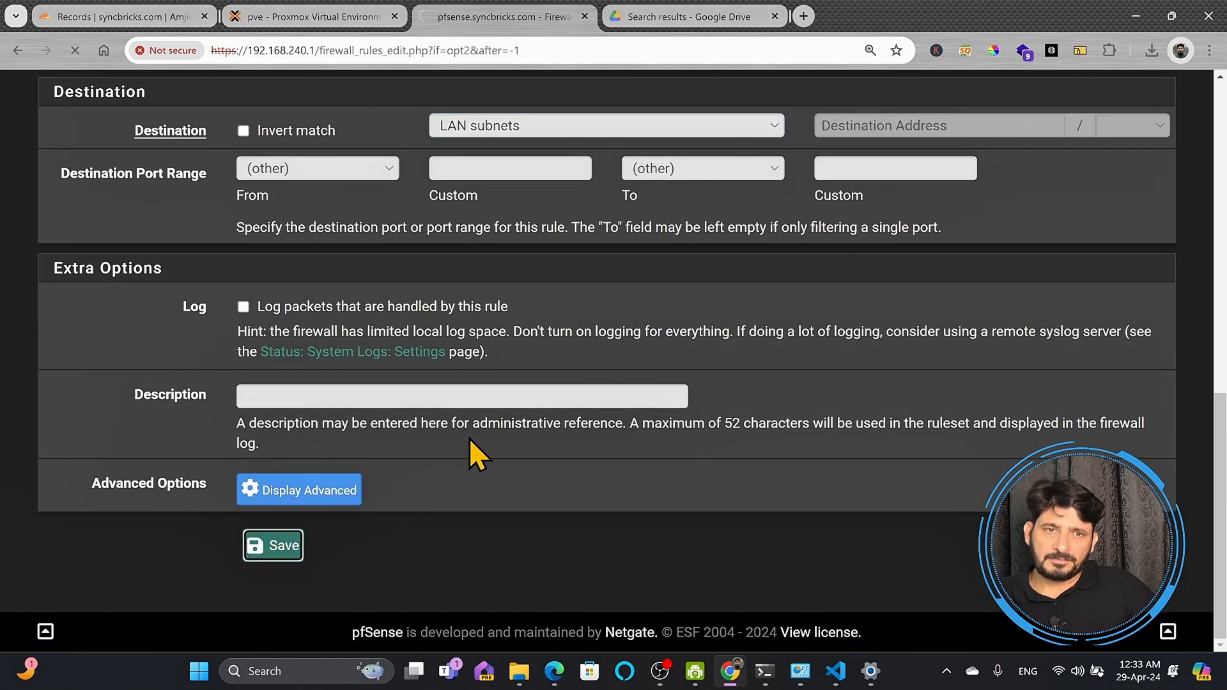
{"action": "left_click", "coordinate": [274, 545]}
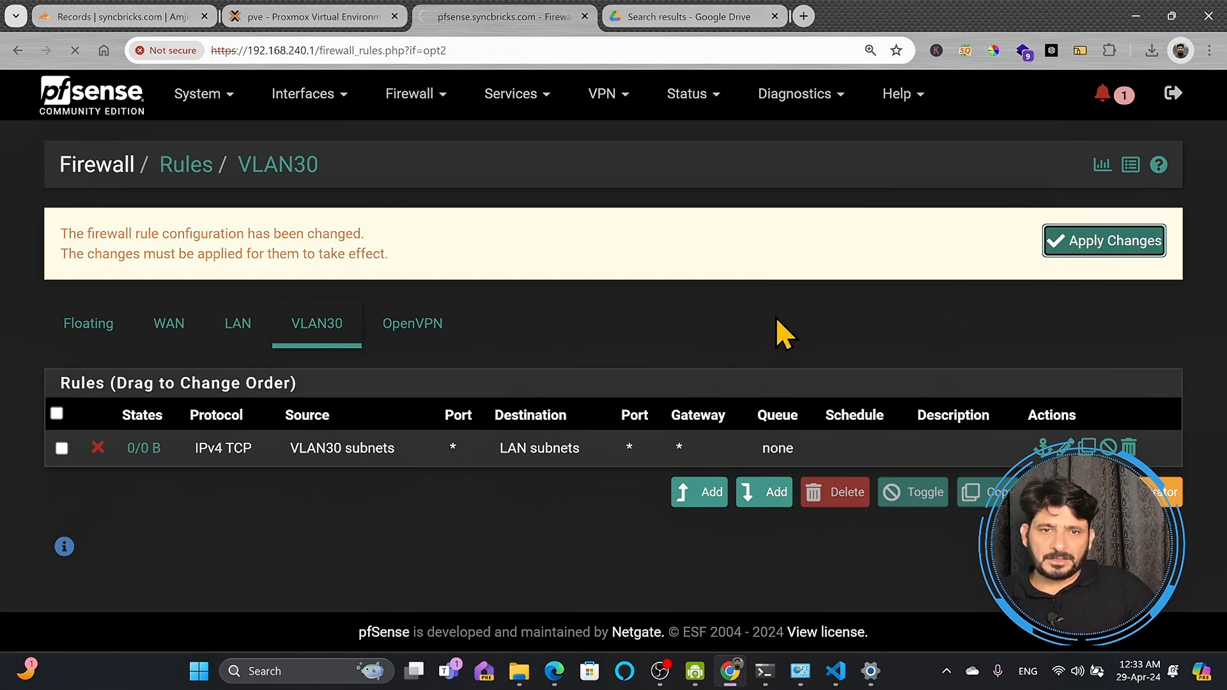
Apply the VLAN30 rule changes so the block to LAN subnets becomes active.
{"action": "left_click", "coordinate": [1103, 241]}
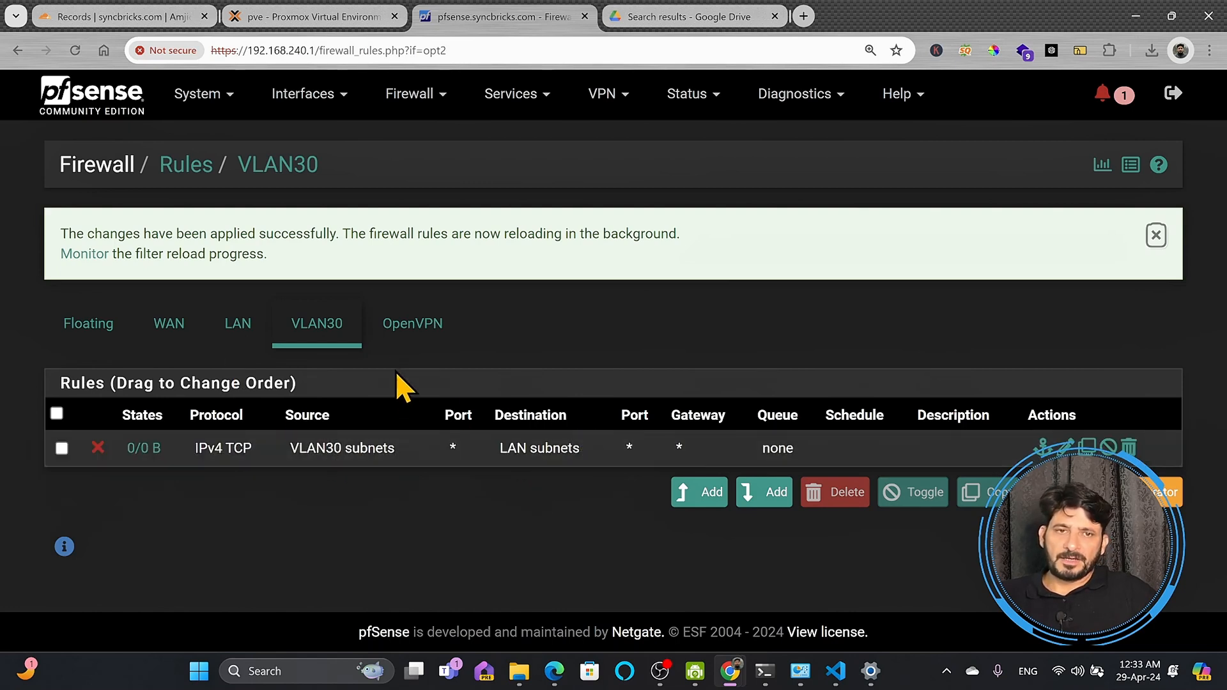
{"action": "mouse_move", "coordinate": [515, 93]}
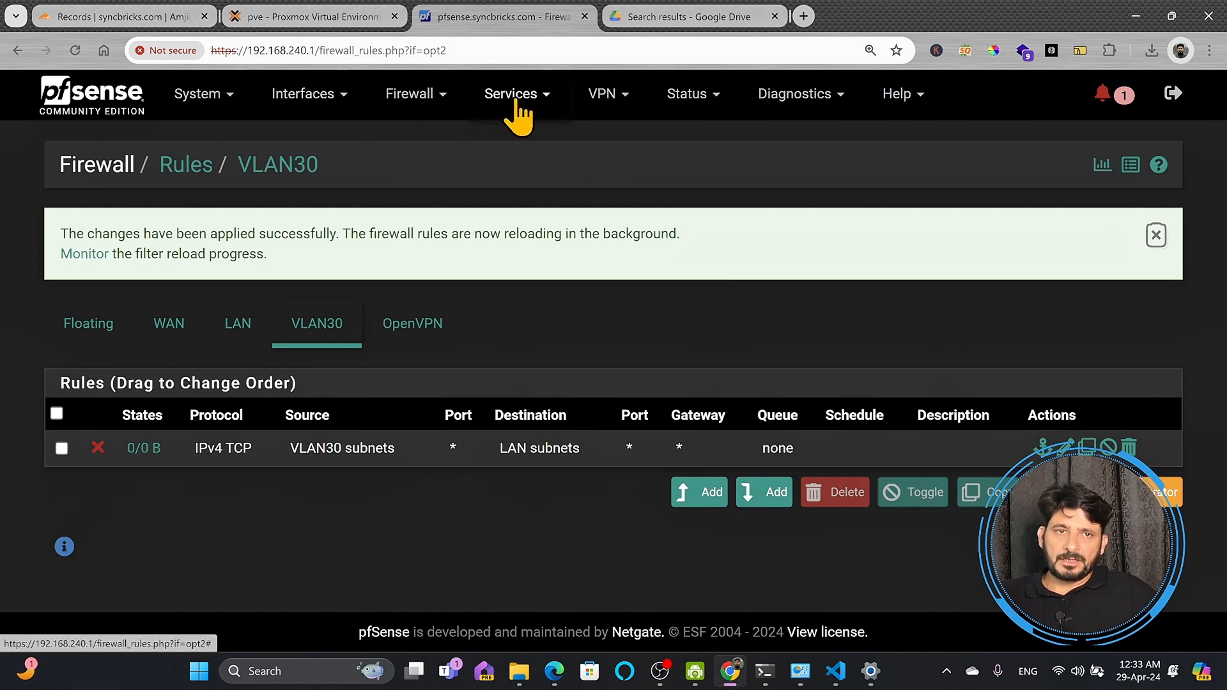
{"action": "left_click", "coordinate": [305, 94]}
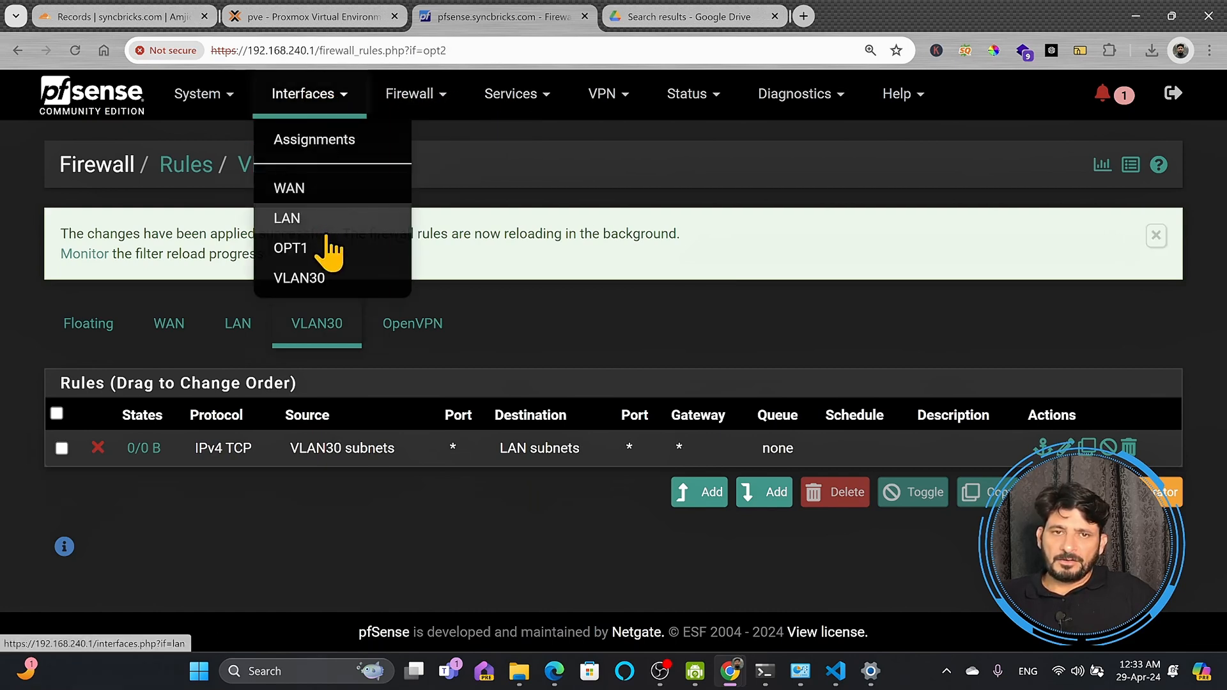
{"action": "left_click", "coordinate": [314, 139]}
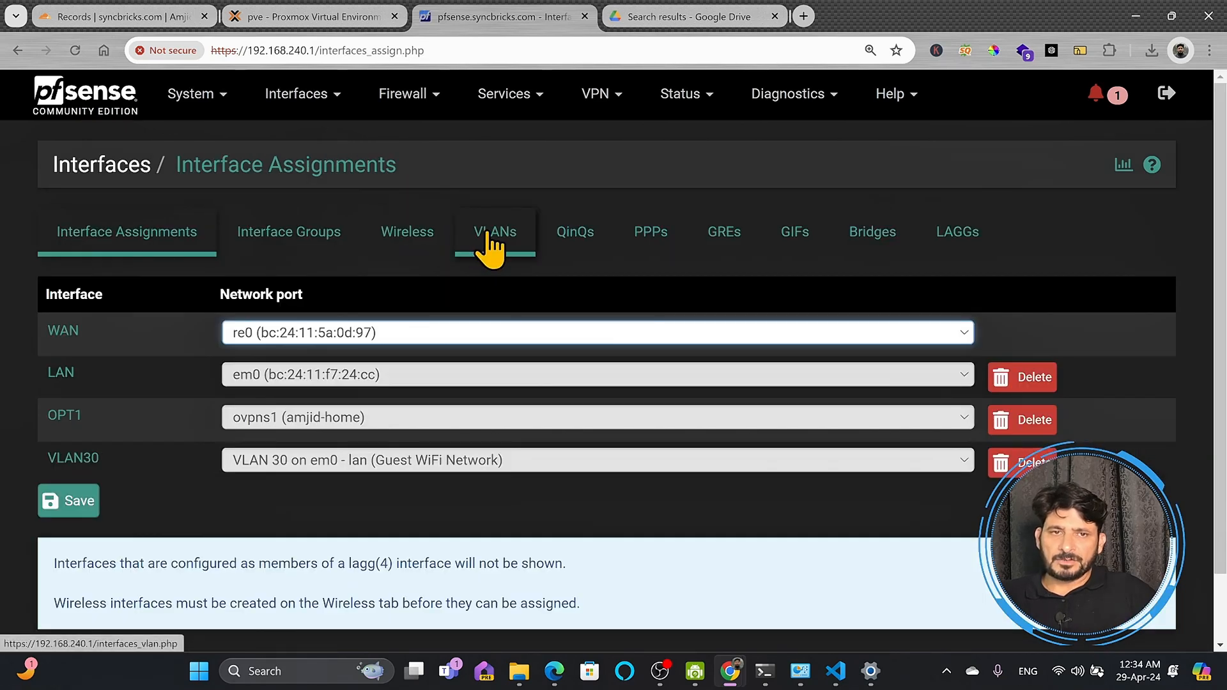
{"action": "left_click", "coordinate": [493, 232]}
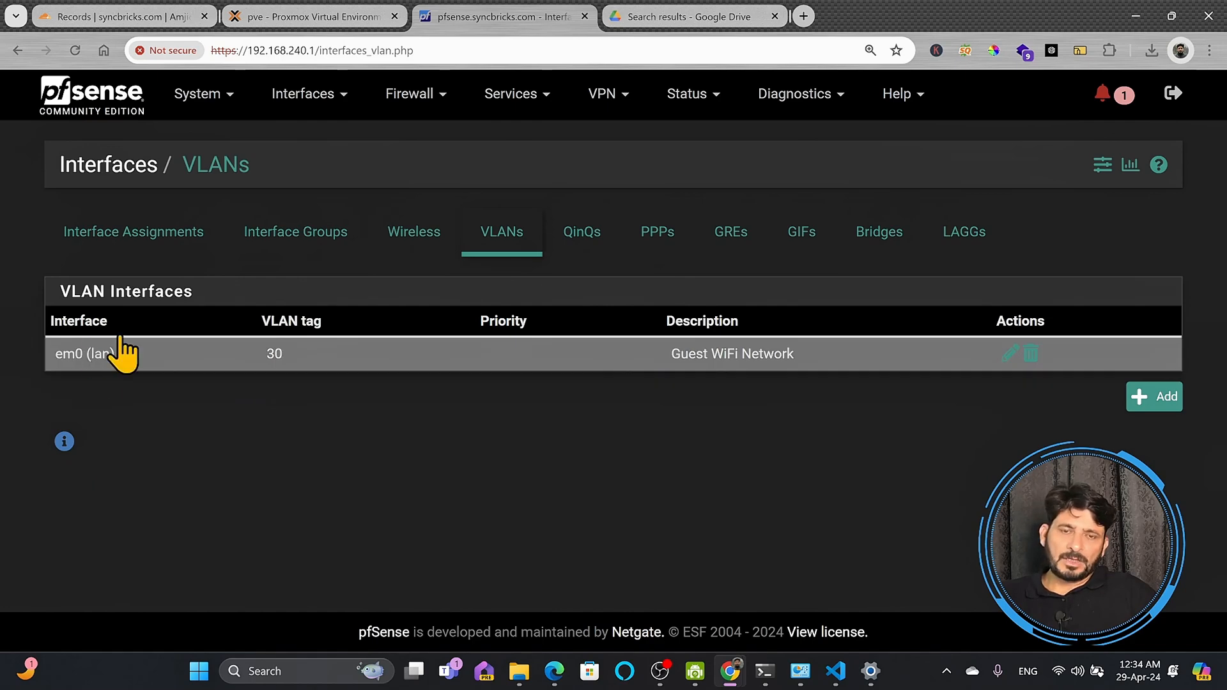
{"action": "left_click", "coordinate": [510, 93]}
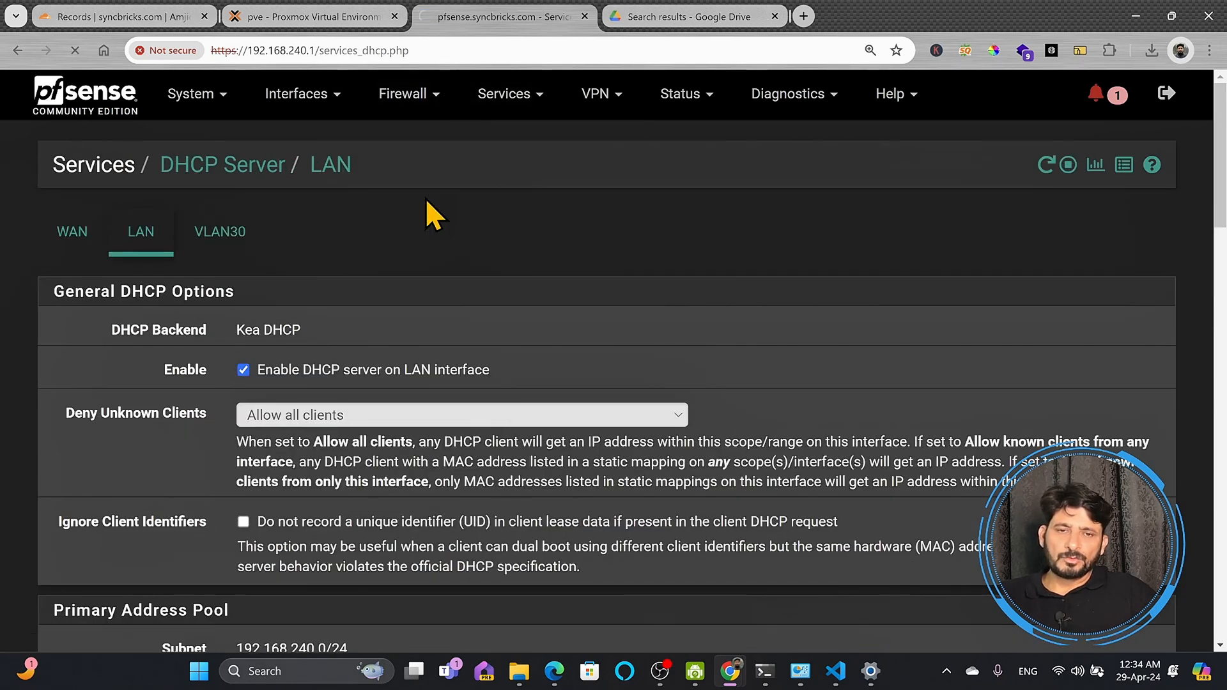
{"action": "left_click", "coordinate": [403, 93]}
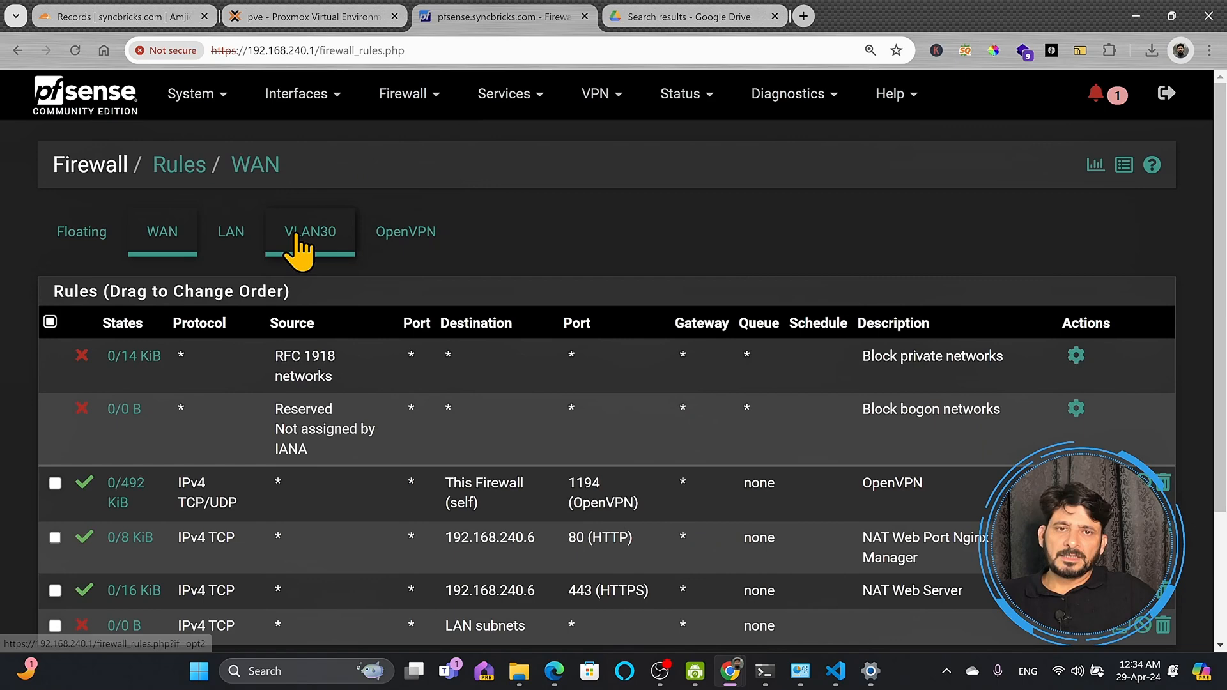
{"action": "left_click", "coordinate": [310, 231]}
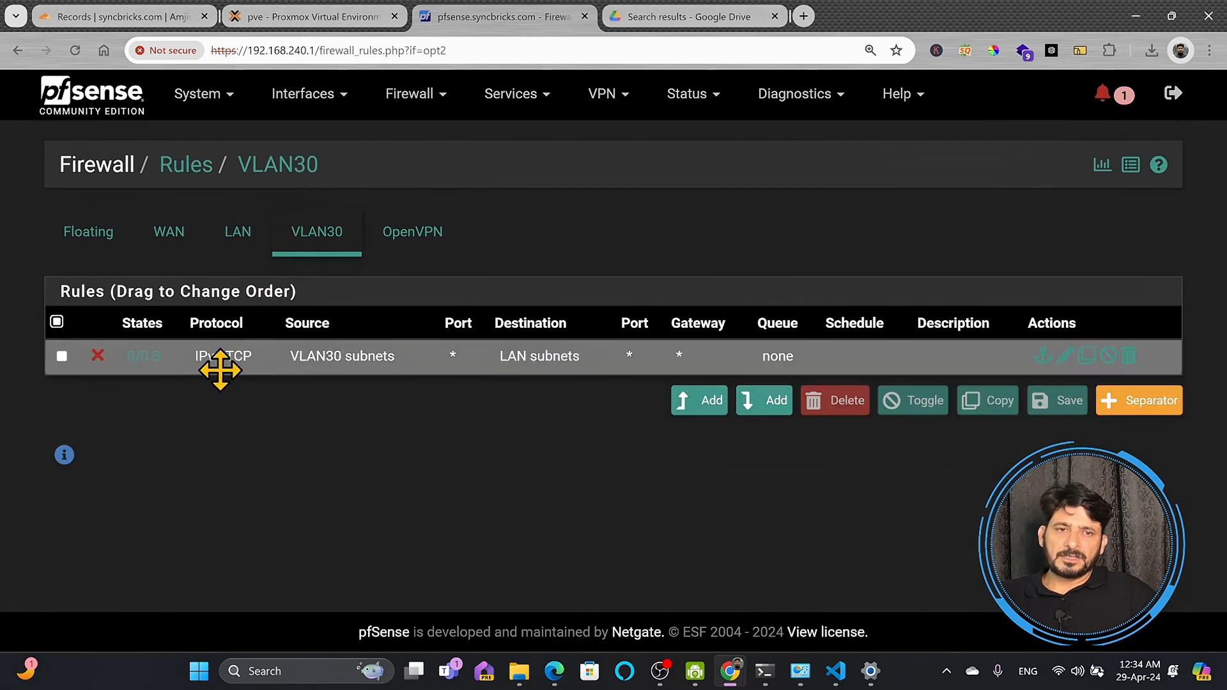